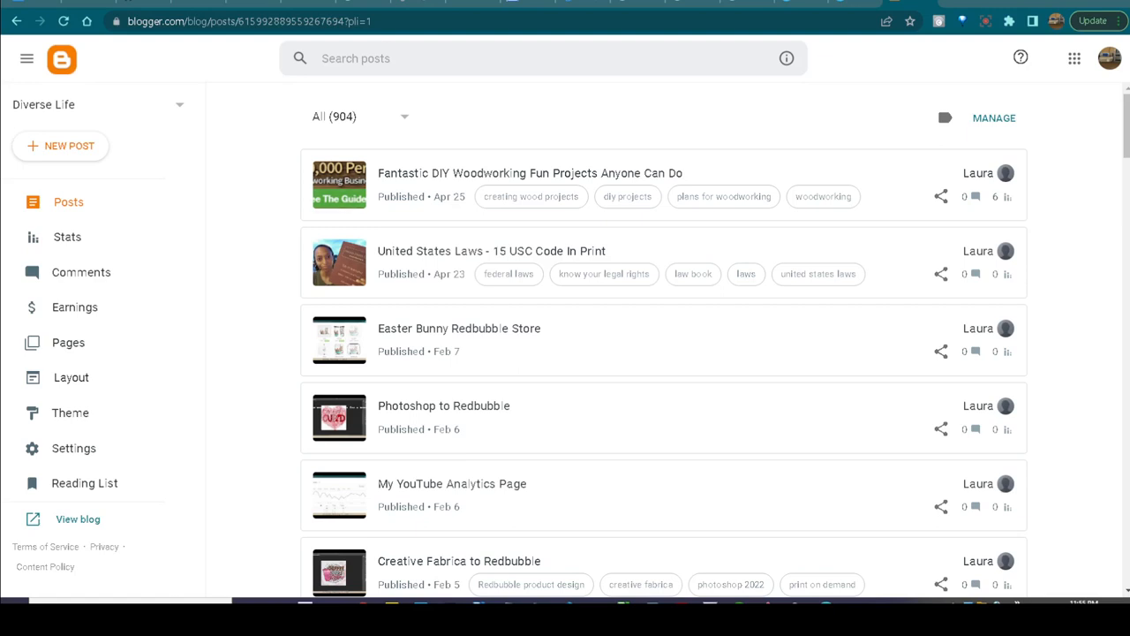
pyautogui.moveTo(901, 326)
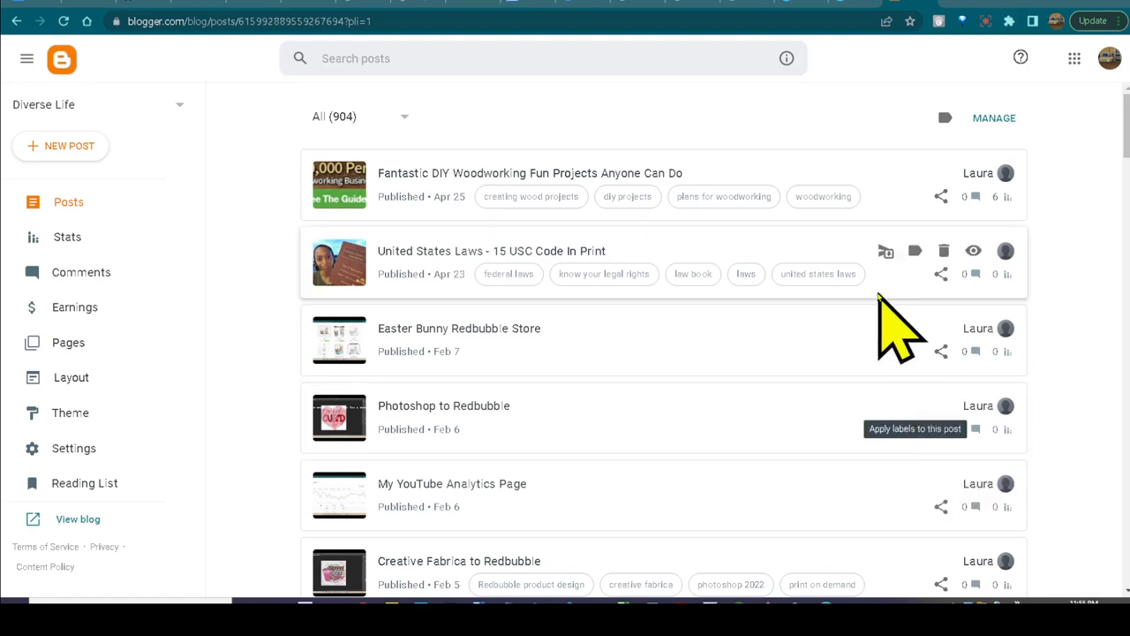
pyautogui.moveTo(35, 159)
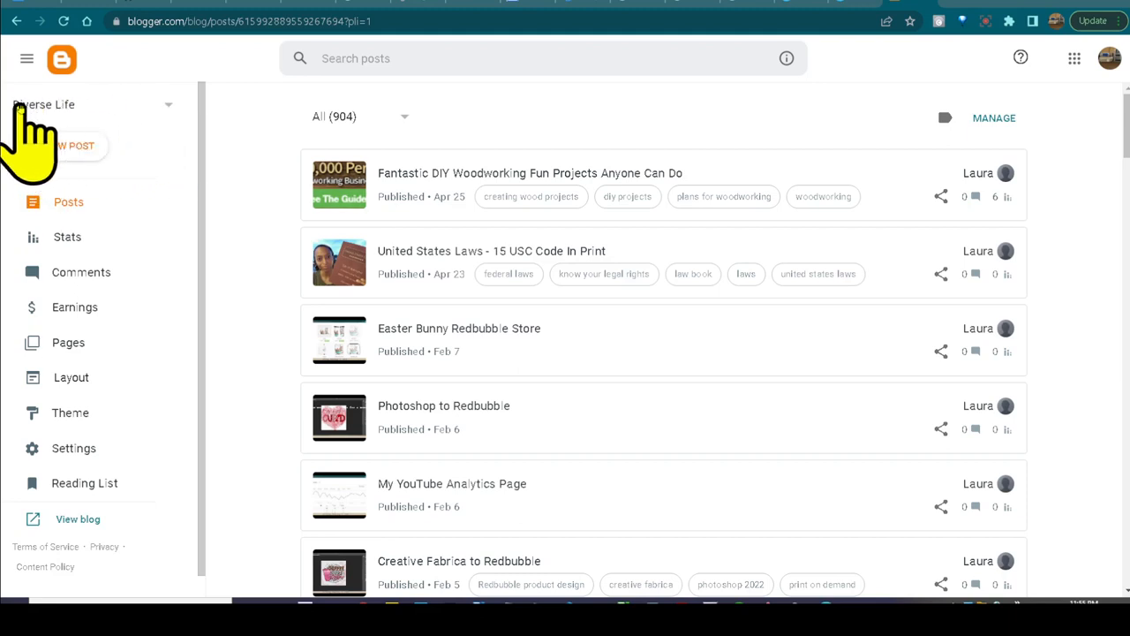
pyautogui.moveTo(203, 132)
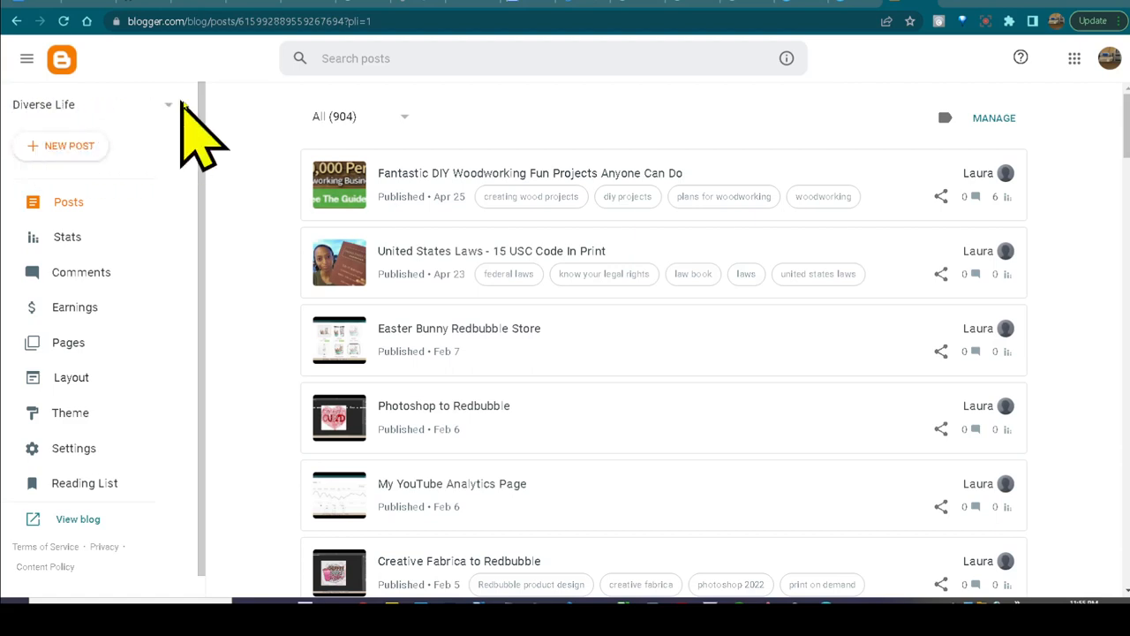
# - Preview the Diverse Life blog and scroll through the newest woodworking post to its comments
pyautogui.click(265, 22)
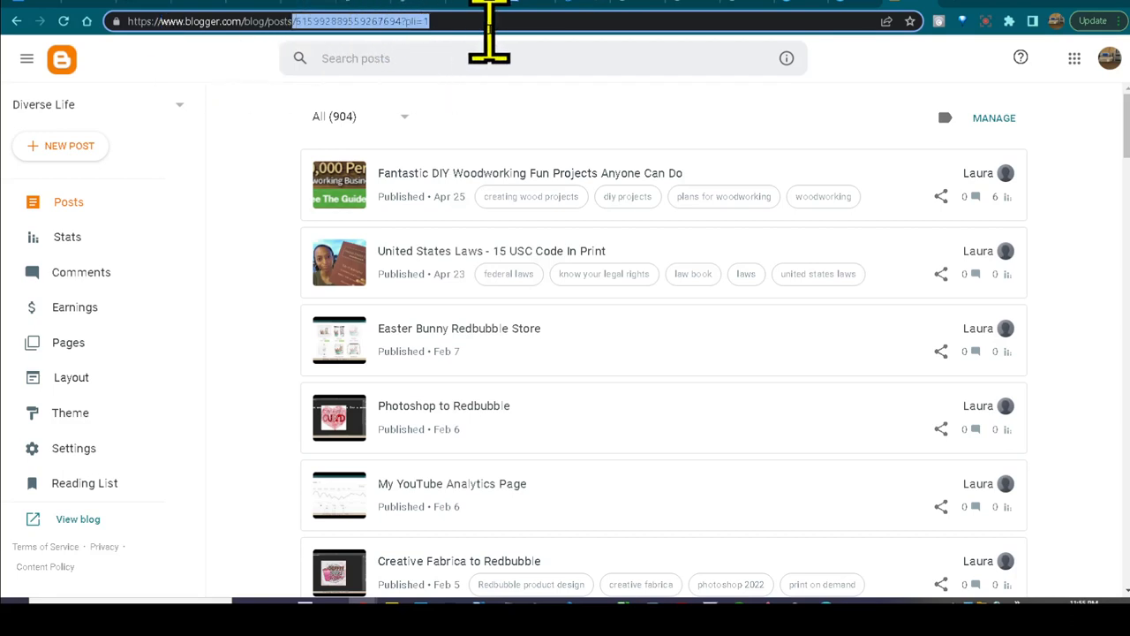
pyautogui.moveTo(93, 133)
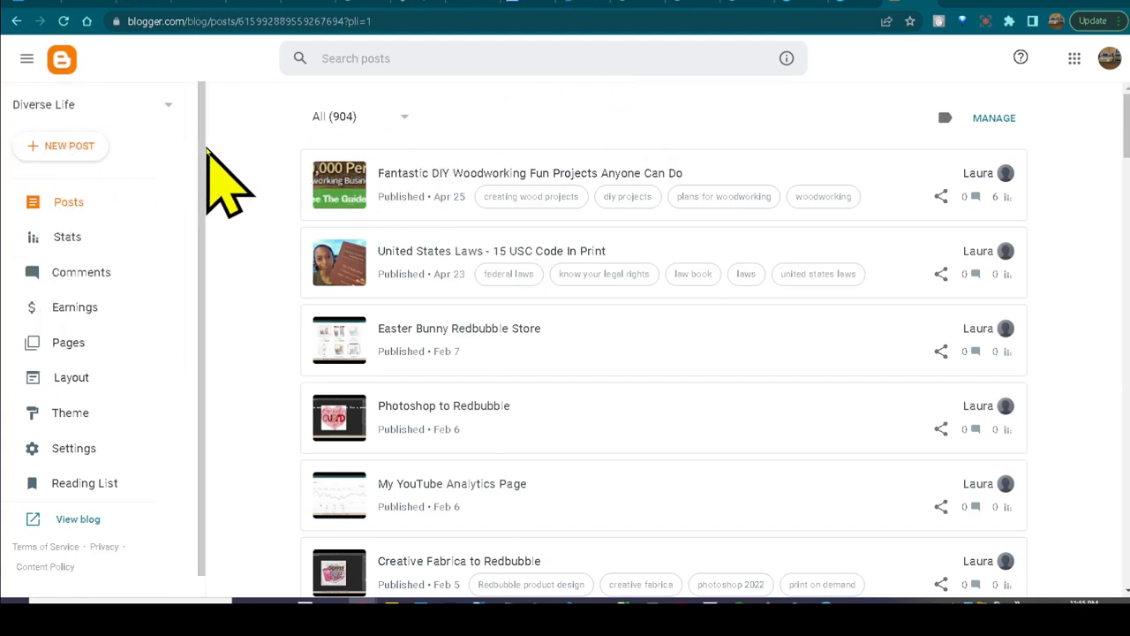
pyautogui.moveTo(513, 199)
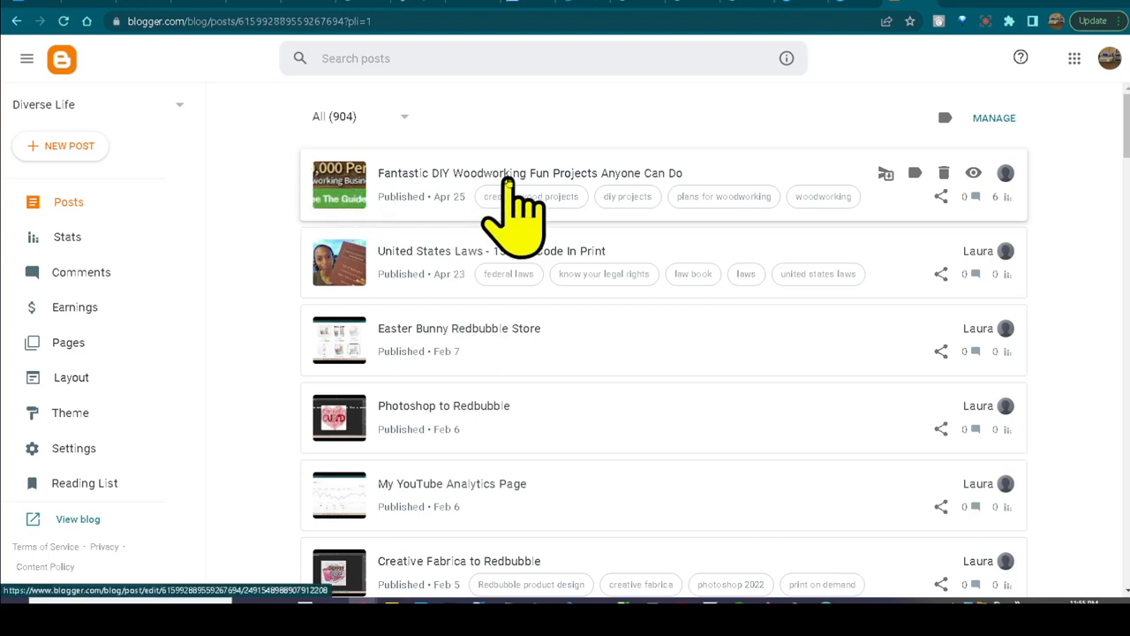
pyautogui.scroll(-3)
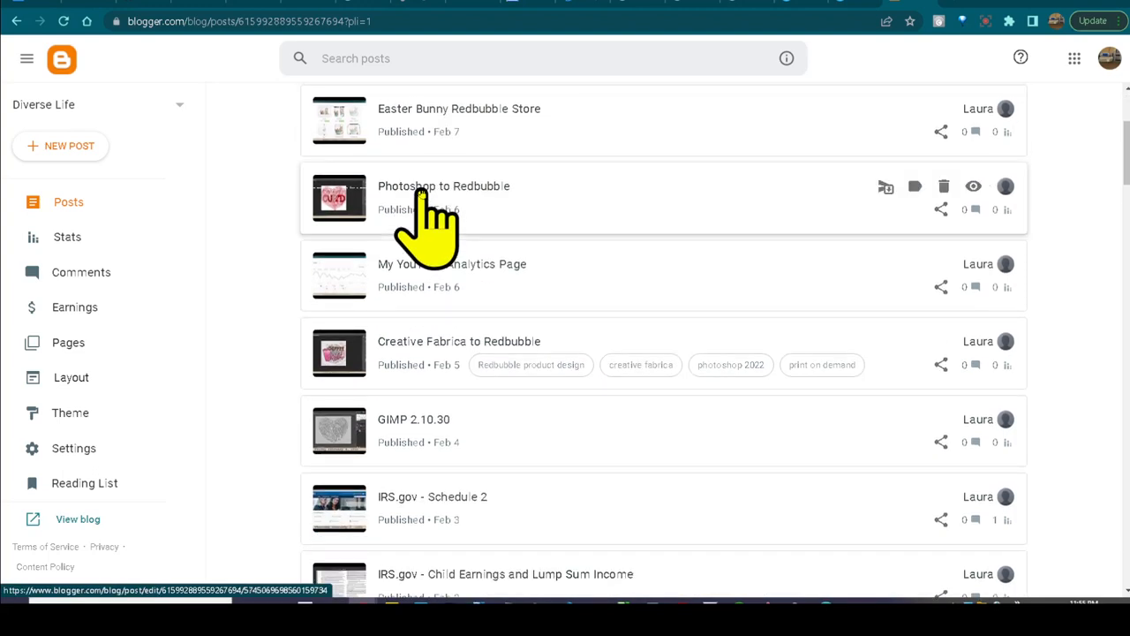
pyautogui.scroll(-3)
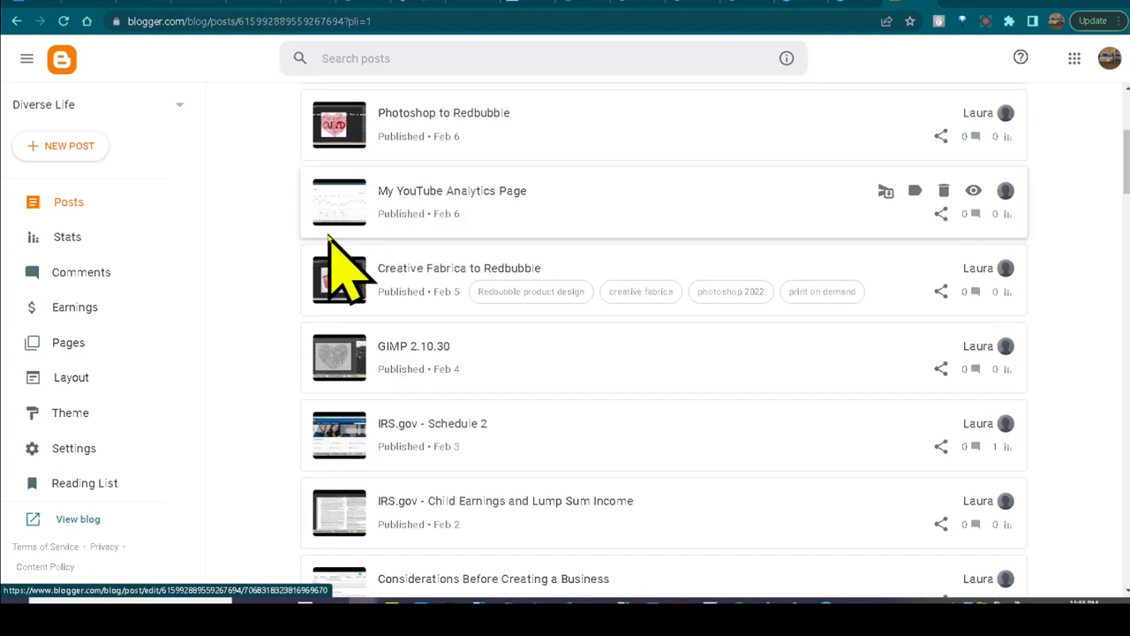
pyautogui.moveTo(339, 283)
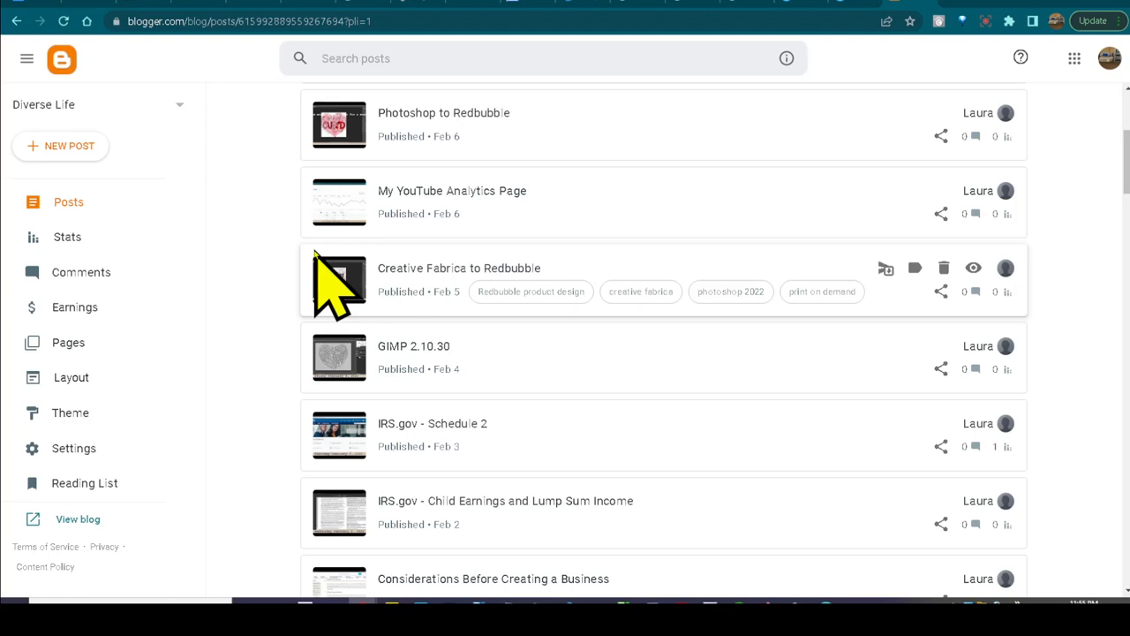
pyautogui.moveTo(339, 318)
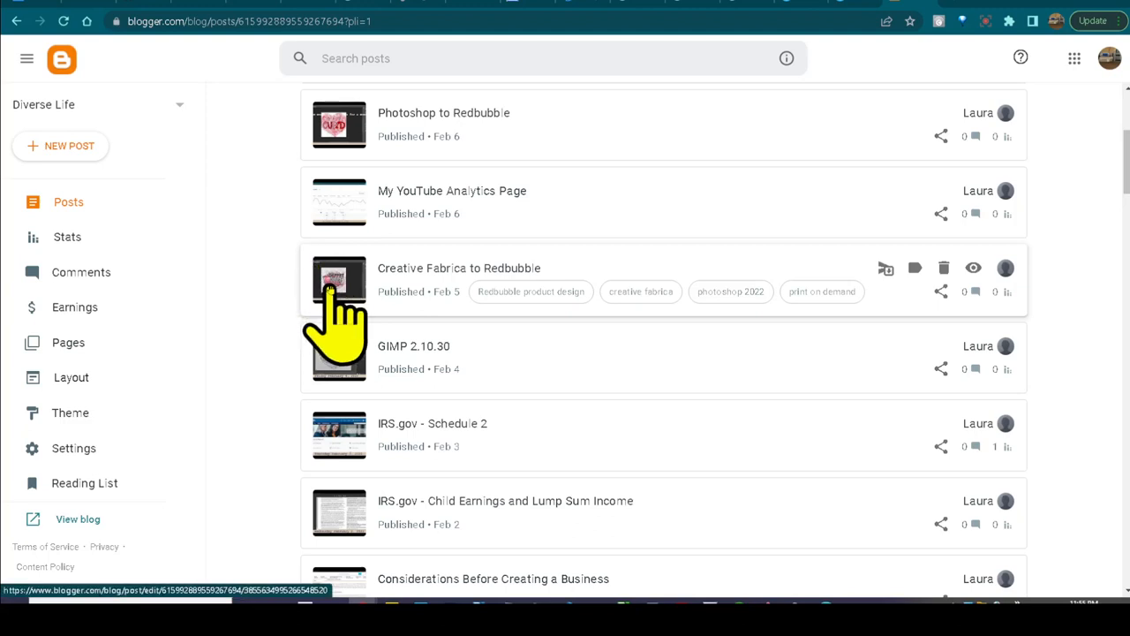
pyautogui.scroll(-3)
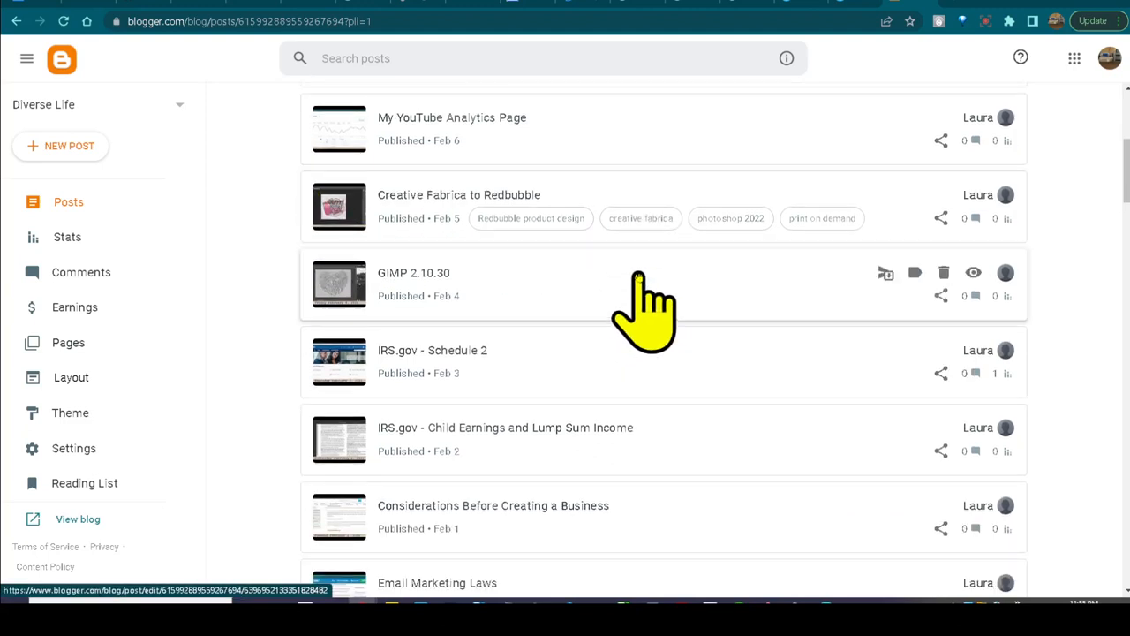
pyautogui.scroll(3)
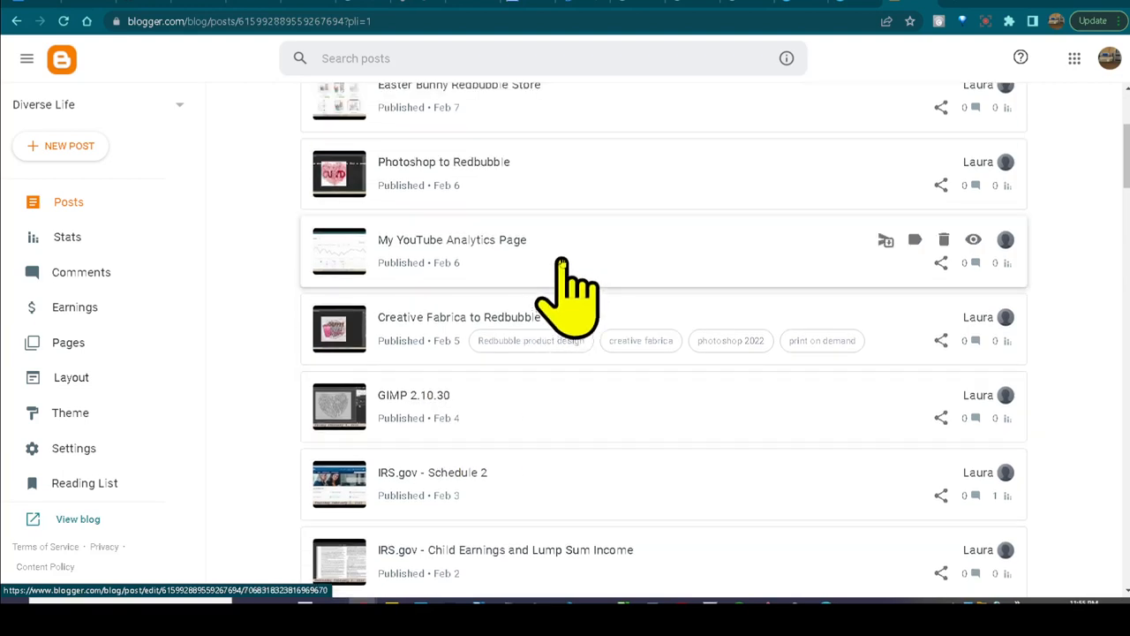
pyautogui.scroll(3)
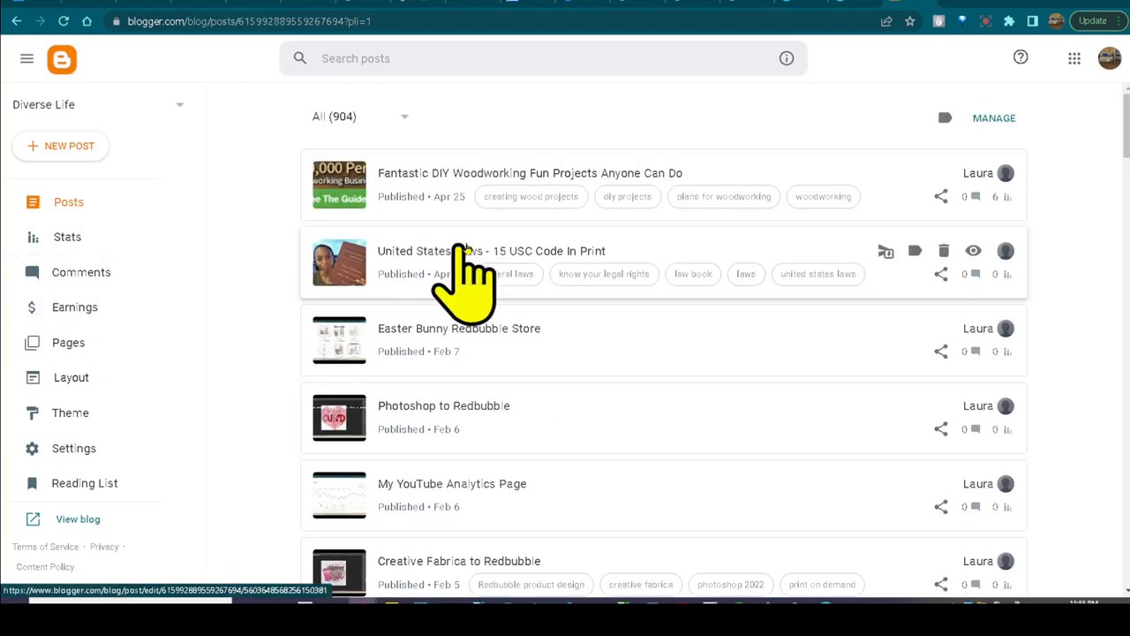
pyautogui.moveTo(676, 269)
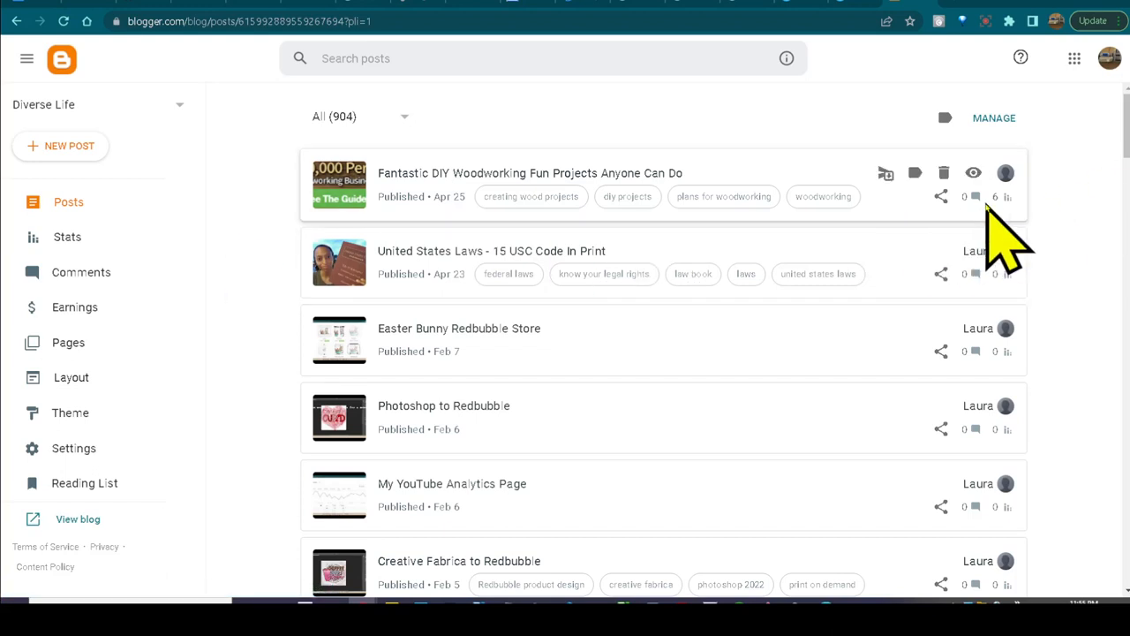
pyautogui.moveTo(983, 353)
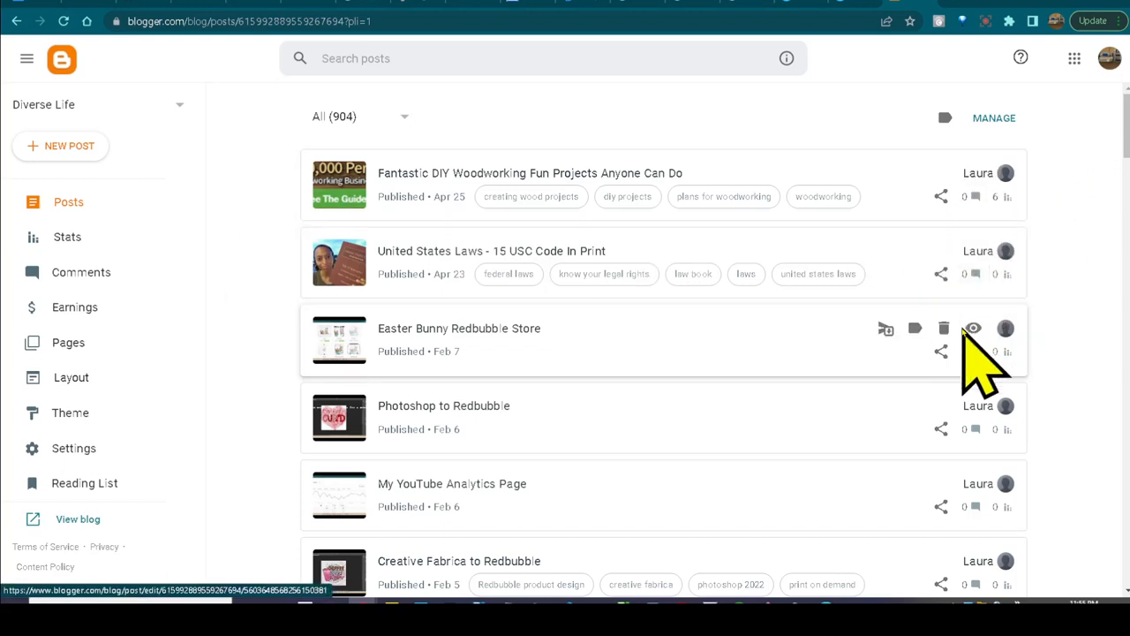
pyautogui.scroll(-3)
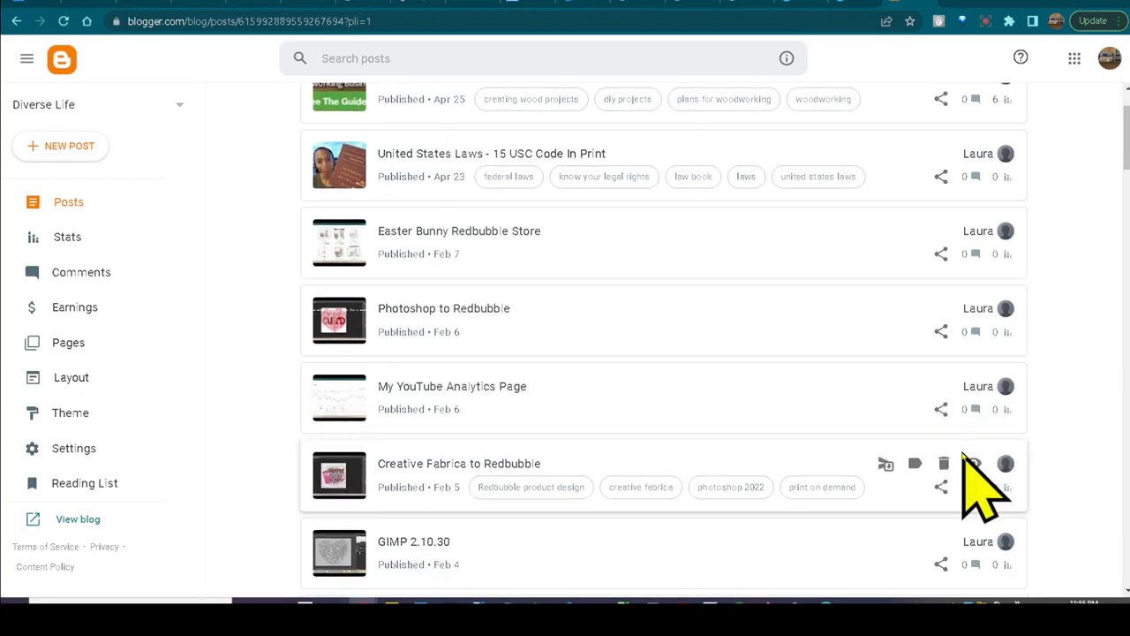
pyautogui.scroll(-3)
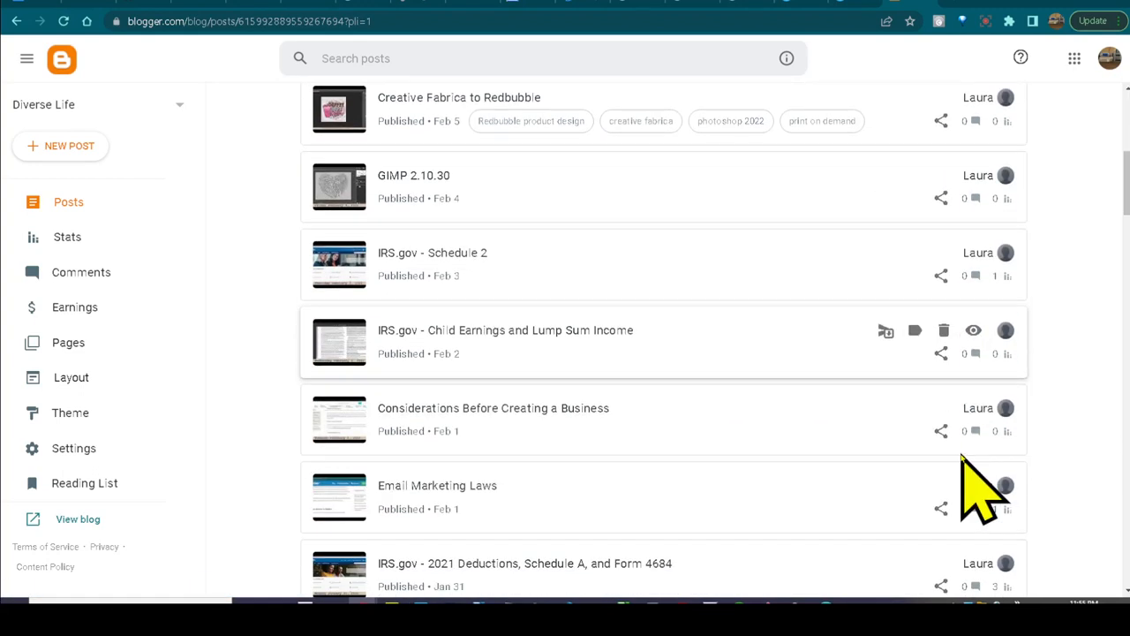
pyautogui.scroll(-3)
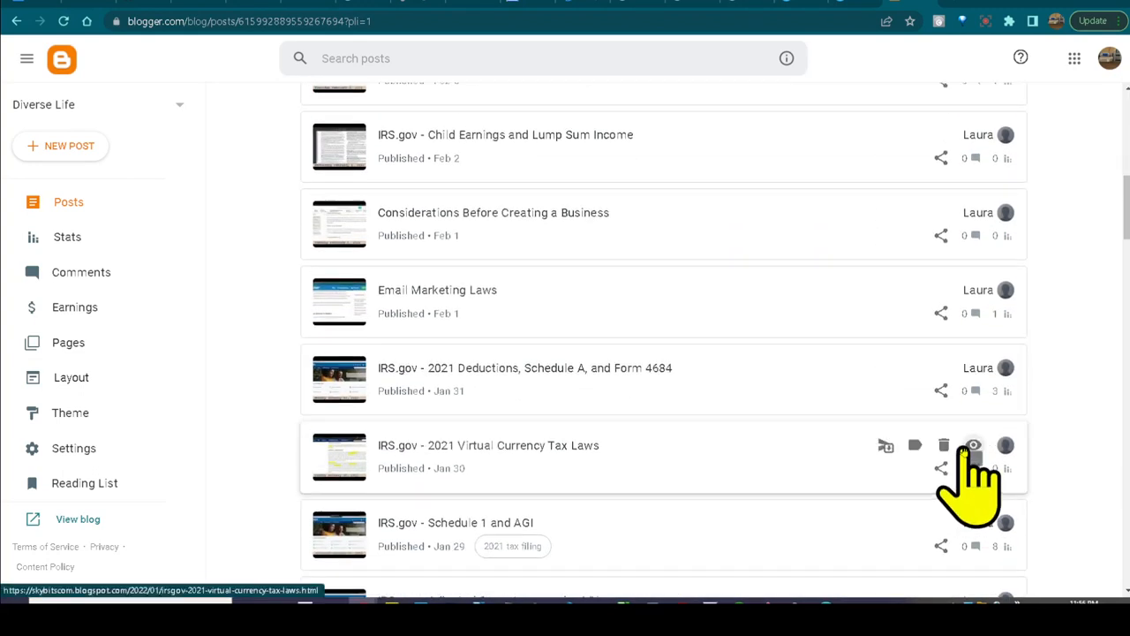
pyautogui.moveTo(972, 433)
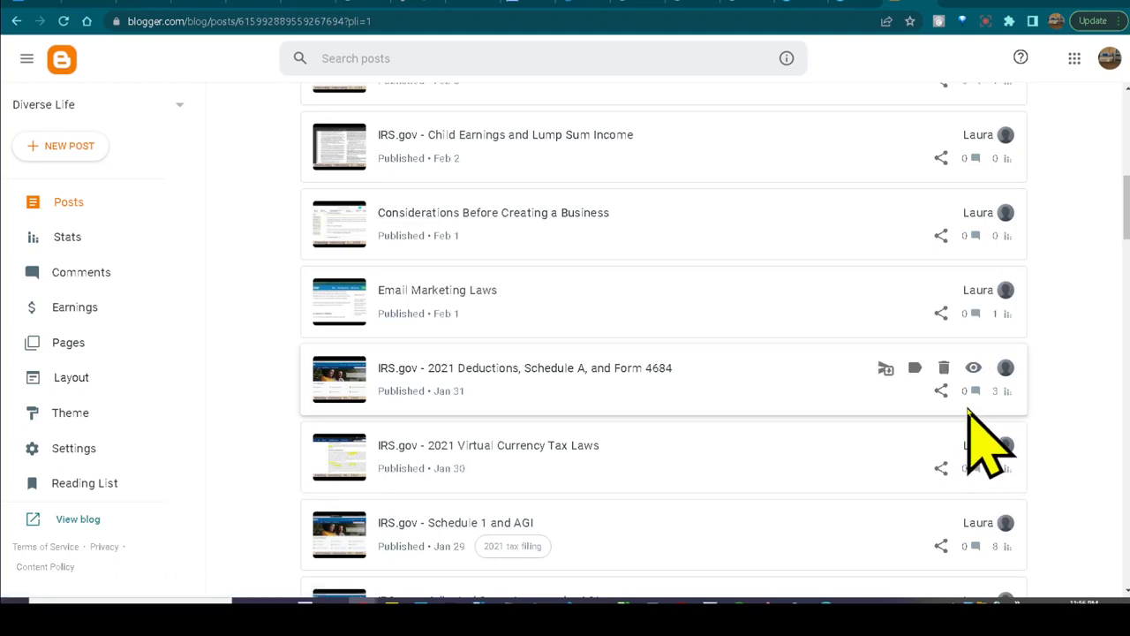
pyautogui.scroll(-3)
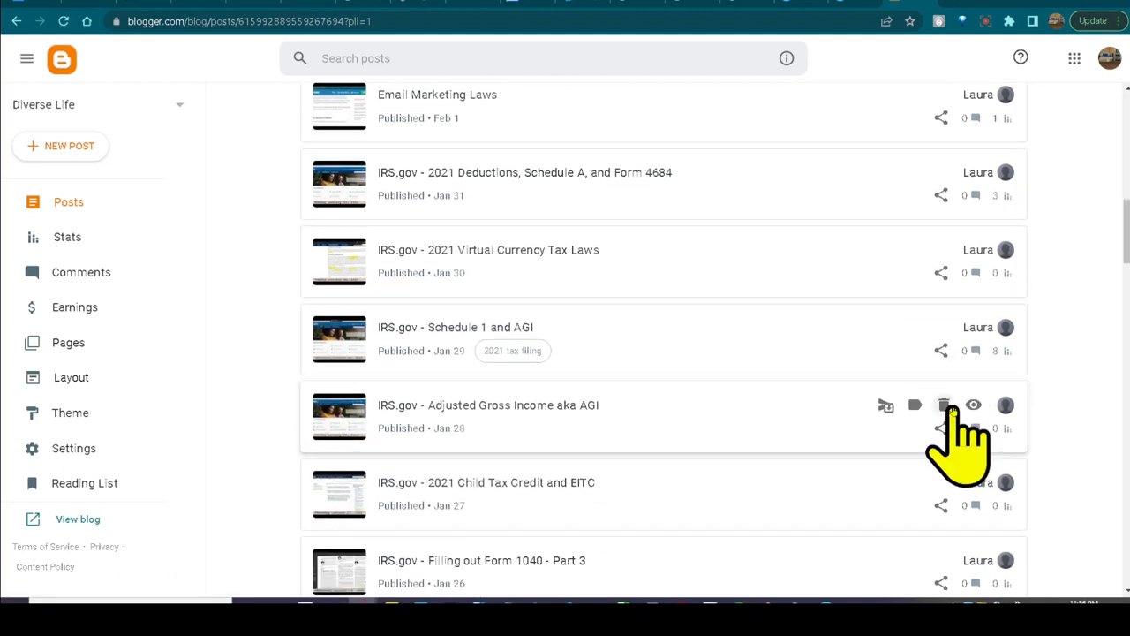
pyautogui.scroll(-3)
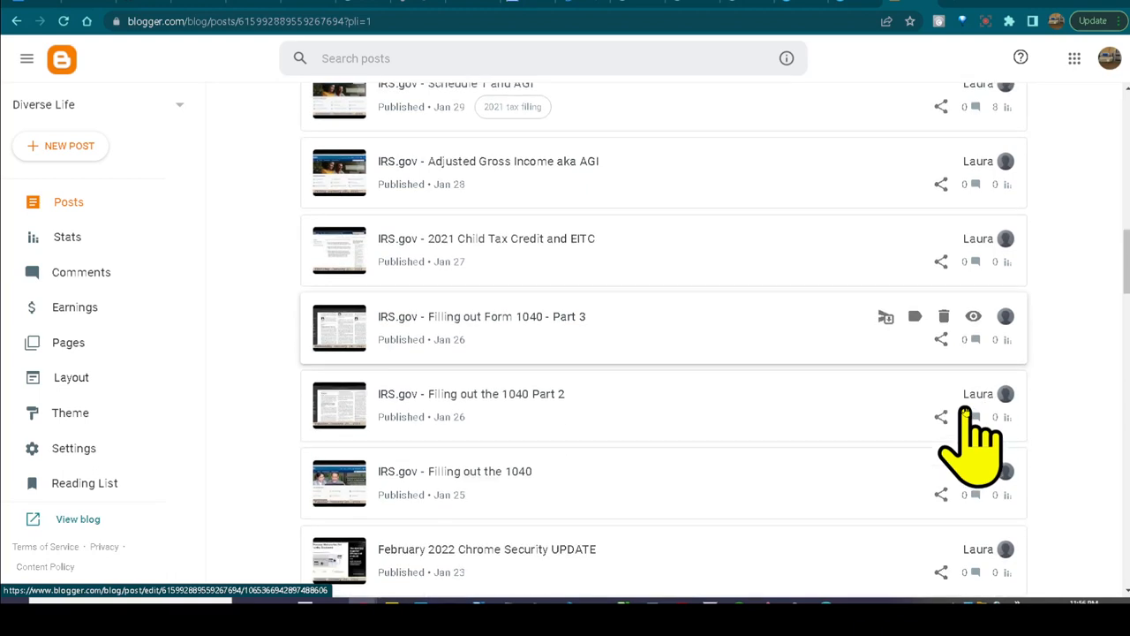
pyautogui.scroll(-3)
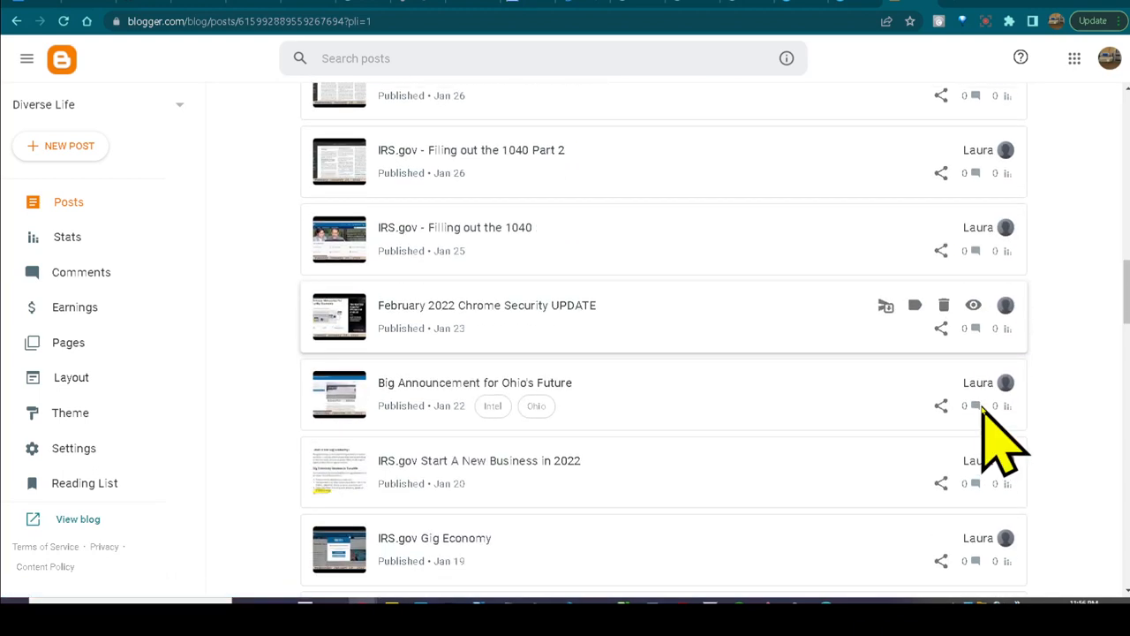
pyautogui.scroll(3)
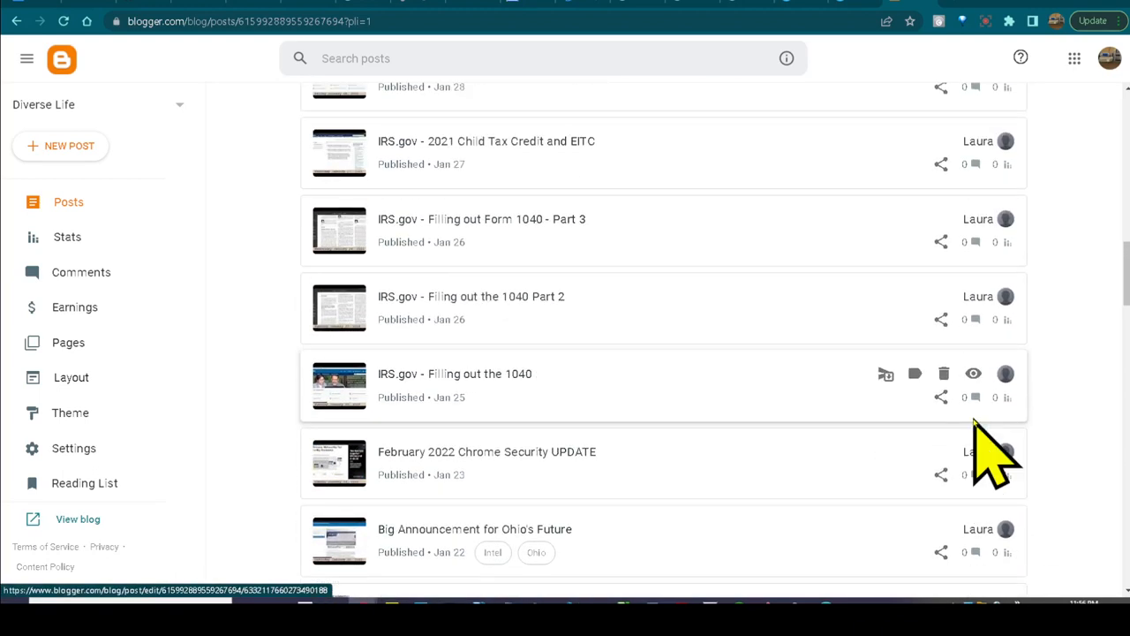
pyautogui.scroll(3)
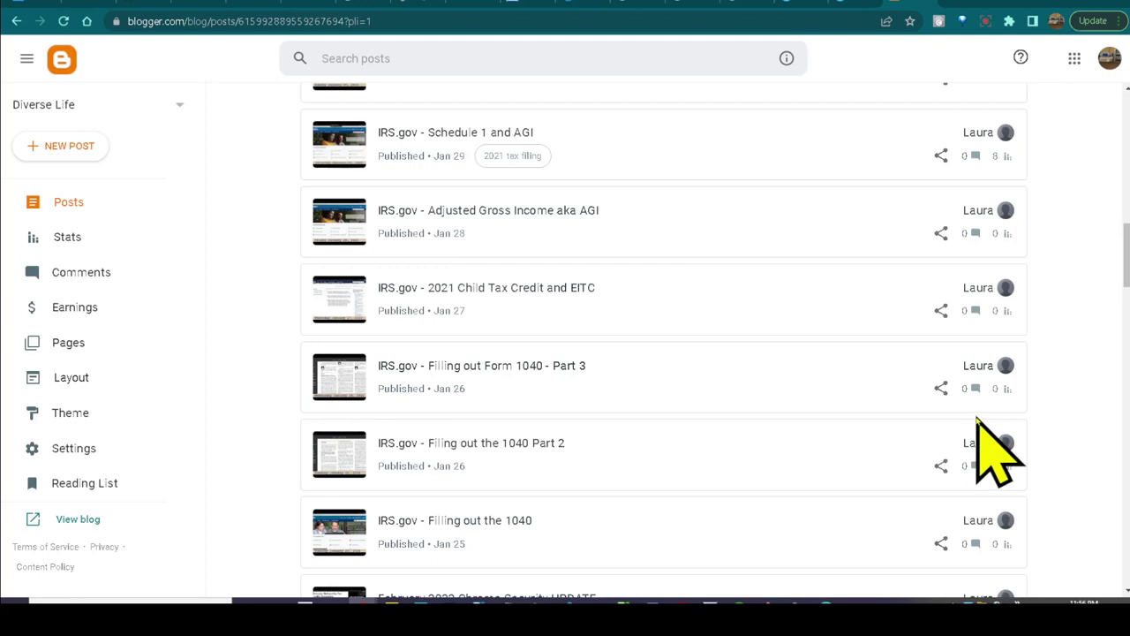
pyautogui.scroll(3)
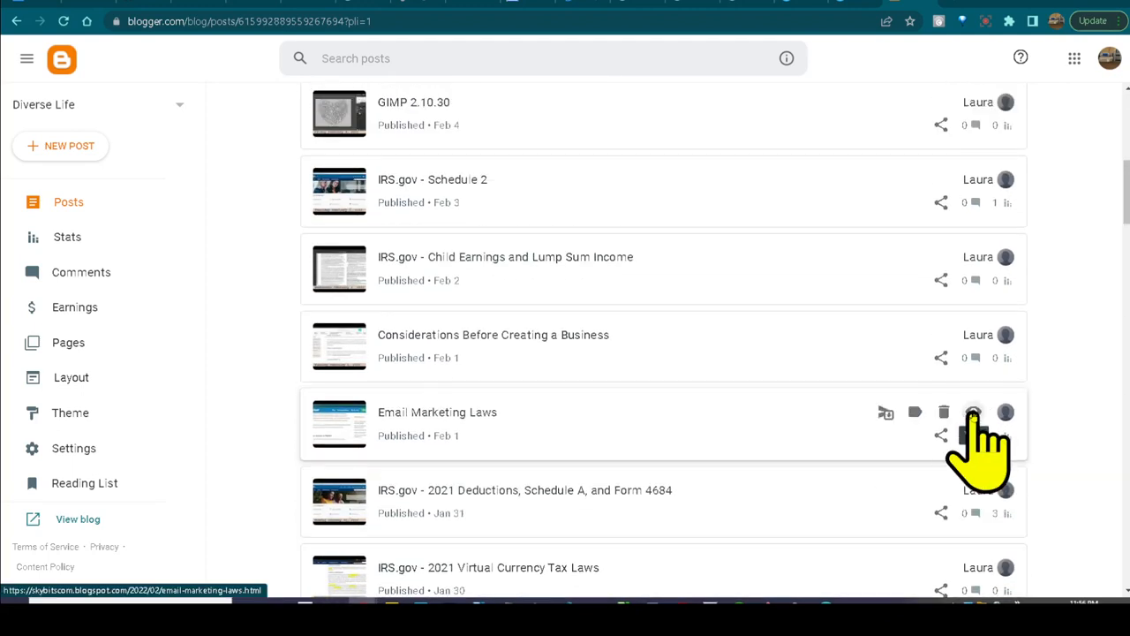
pyautogui.scroll(3)
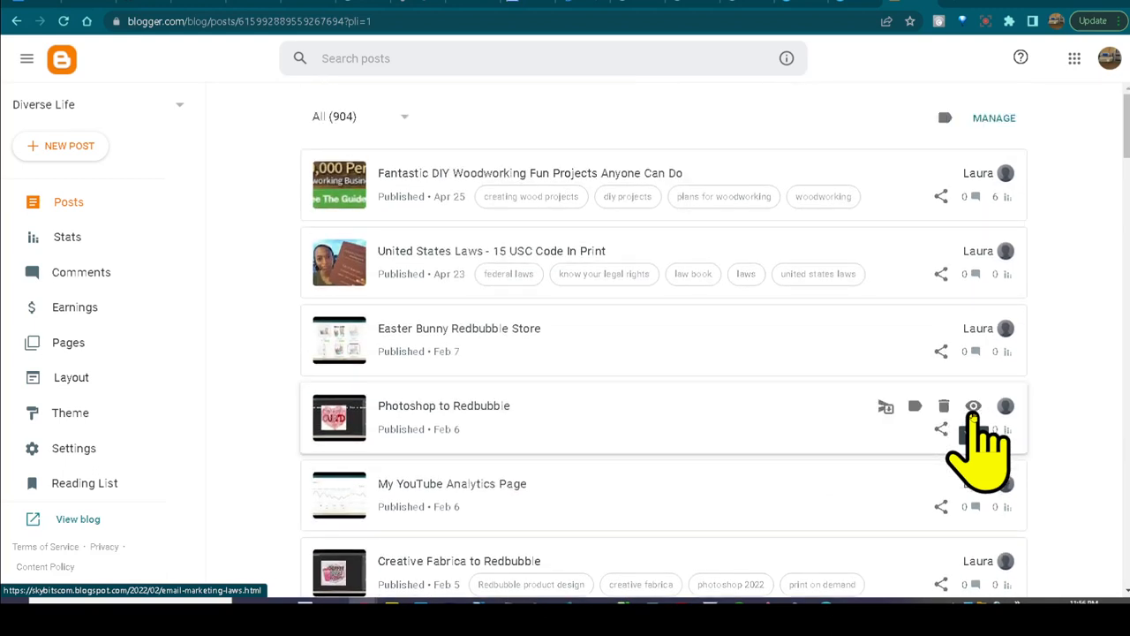
pyautogui.moveTo(234, 128)
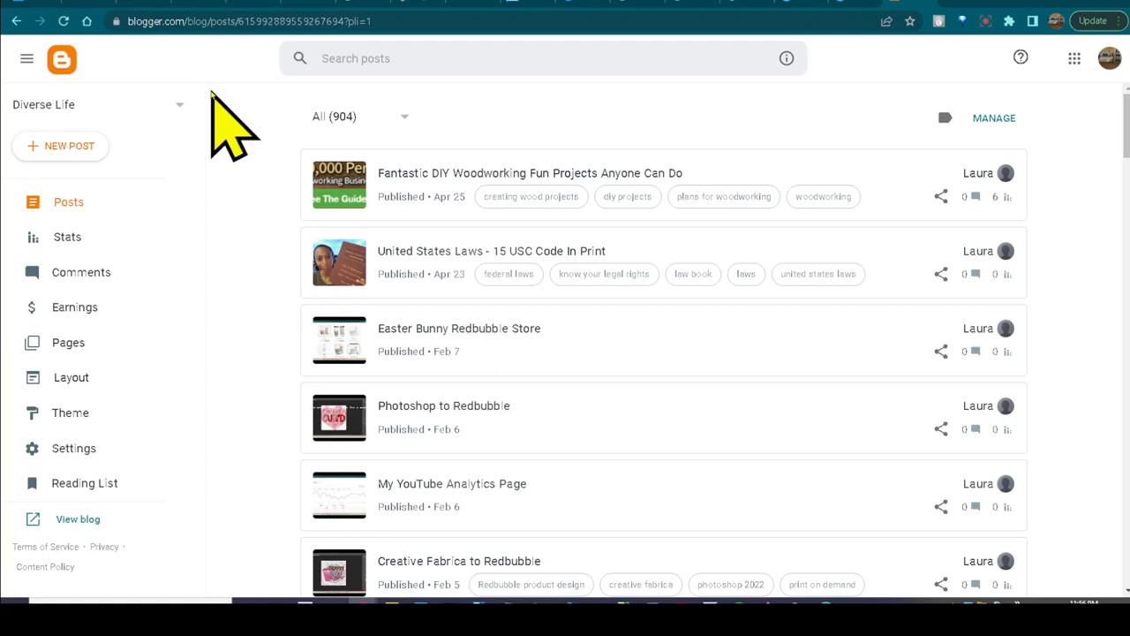
pyautogui.moveTo(1068, 203)
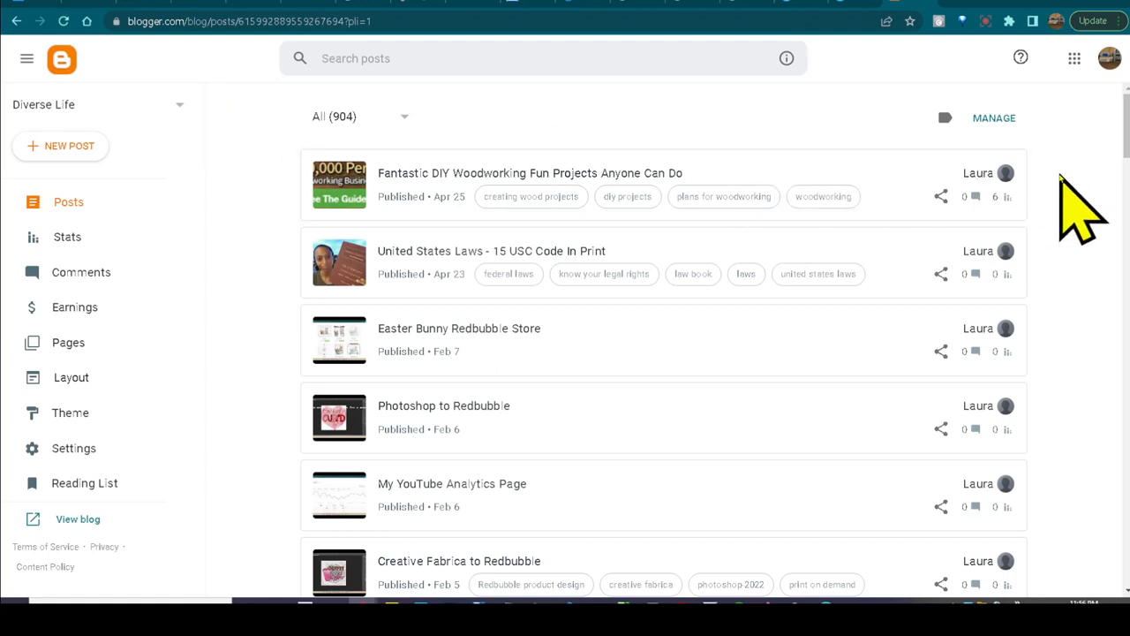
pyautogui.moveTo(1095, 238)
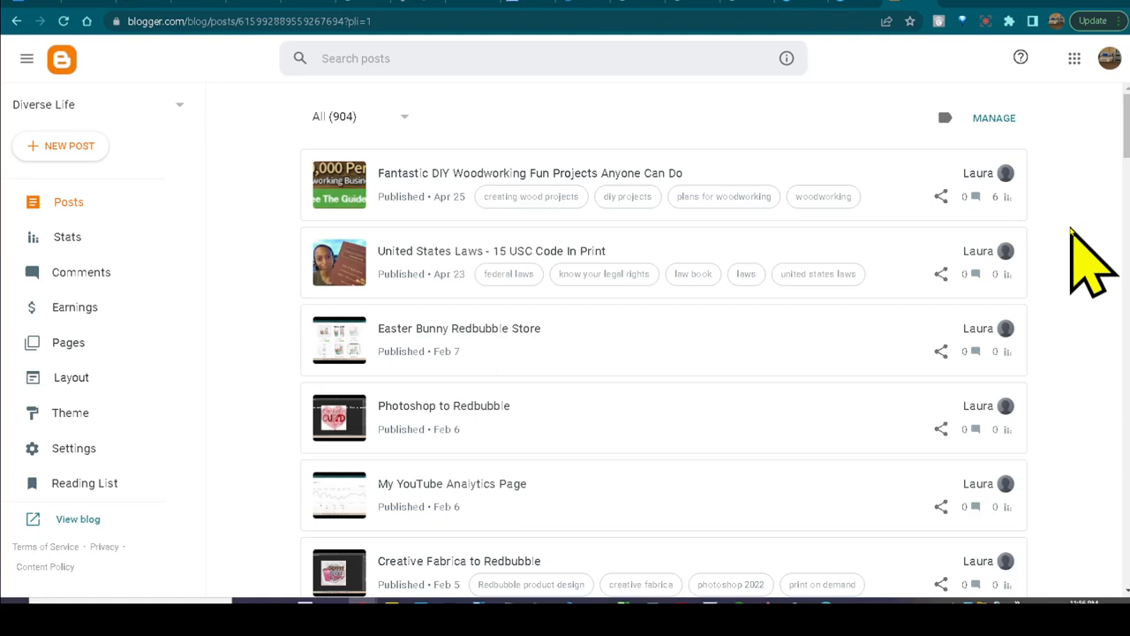
pyautogui.moveTo(406, 420)
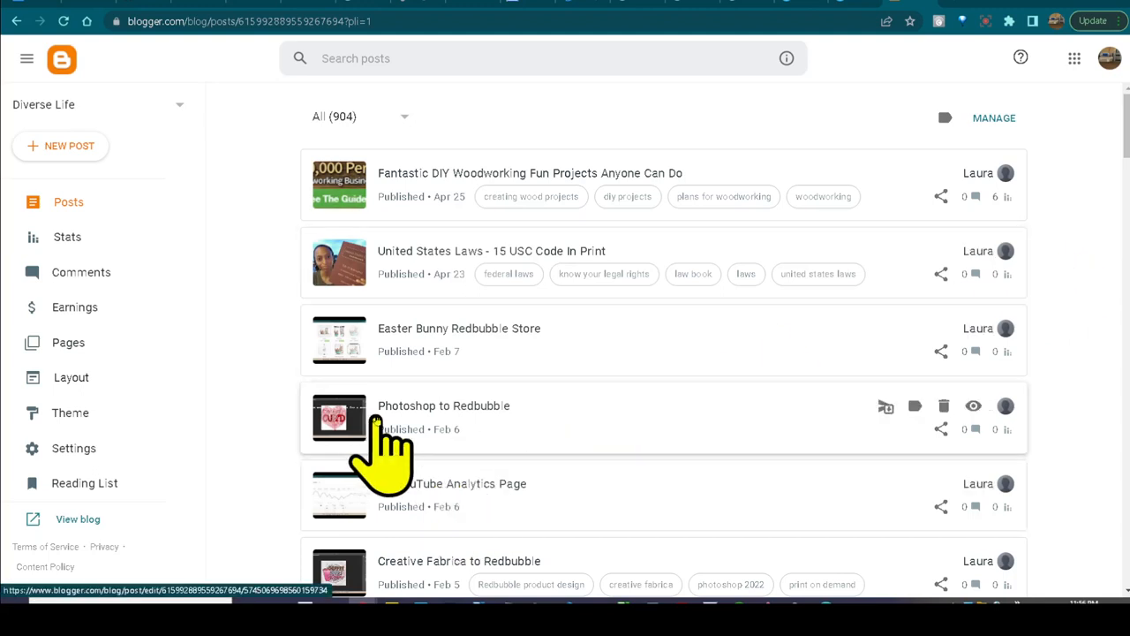
pyautogui.moveTo(483, 508)
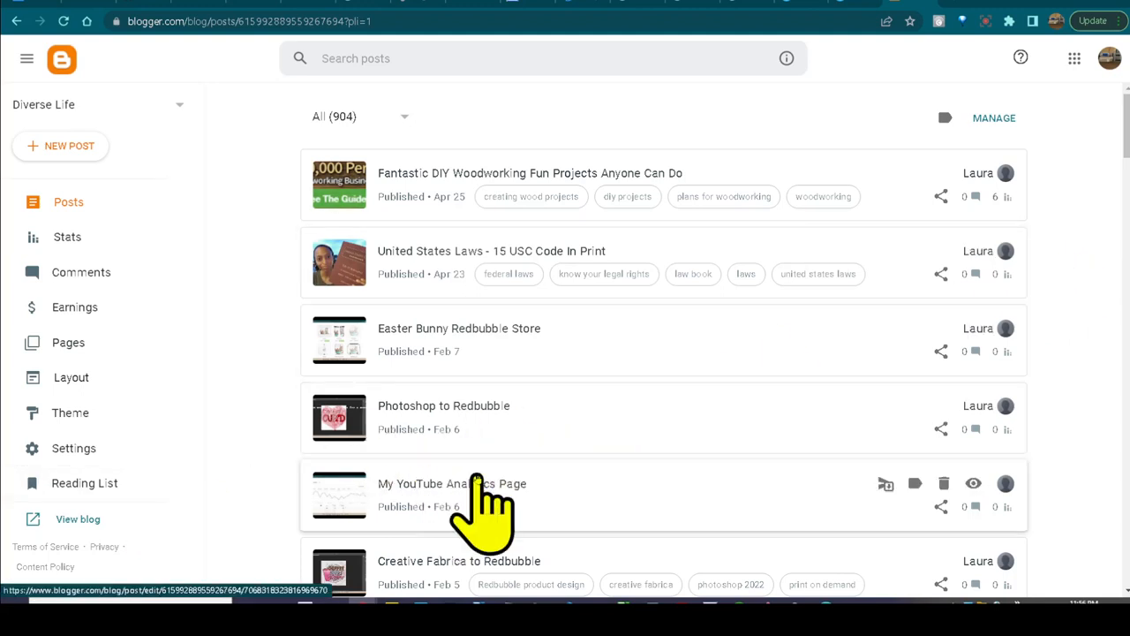
pyautogui.moveTo(654, 477)
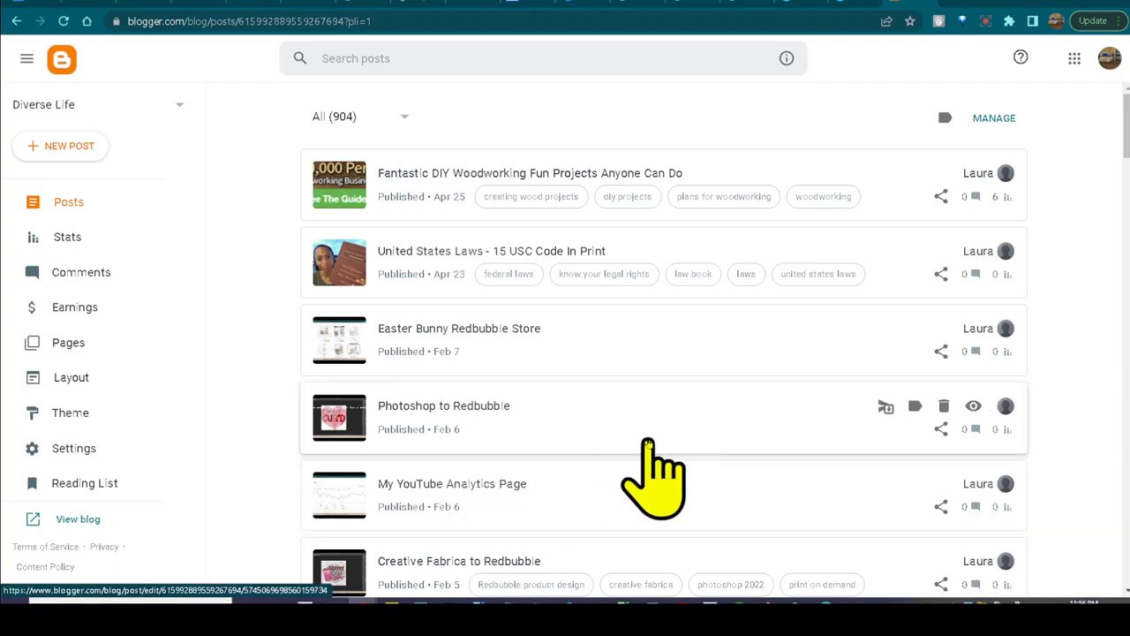
pyautogui.moveTo(388, 574)
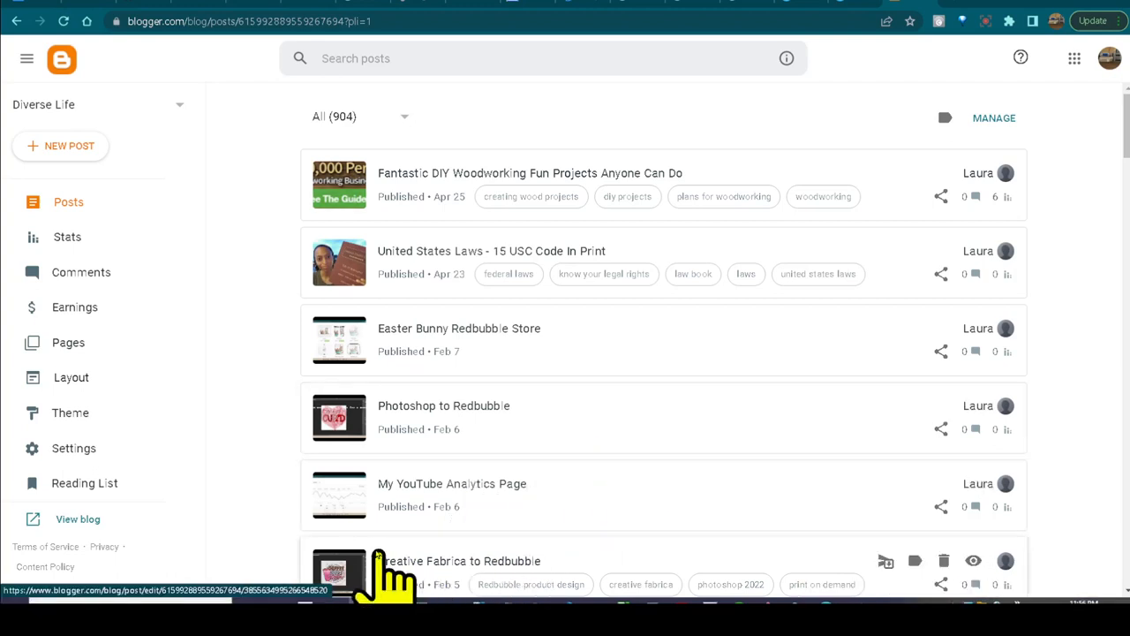
pyautogui.moveTo(702, 530)
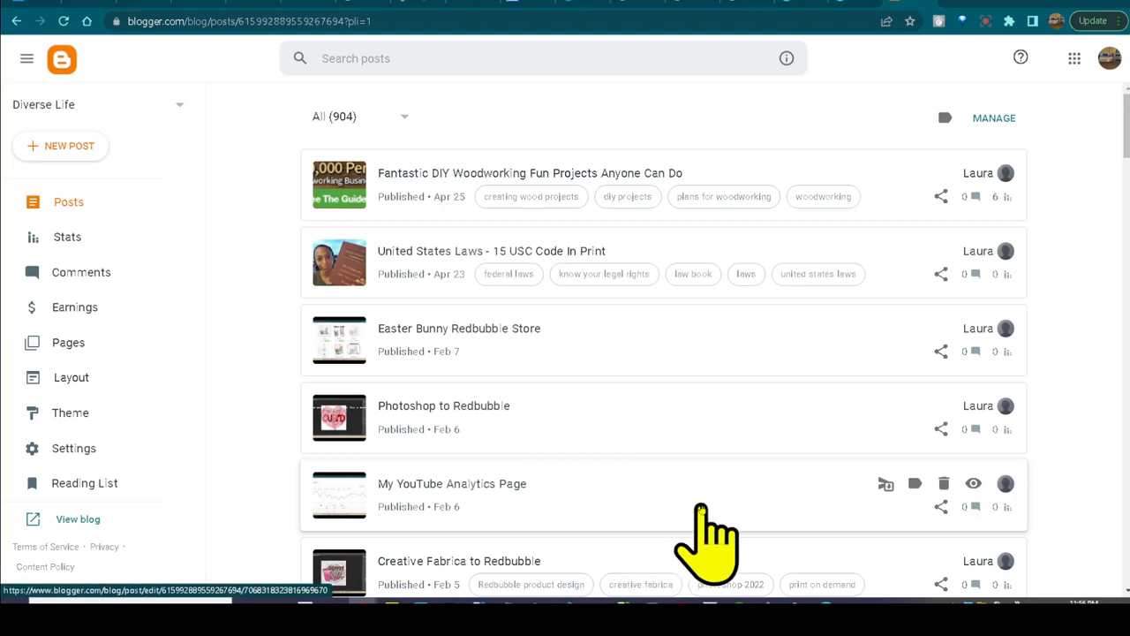
pyautogui.moveTo(763, 450)
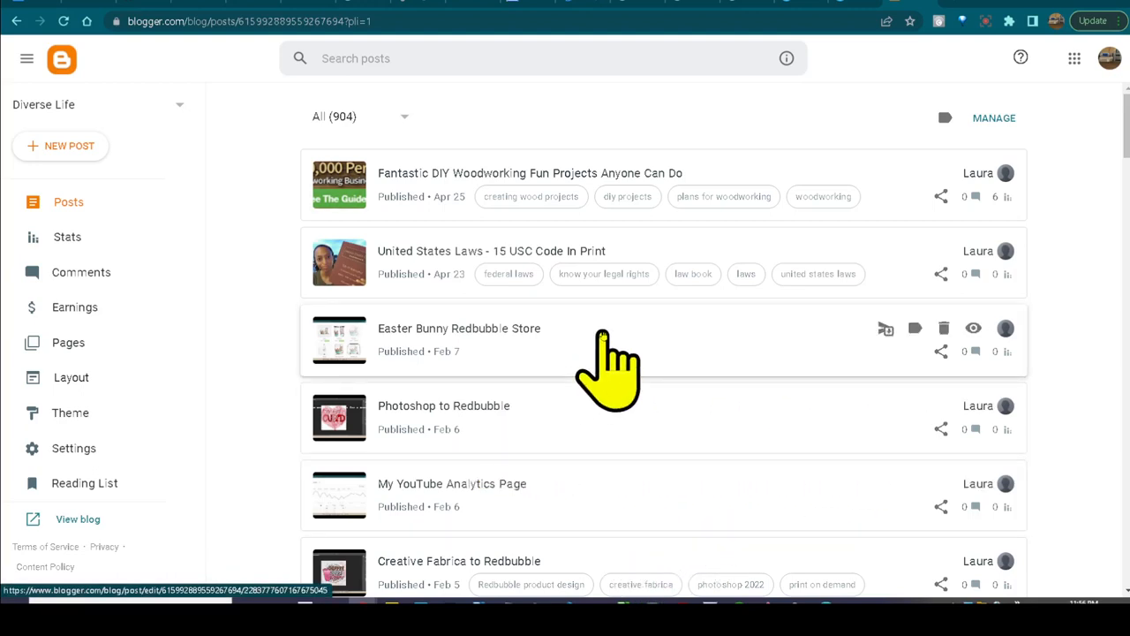
pyautogui.moveTo(673, 291)
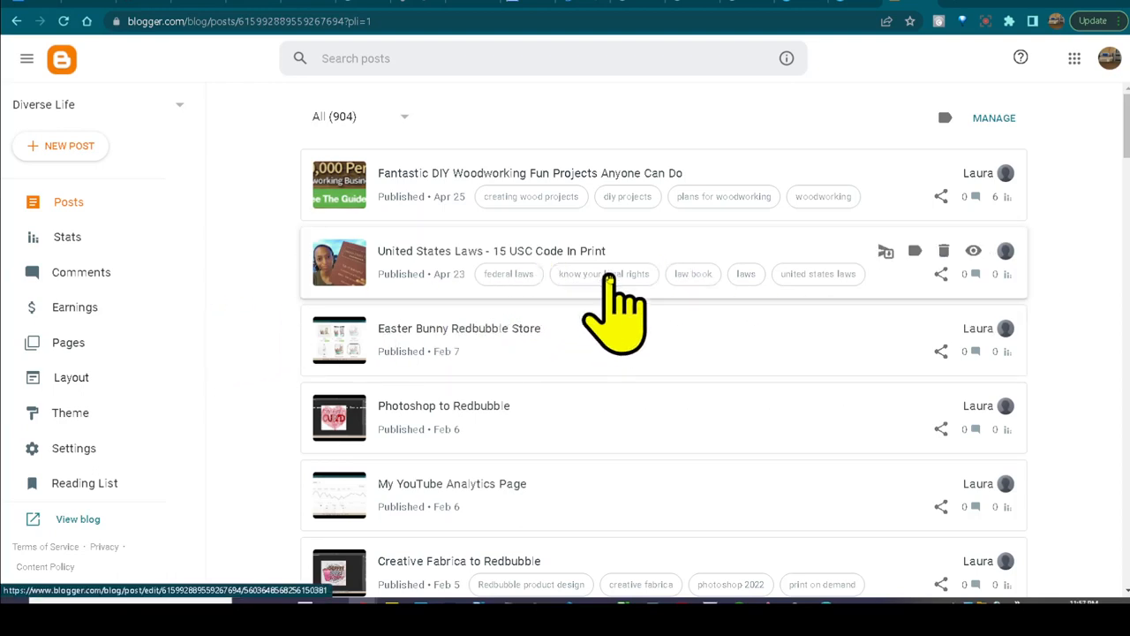
pyautogui.moveTo(654, 499)
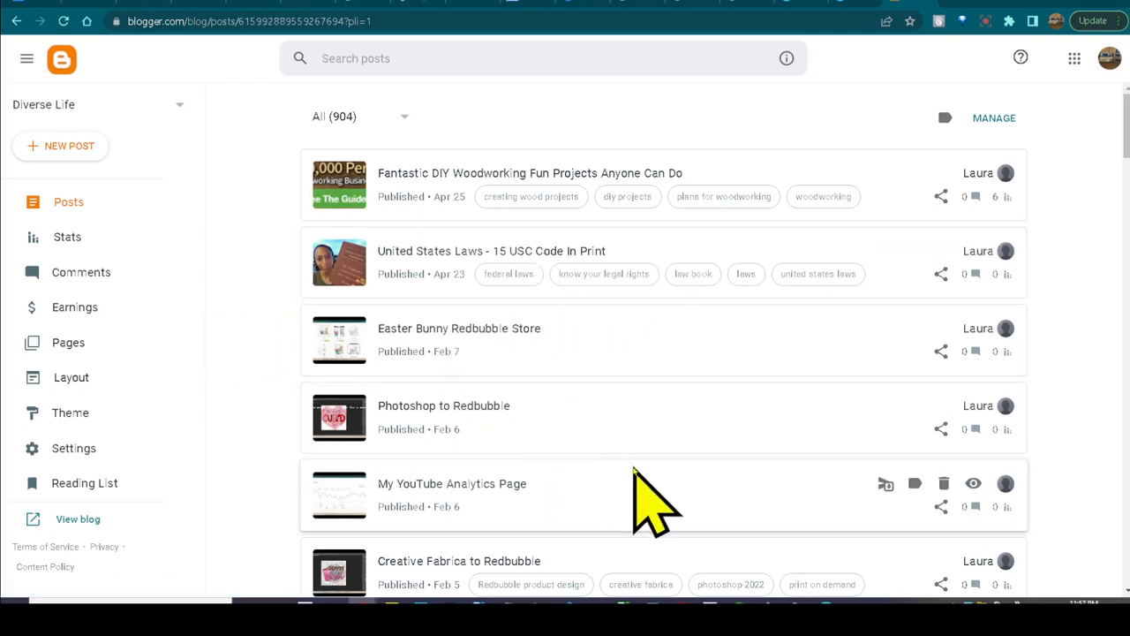
pyautogui.scroll(-3)
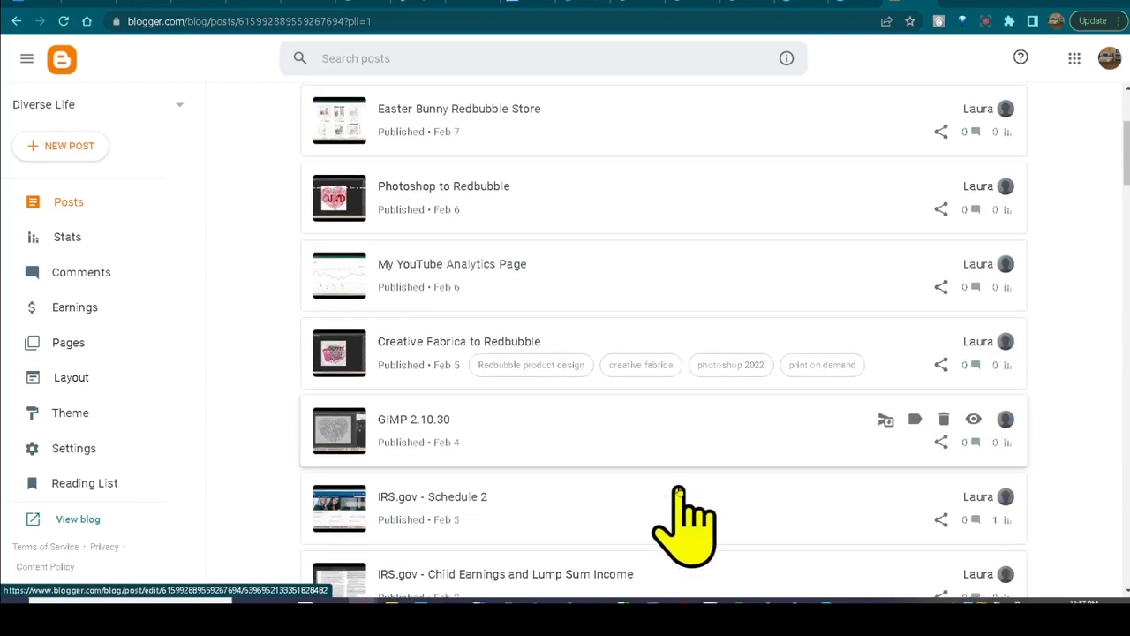
pyautogui.scroll(-3)
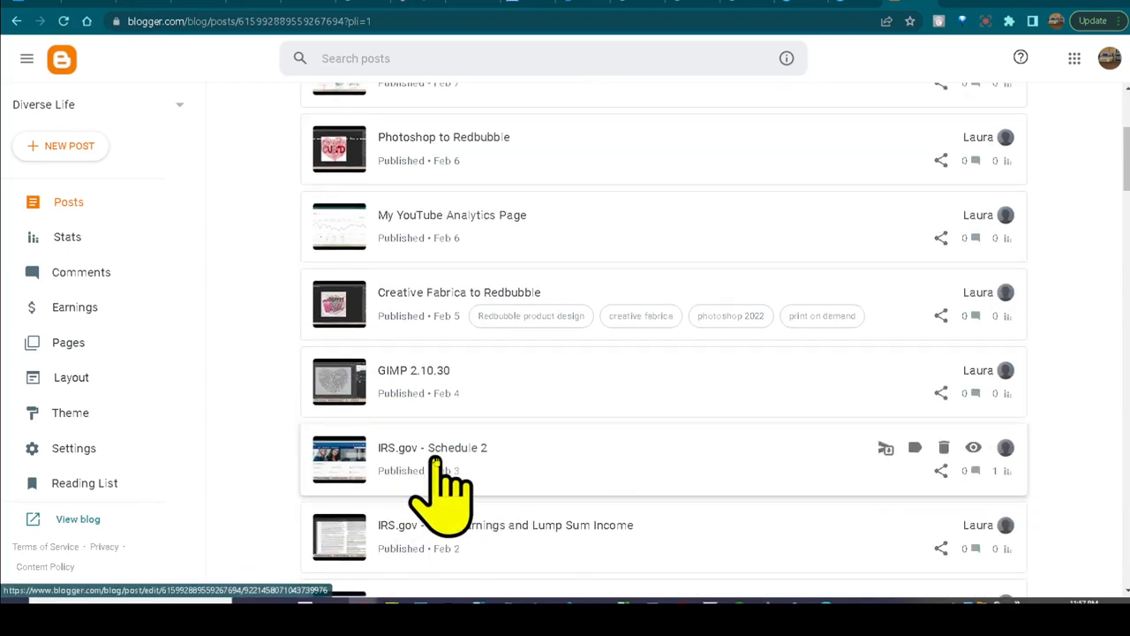
pyautogui.moveTo(654, 539)
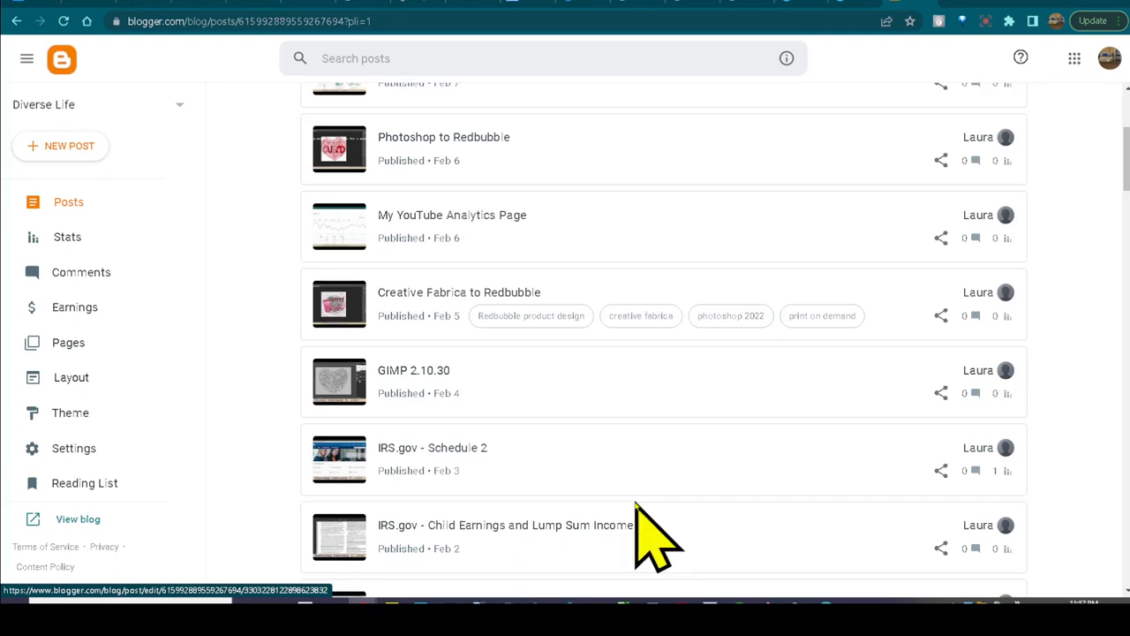
pyautogui.scroll(-3)
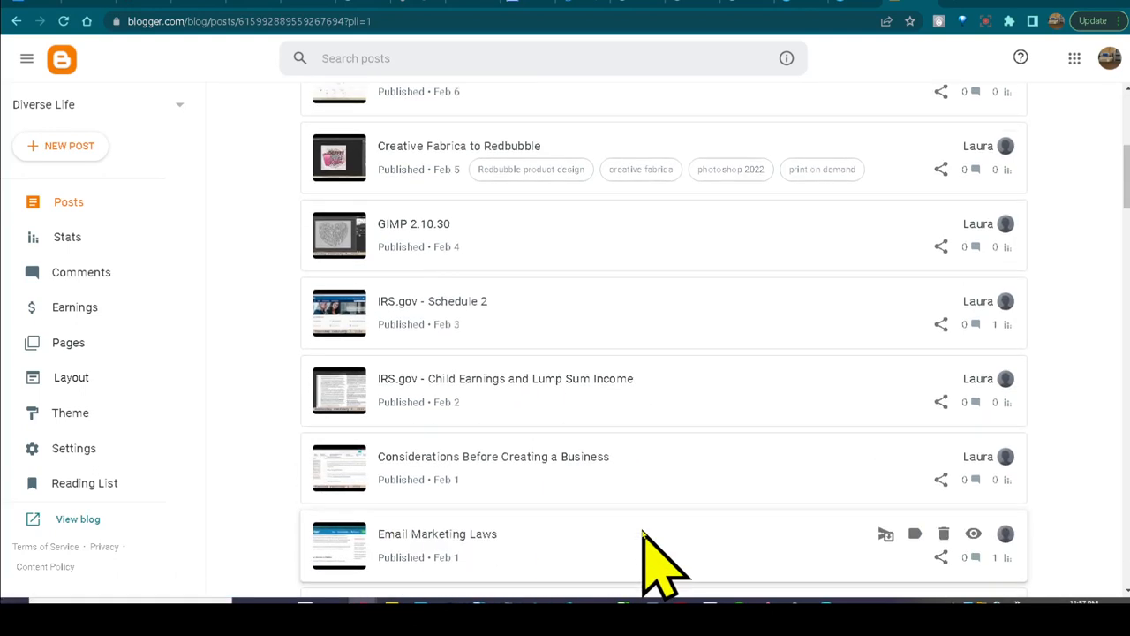
pyautogui.scroll(3)
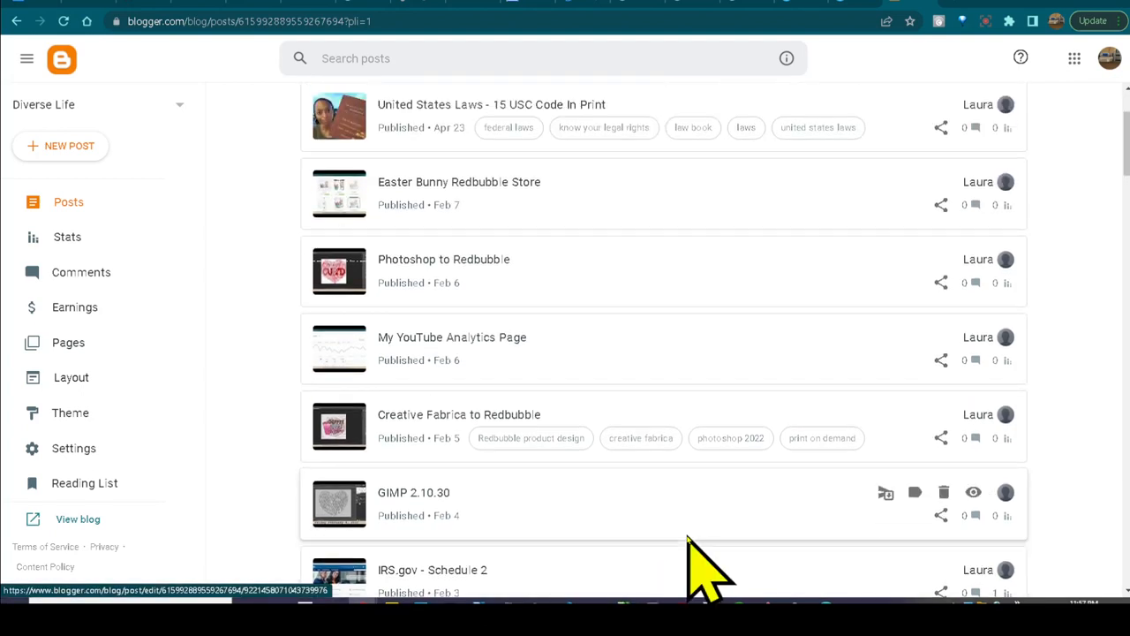
pyautogui.scroll(3)
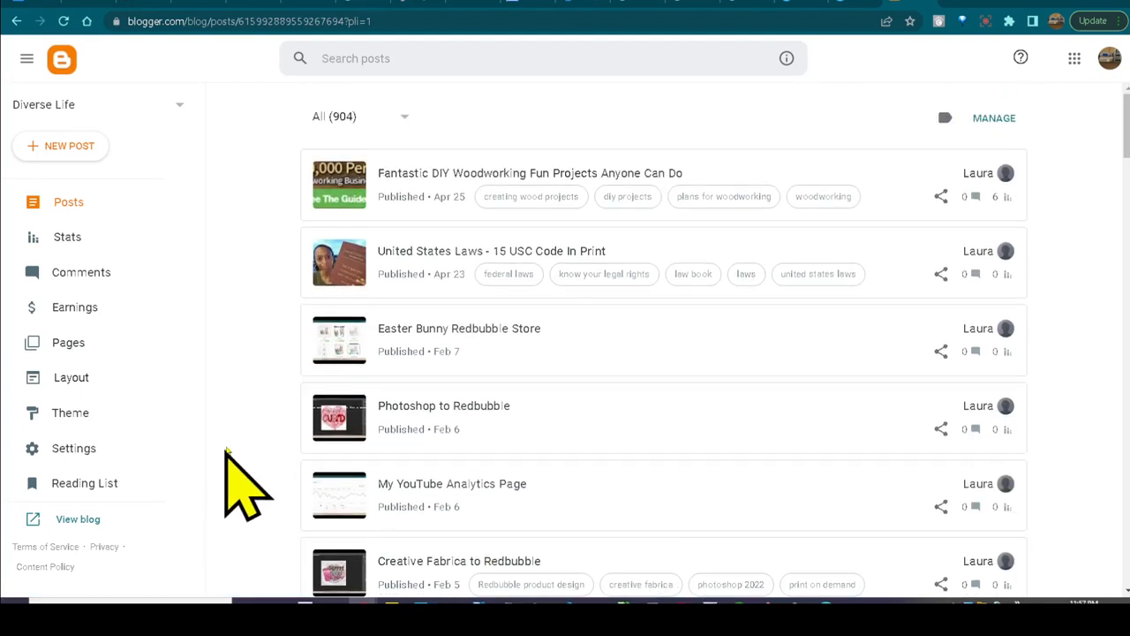
pyautogui.moveTo(428, 181)
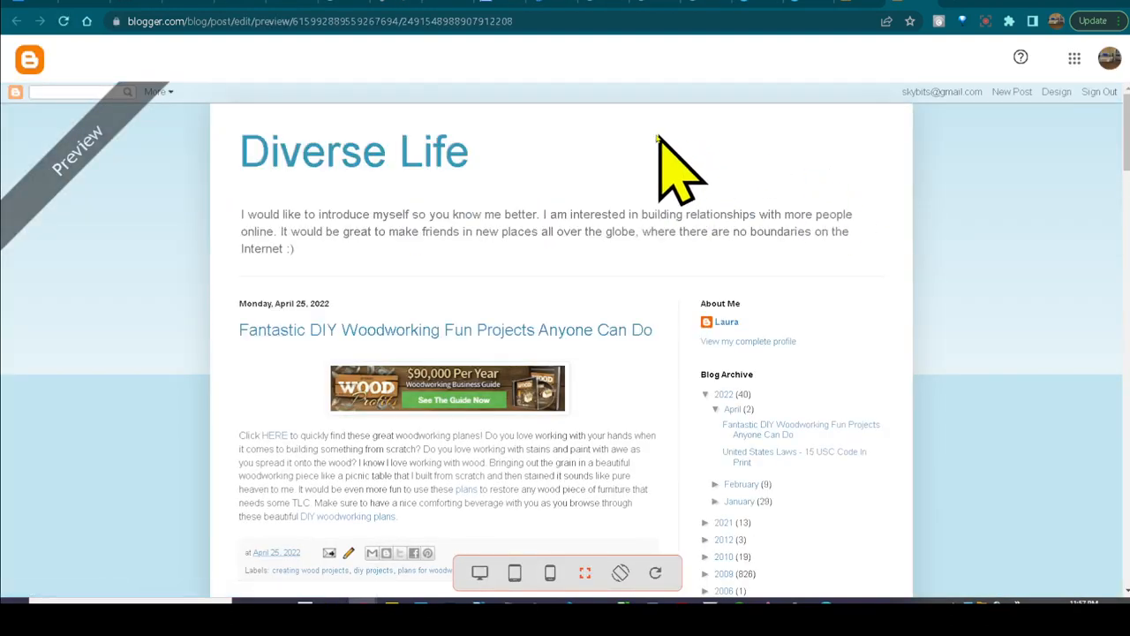
pyautogui.moveTo(441, 186)
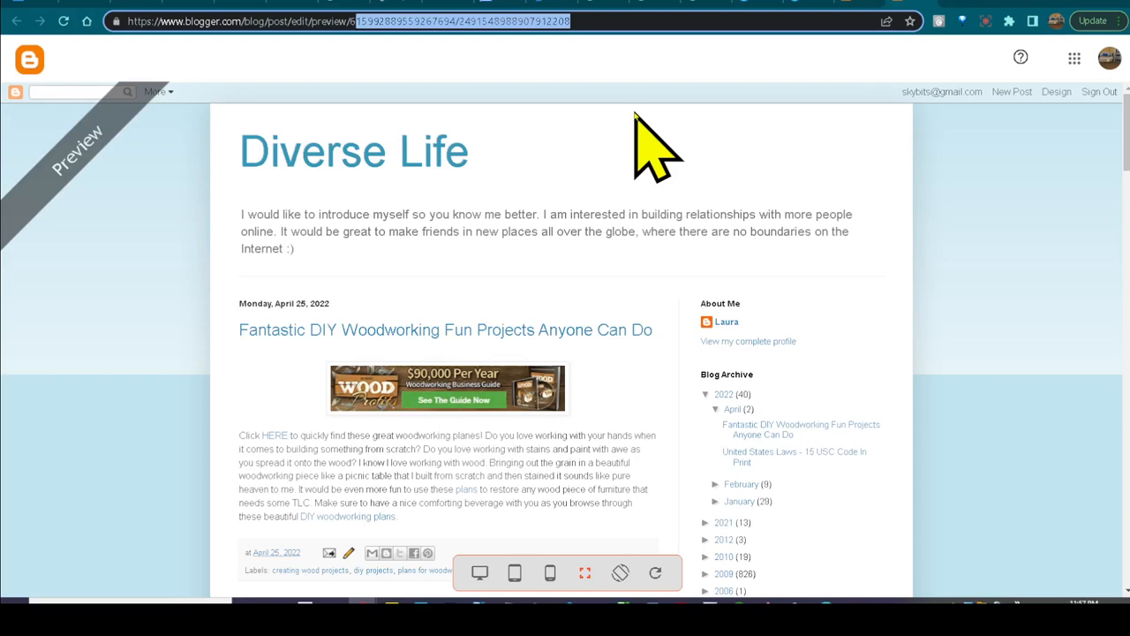
pyautogui.moveTo(892, 155)
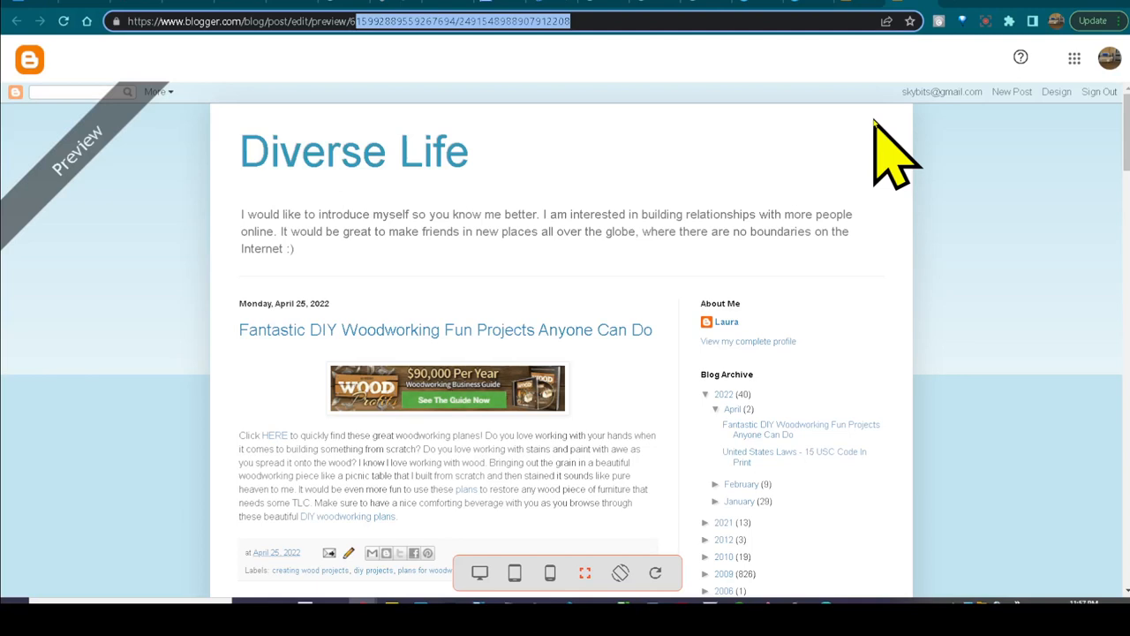
pyautogui.moveTo(848, 176)
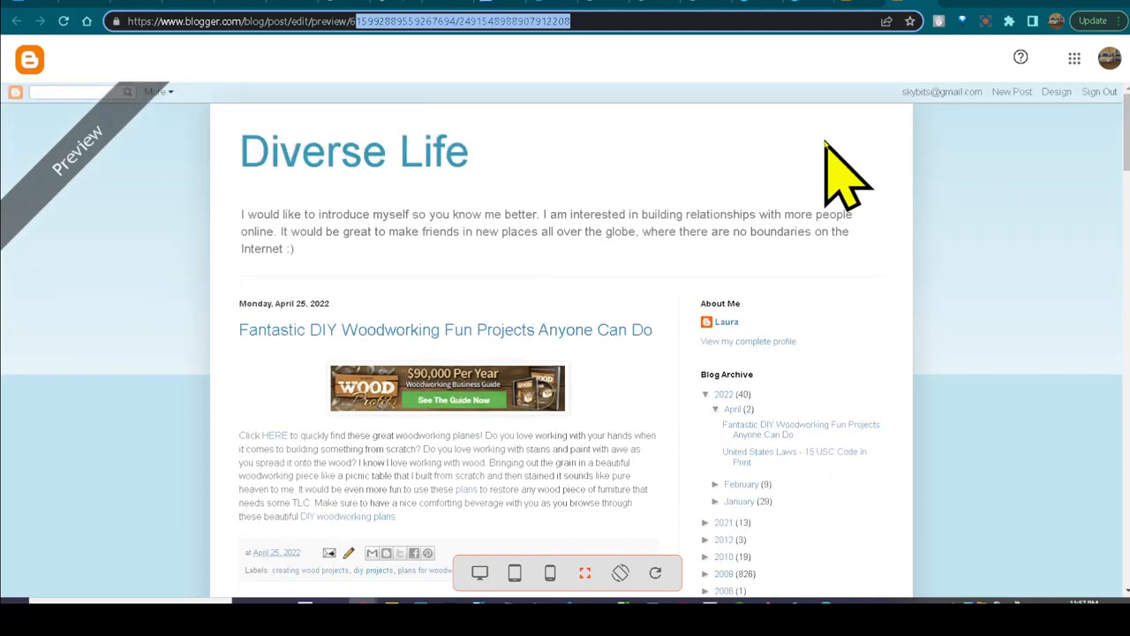
pyautogui.moveTo(791, 181)
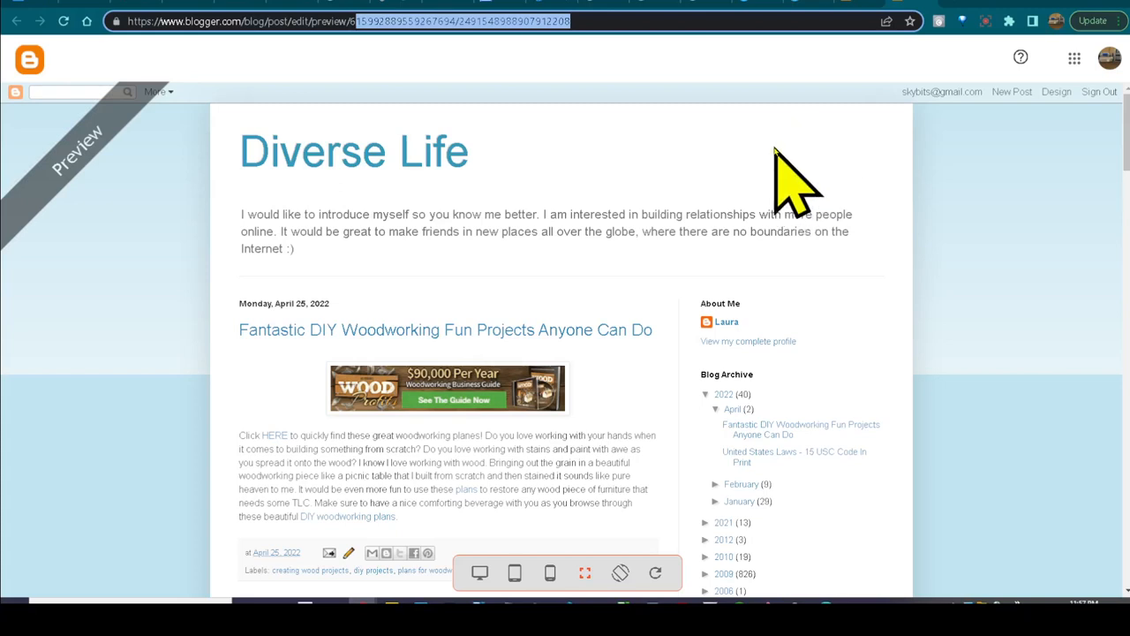
pyautogui.moveTo(644, 168)
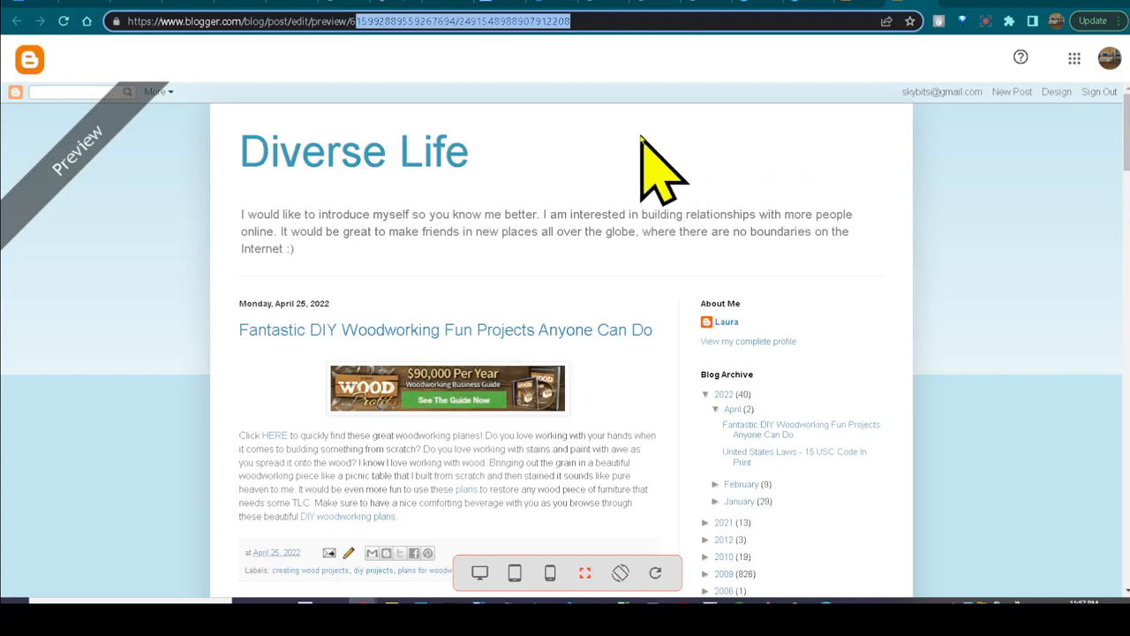
pyautogui.moveTo(463, 287)
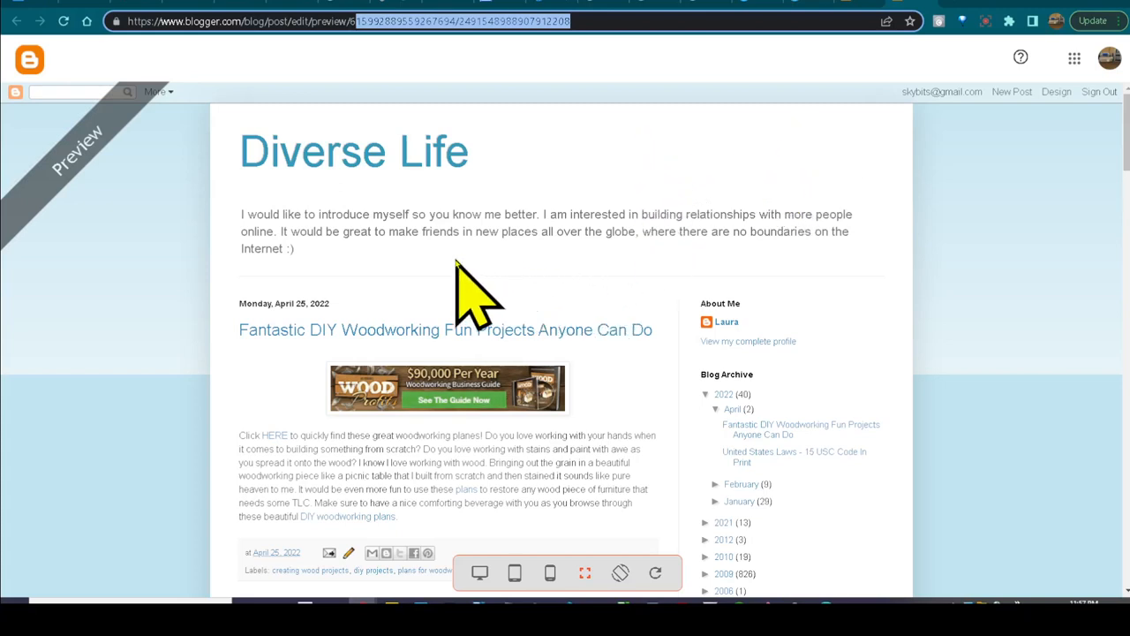
pyautogui.moveTo(208, 282)
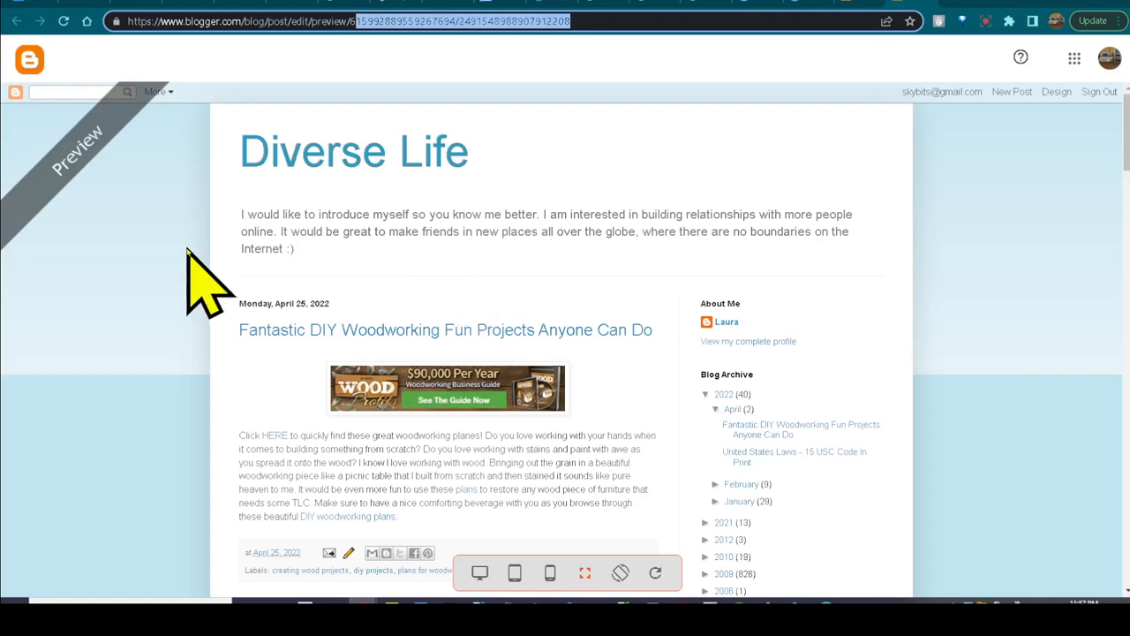
pyautogui.moveTo(556, 265)
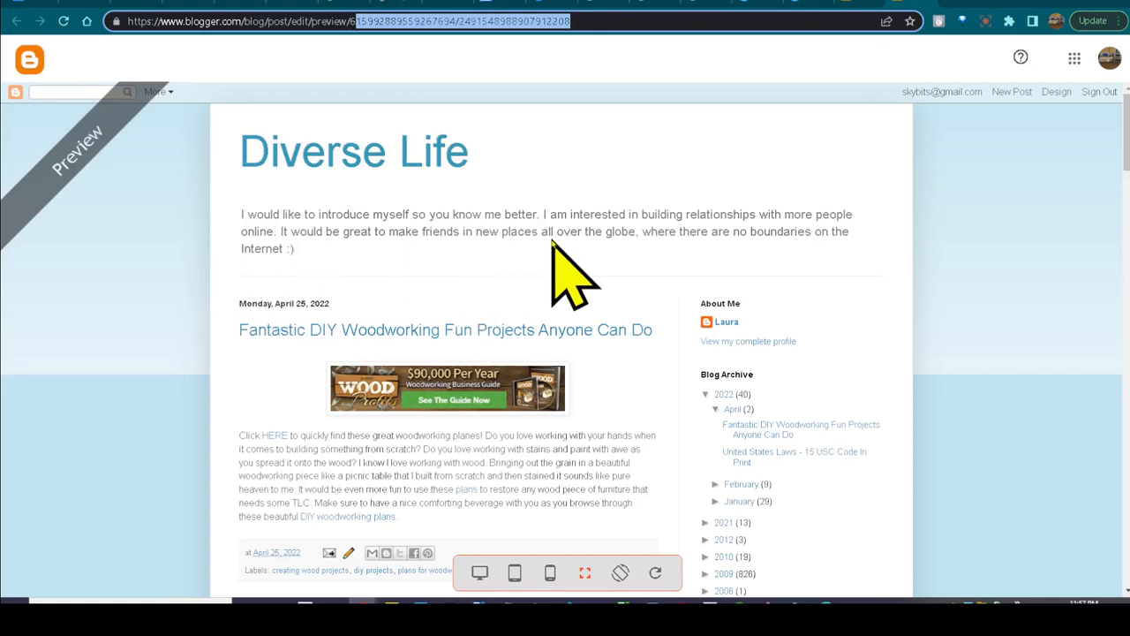
pyautogui.moveTo(923, 305)
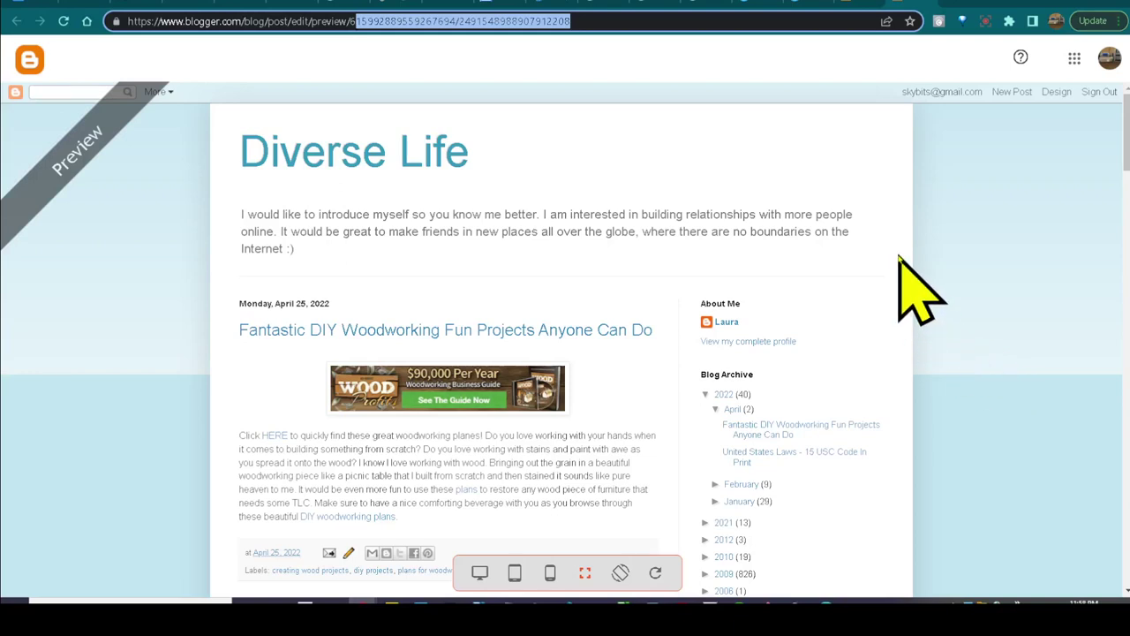
pyautogui.scroll(-3)
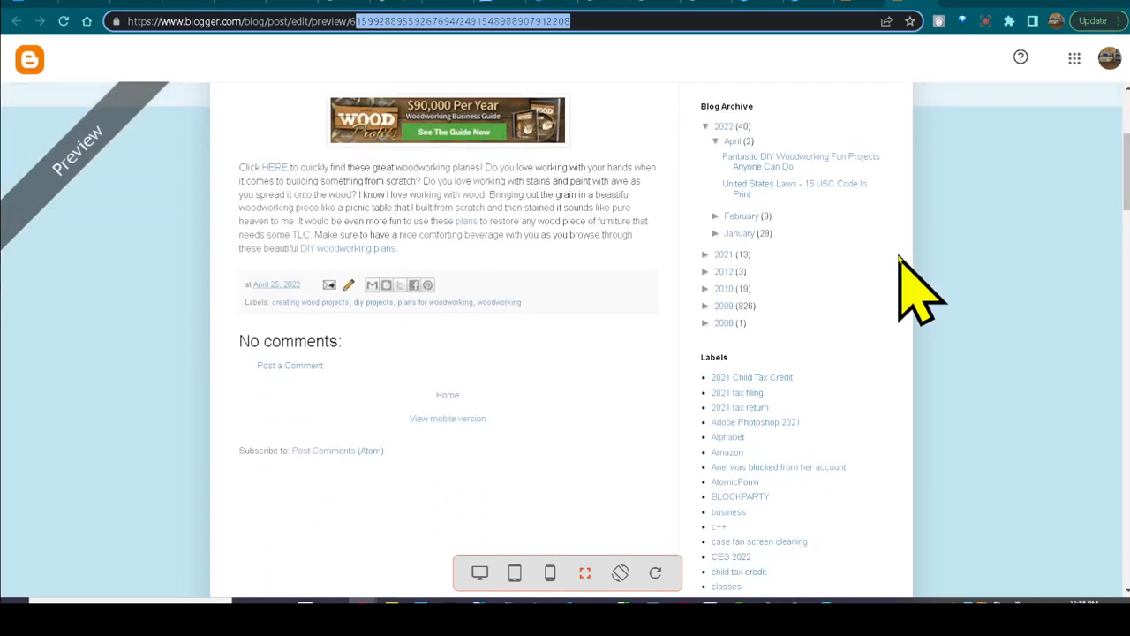
pyautogui.scroll(-3)
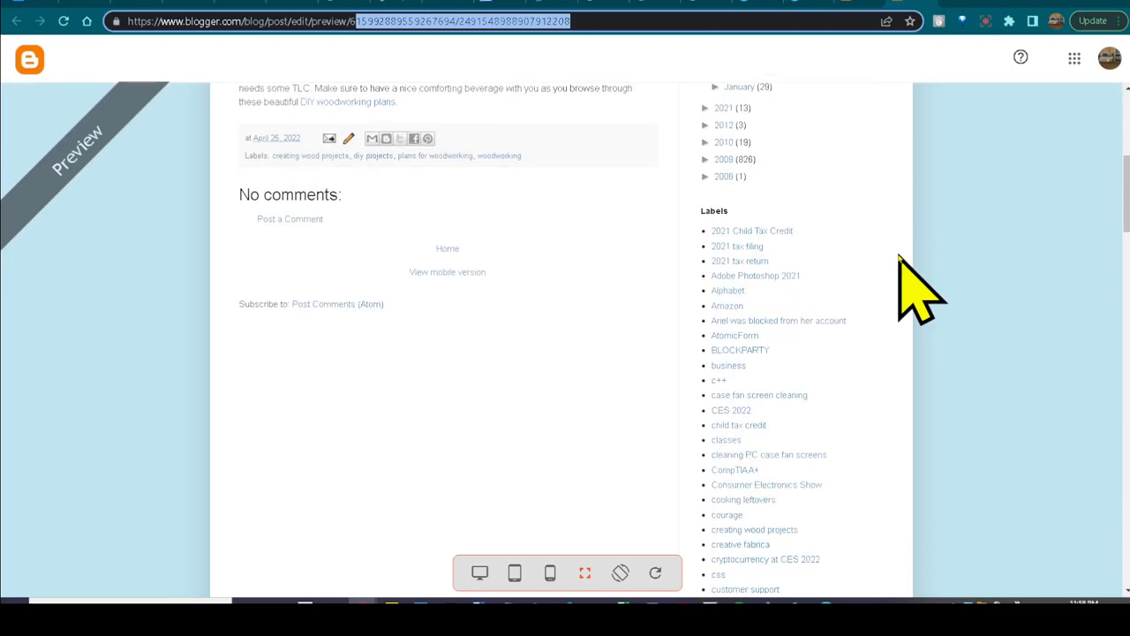
pyautogui.moveTo(764, 194)
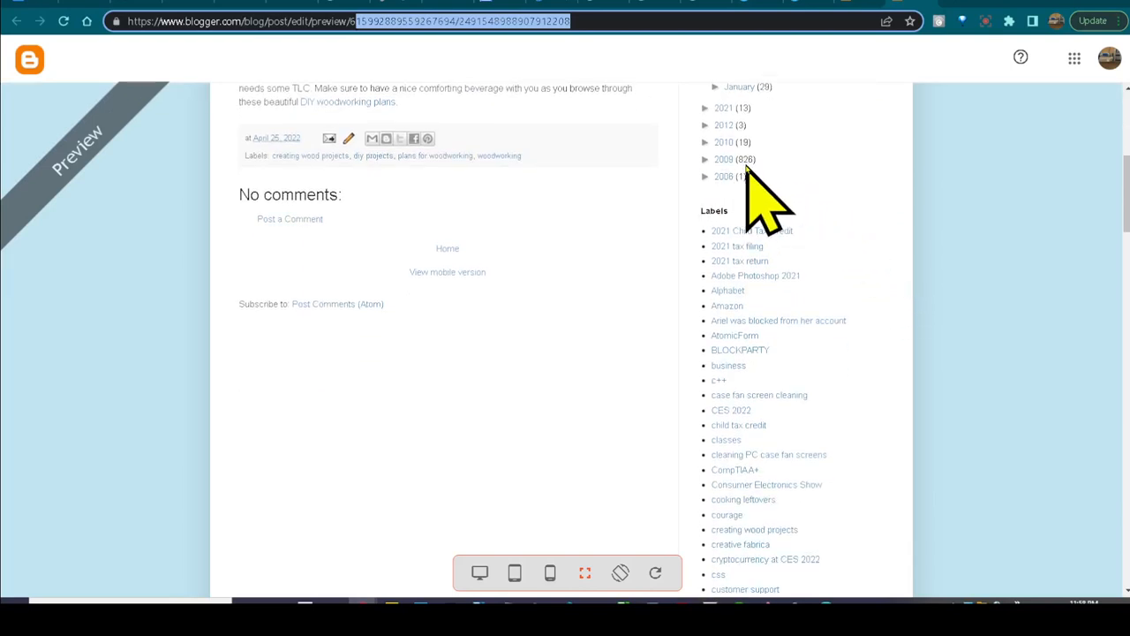
pyautogui.moveTo(755, 216)
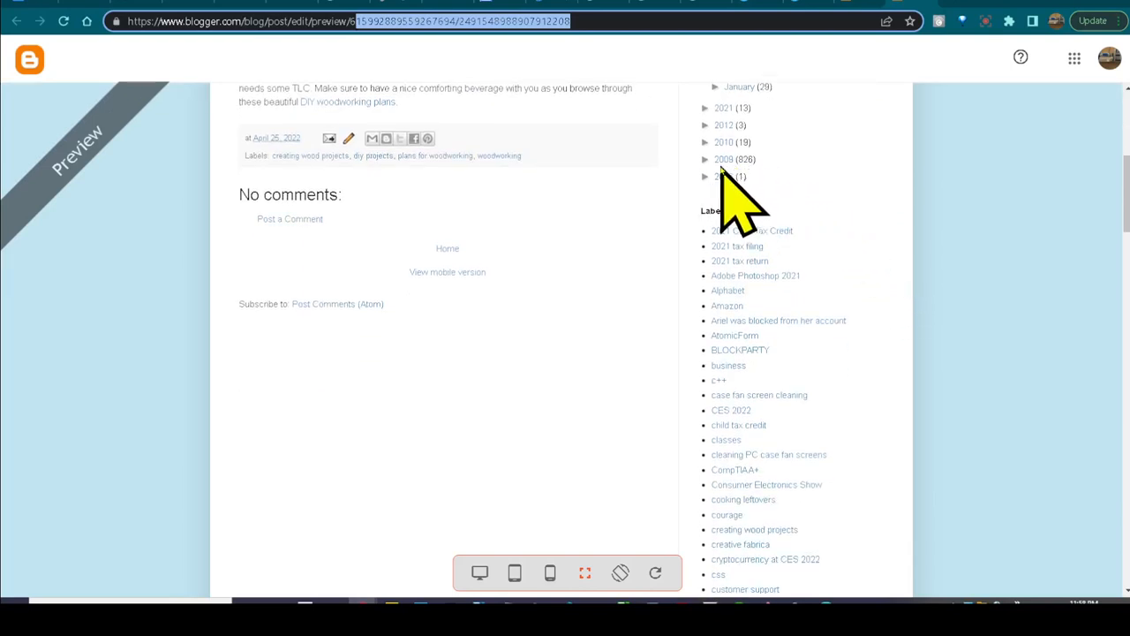
pyautogui.scroll(3)
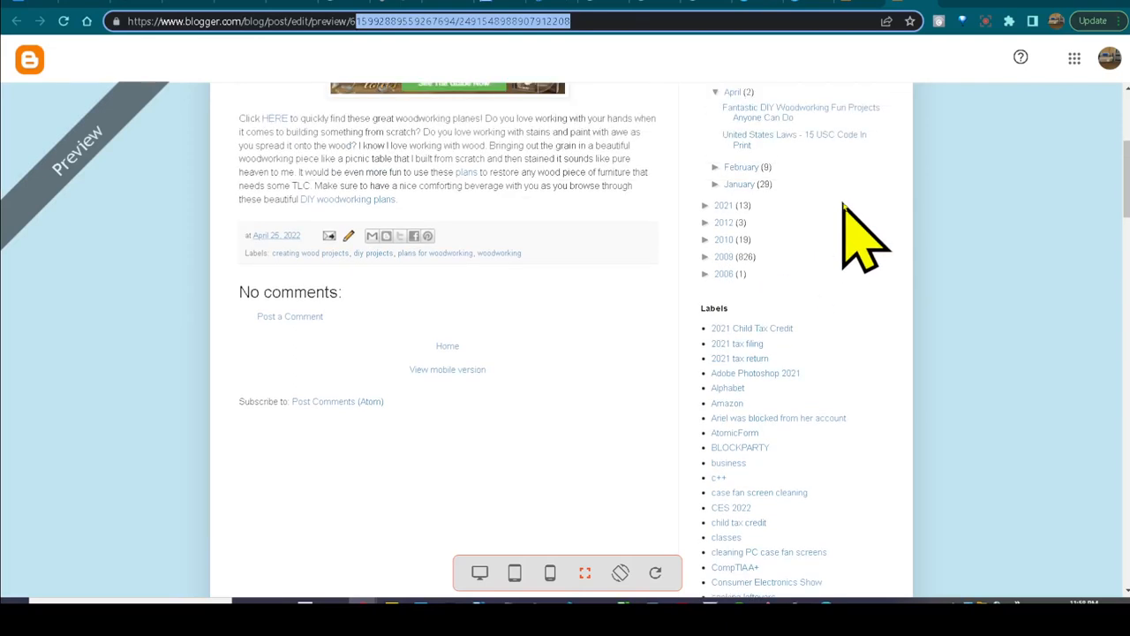
pyautogui.scroll(3)
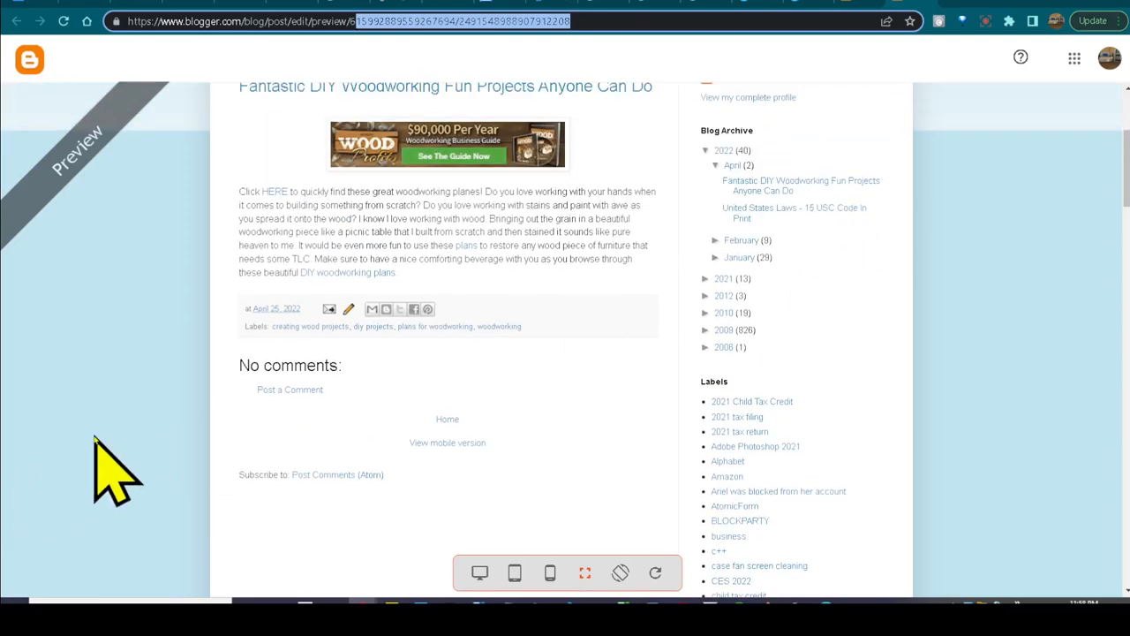
pyautogui.scroll(3)
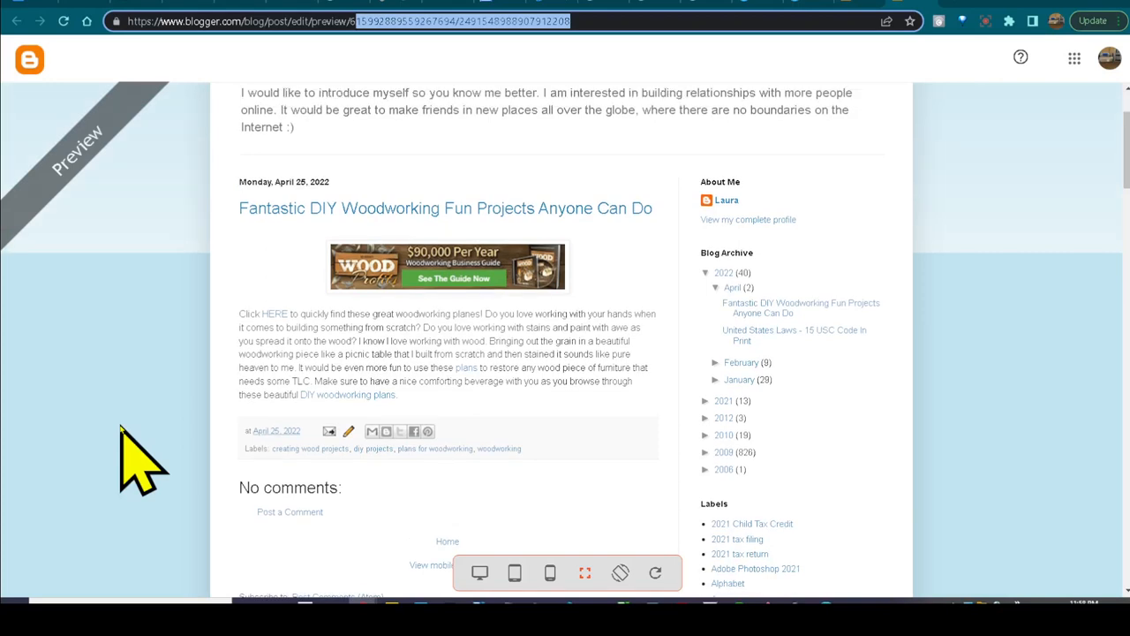
pyautogui.moveTo(163, 446)
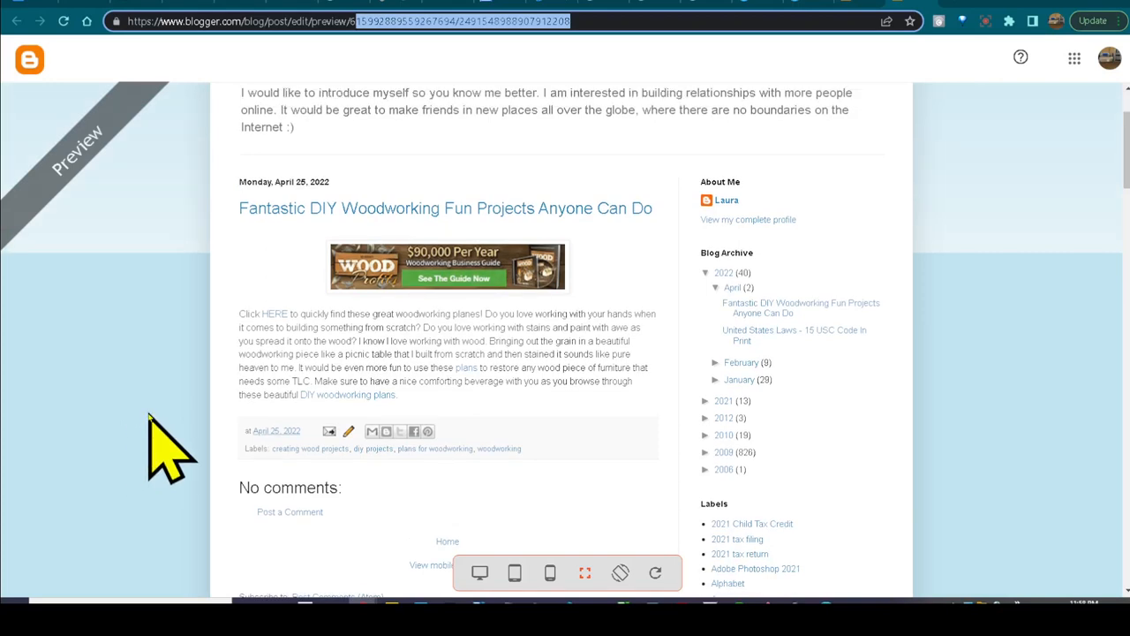
pyautogui.scroll(3)
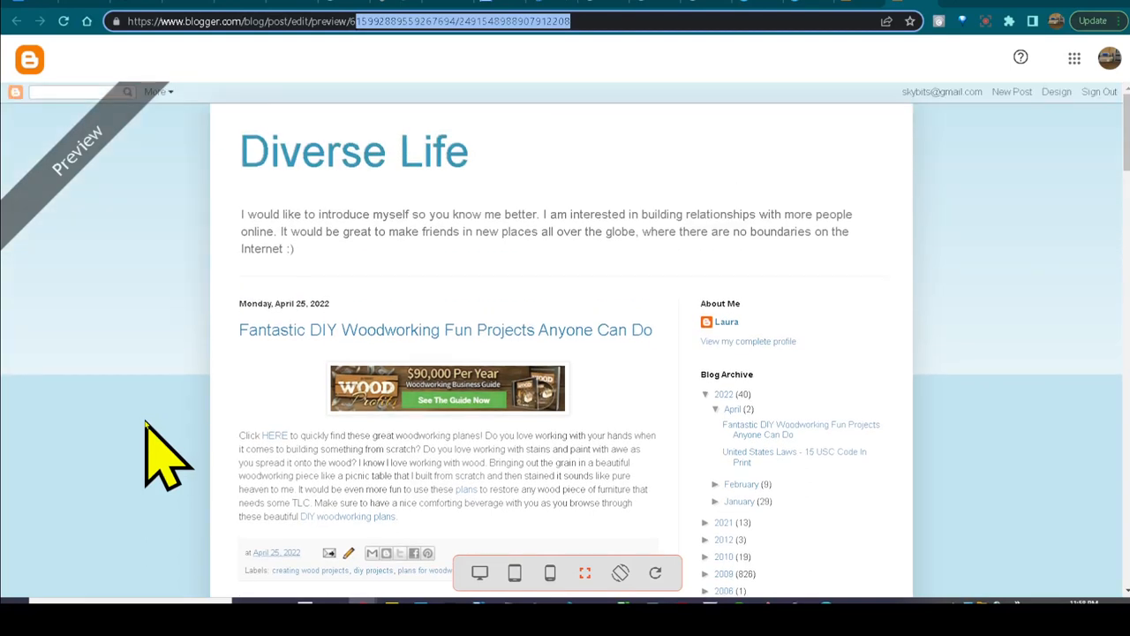
pyautogui.moveTo(146, 503)
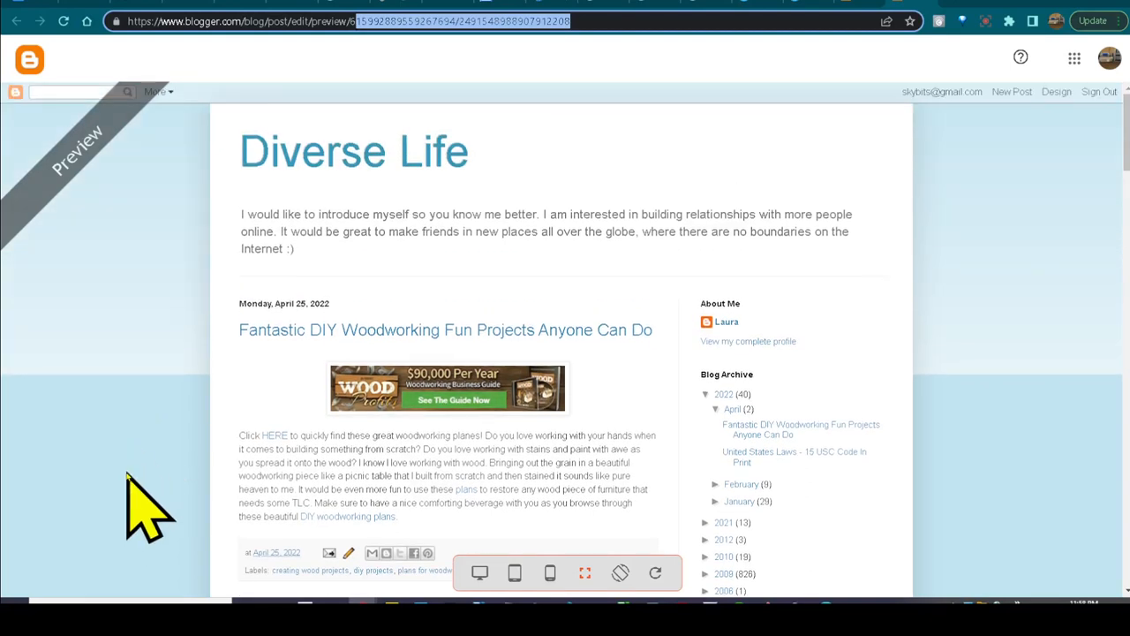
pyautogui.scroll(-3)
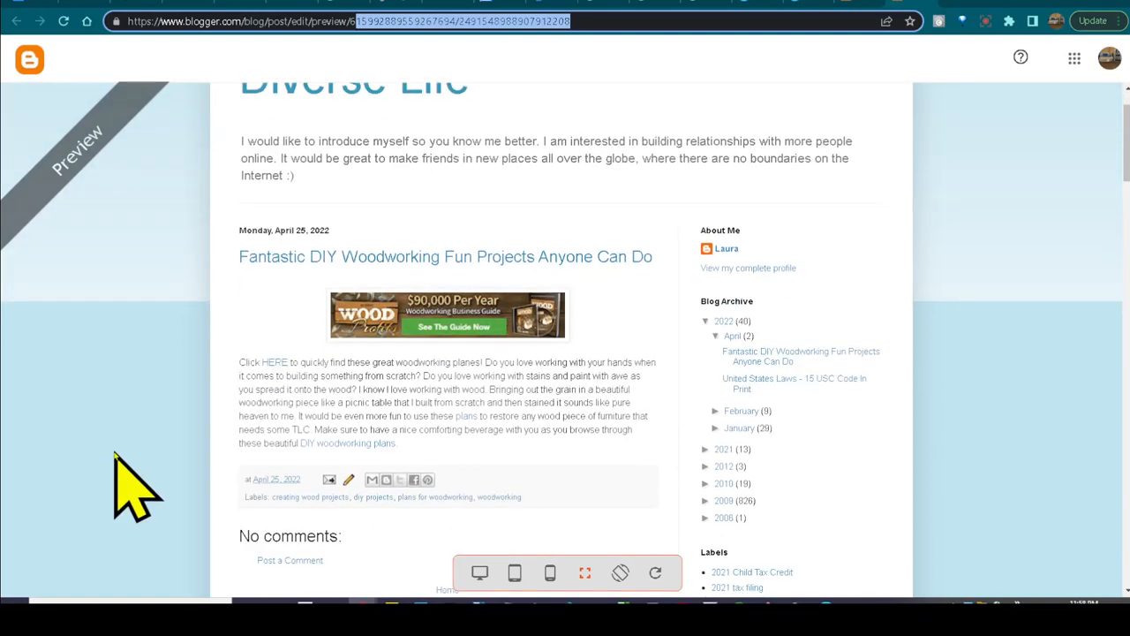
pyautogui.scroll(-3)
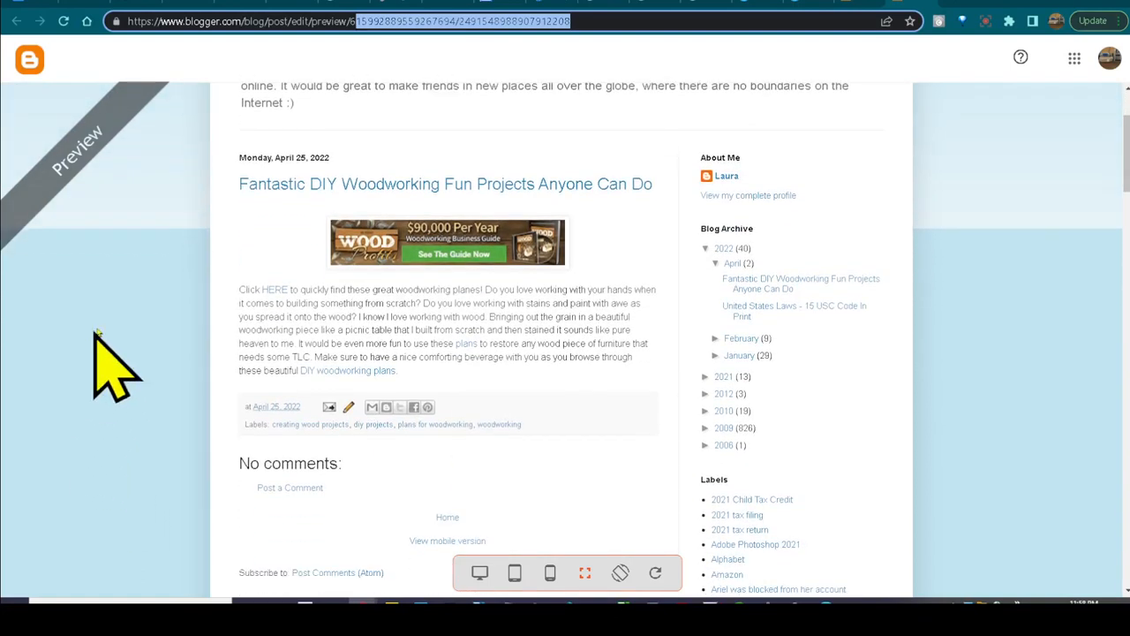
pyautogui.moveTo(600, 340)
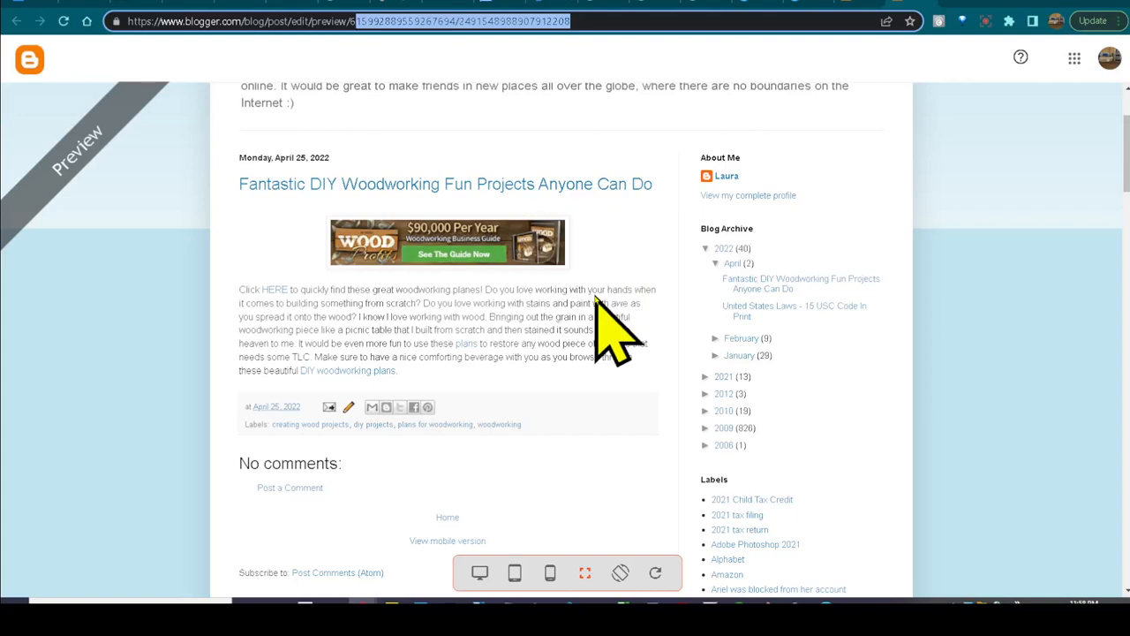
pyautogui.moveTo(243, 344)
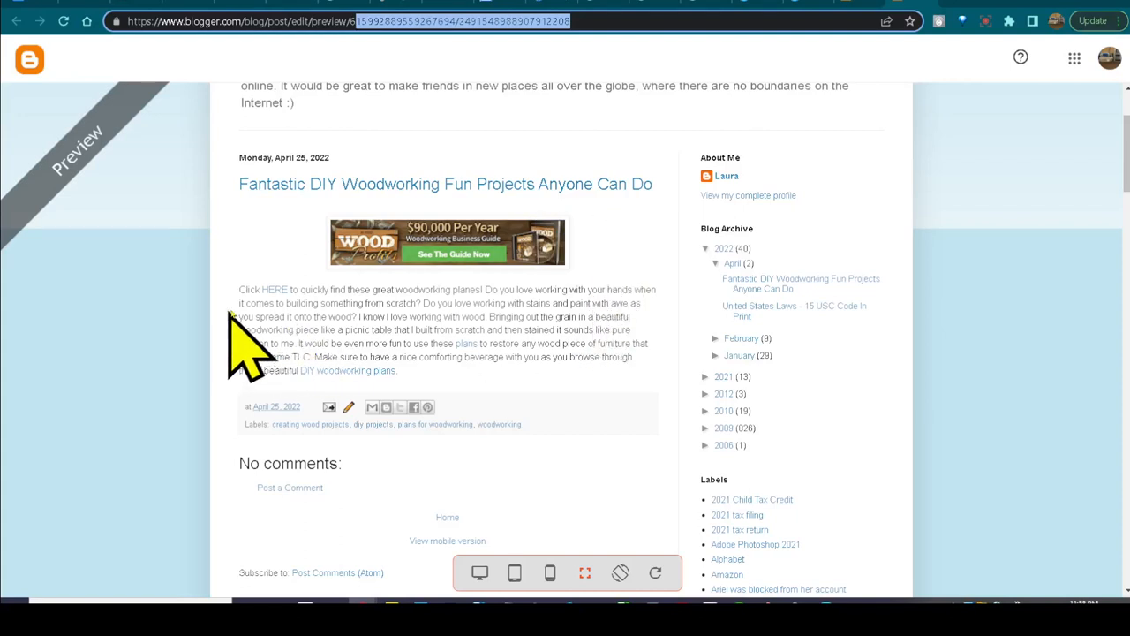
pyautogui.moveTo(331, 340)
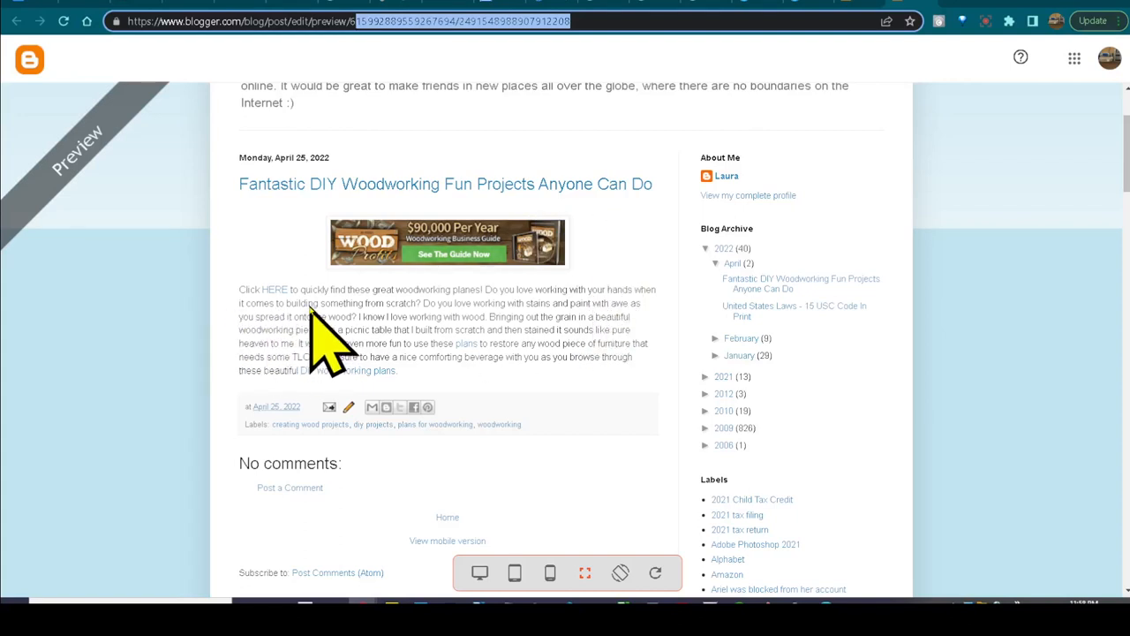
pyautogui.moveTo(274, 309)
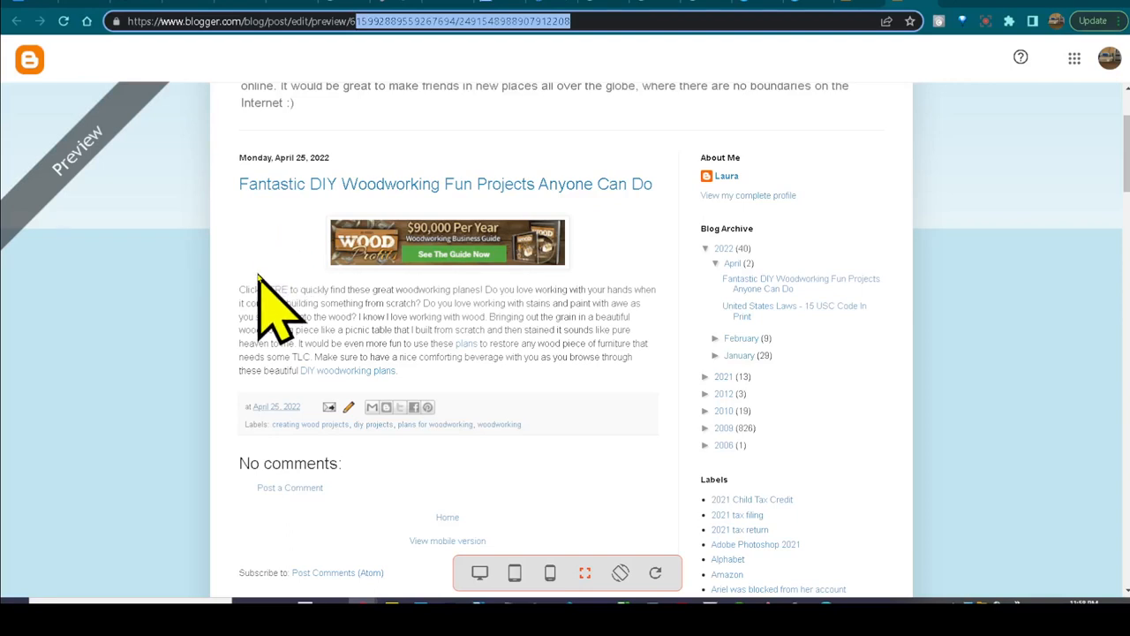
pyautogui.moveTo(216, 348)
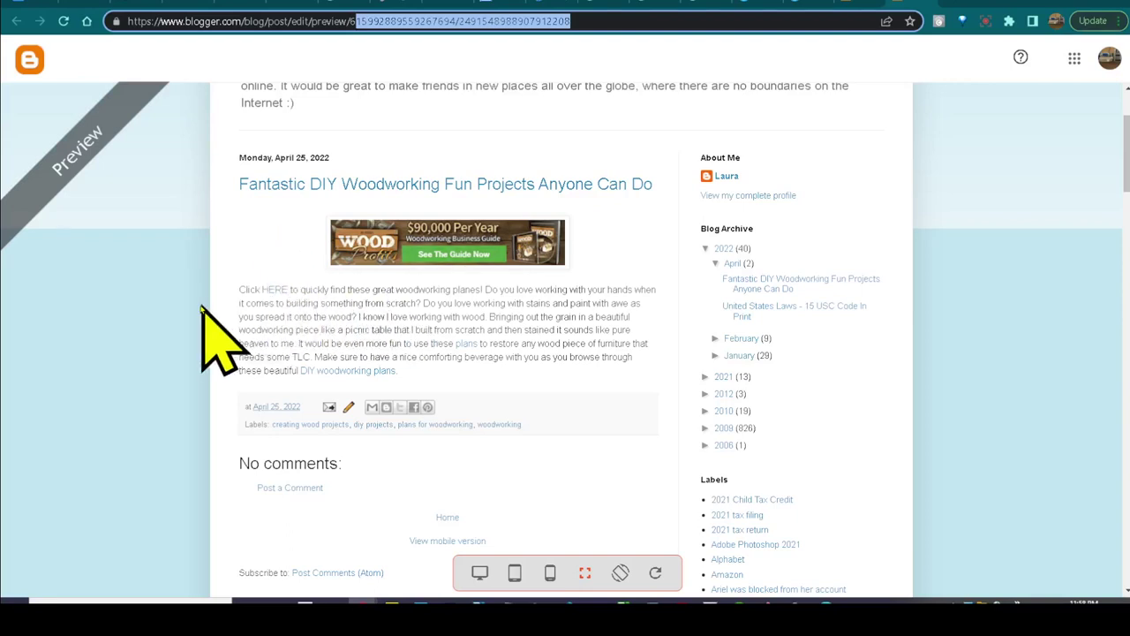
pyautogui.moveTo(450, 388)
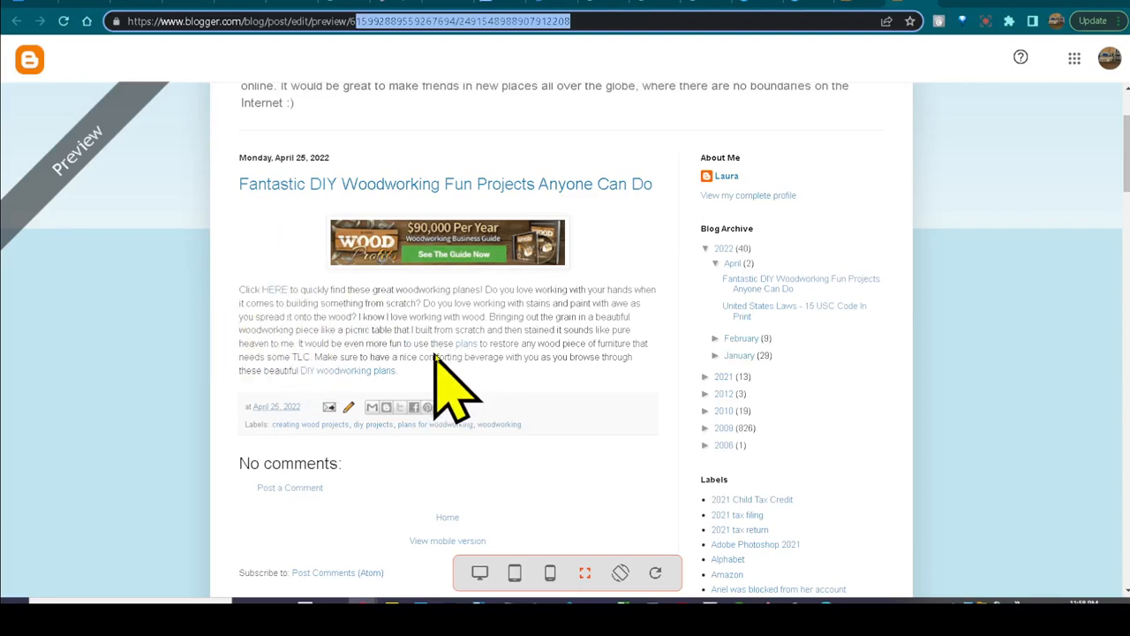
pyautogui.moveTo(26, 353)
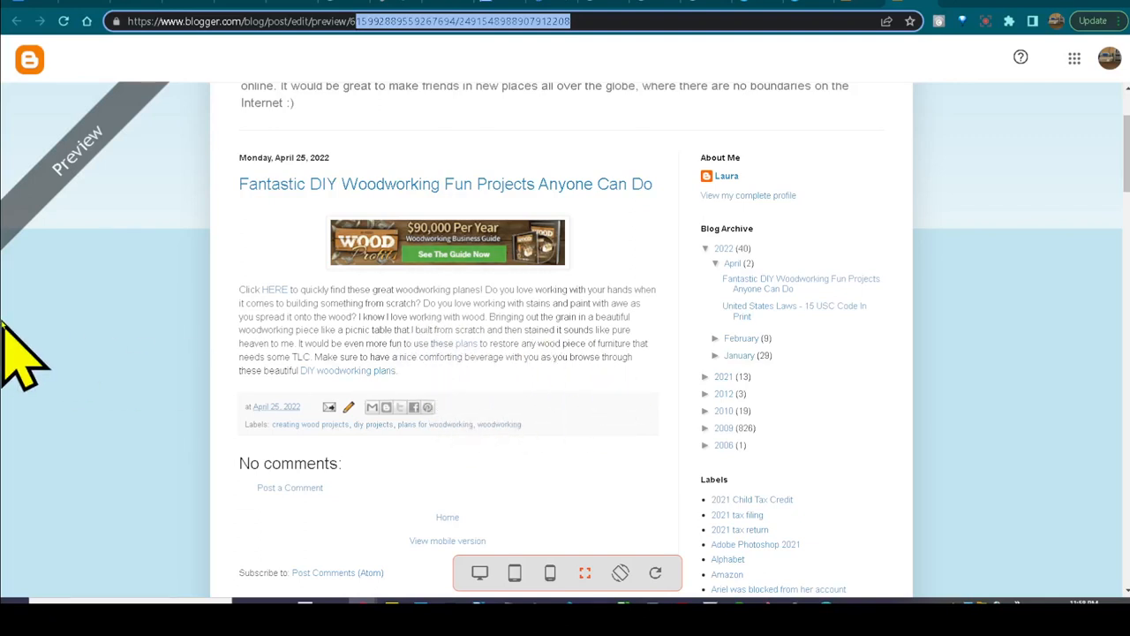
pyautogui.moveTo(530, 442)
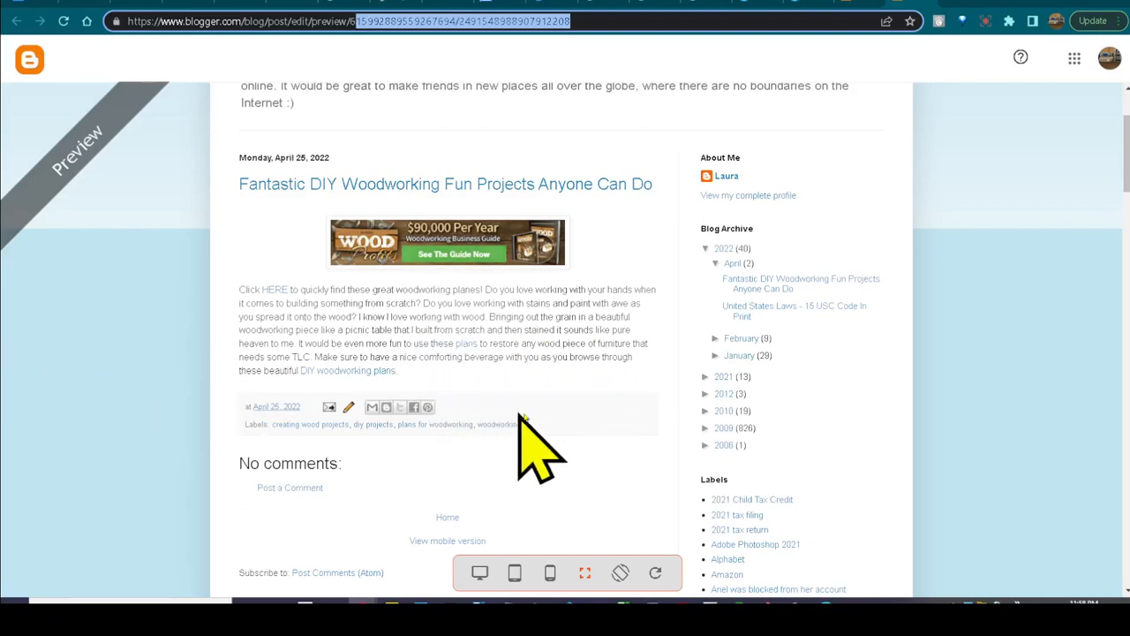
pyautogui.moveTo(600, 424)
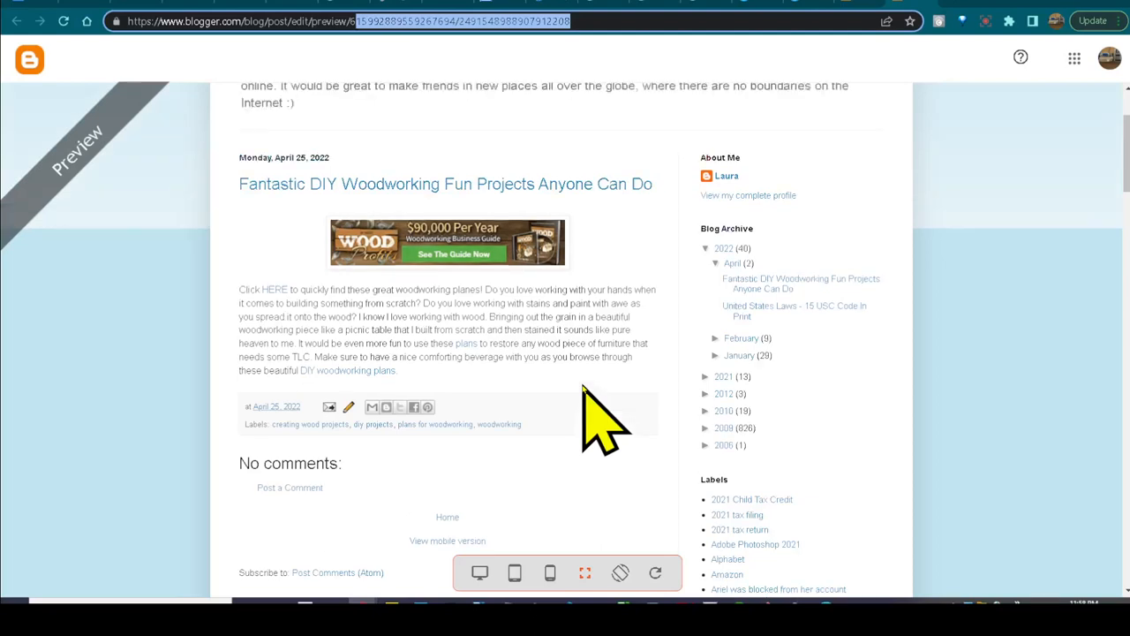
pyautogui.scroll(3)
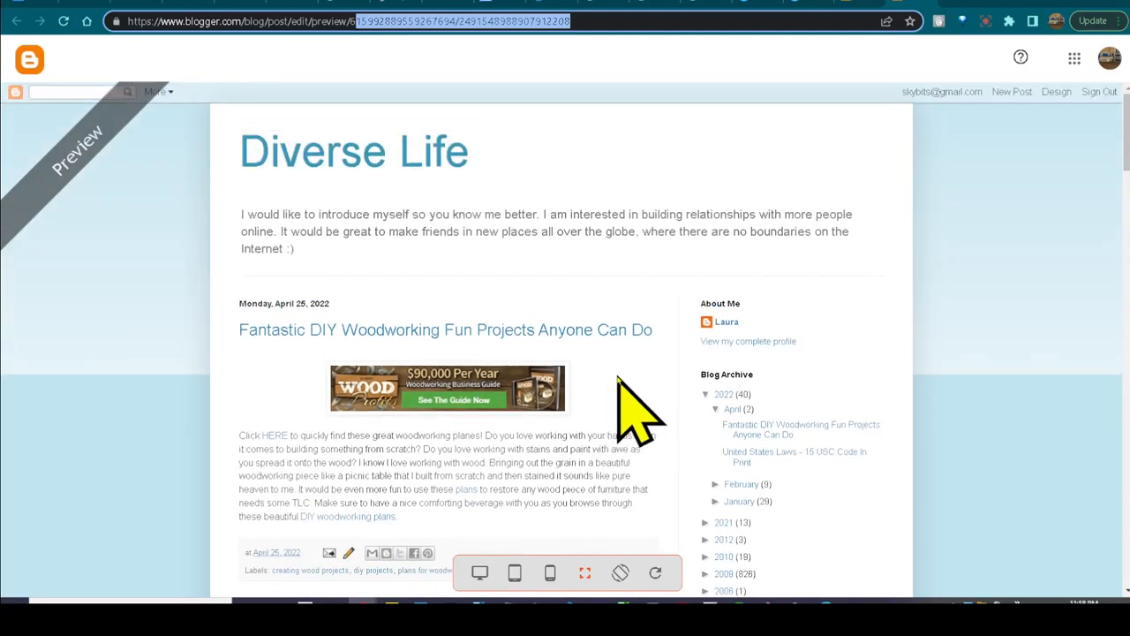
pyautogui.scroll(-3)
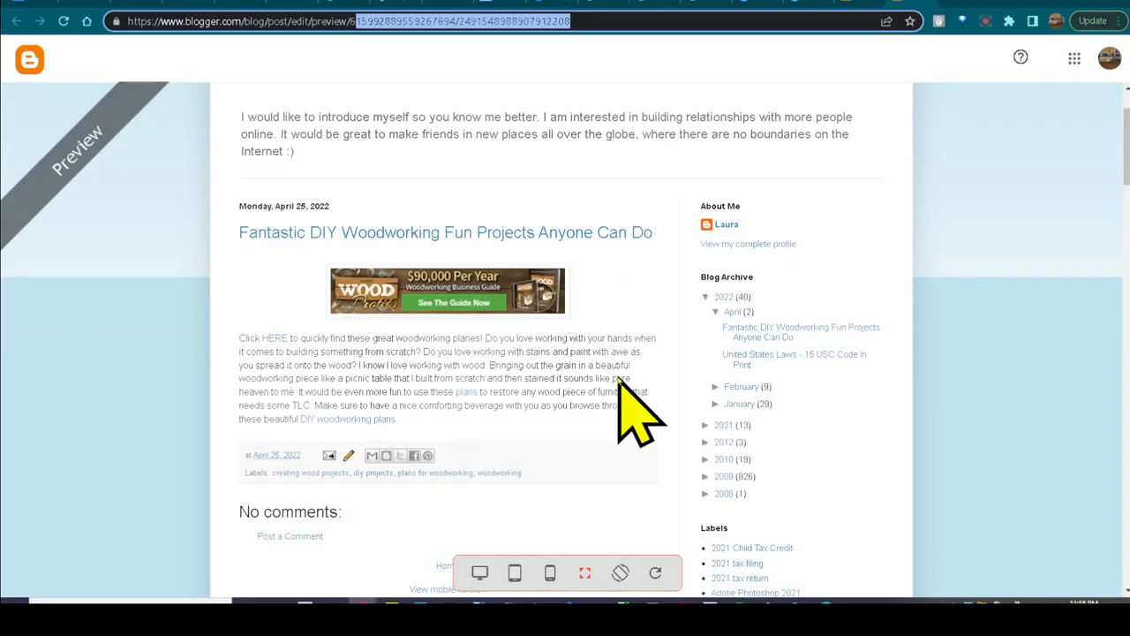
pyautogui.scroll(-3)
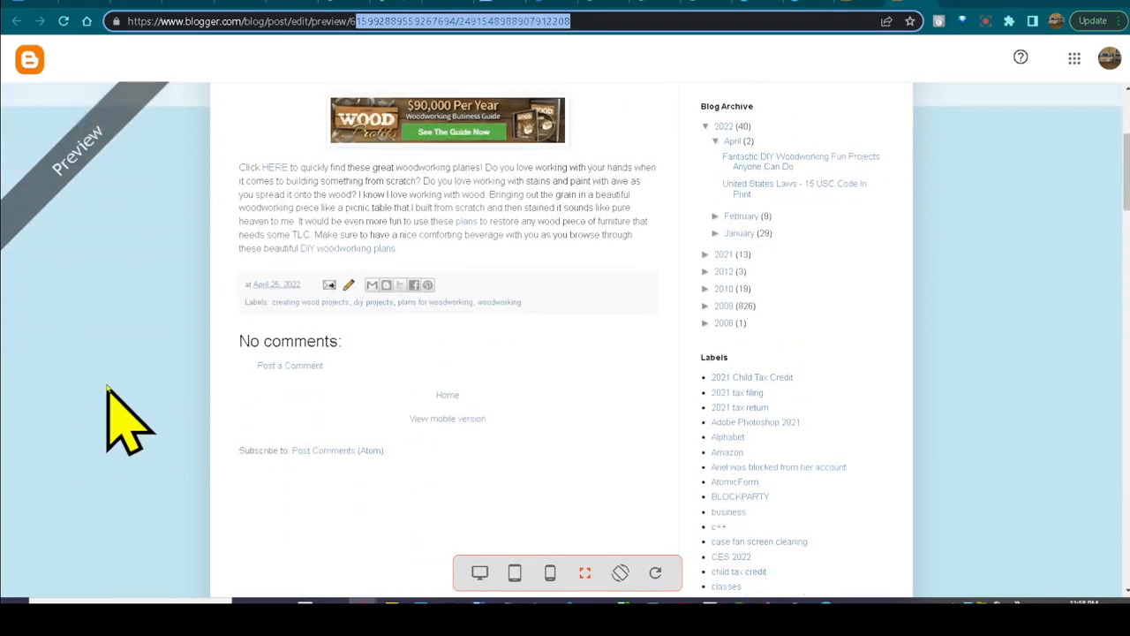
pyautogui.scroll(3)
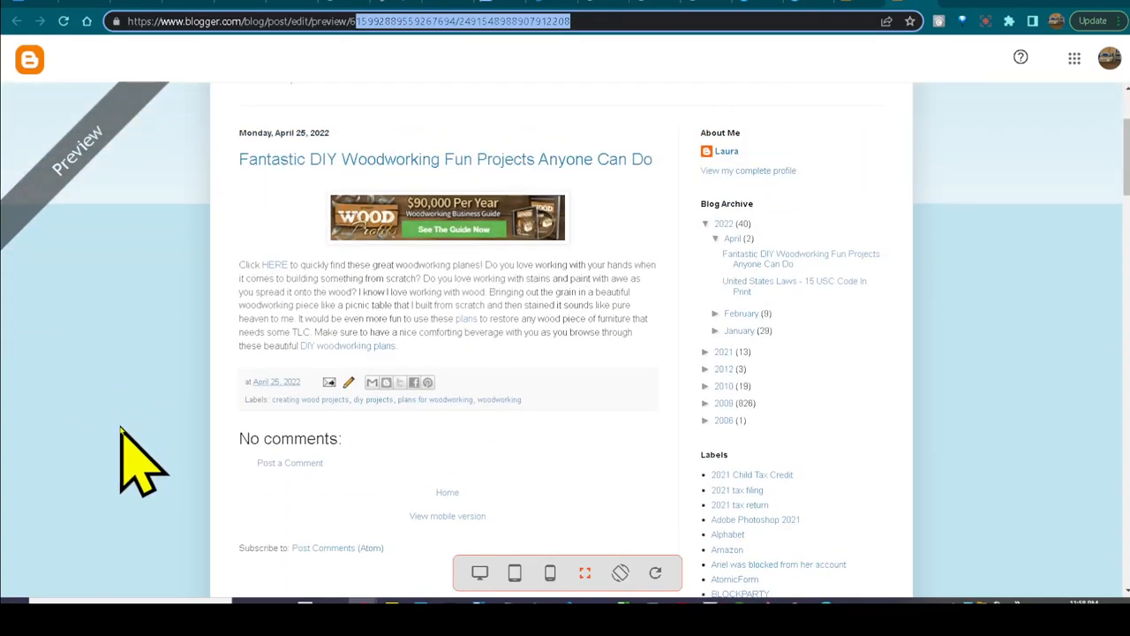
pyautogui.scroll(3)
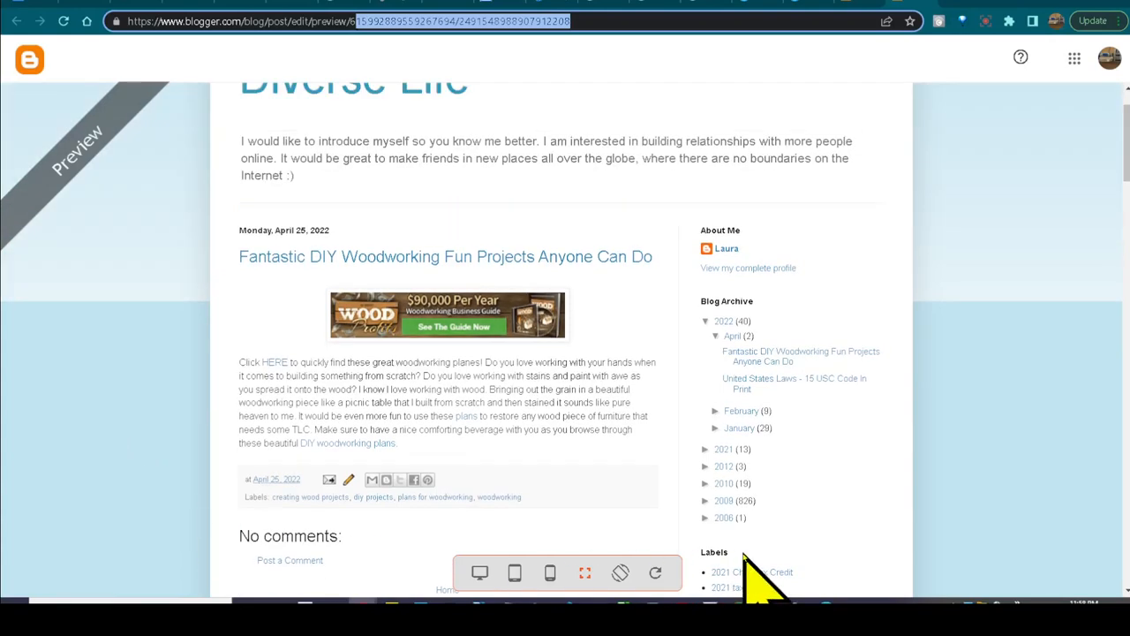
pyautogui.moveTo(750, 583)
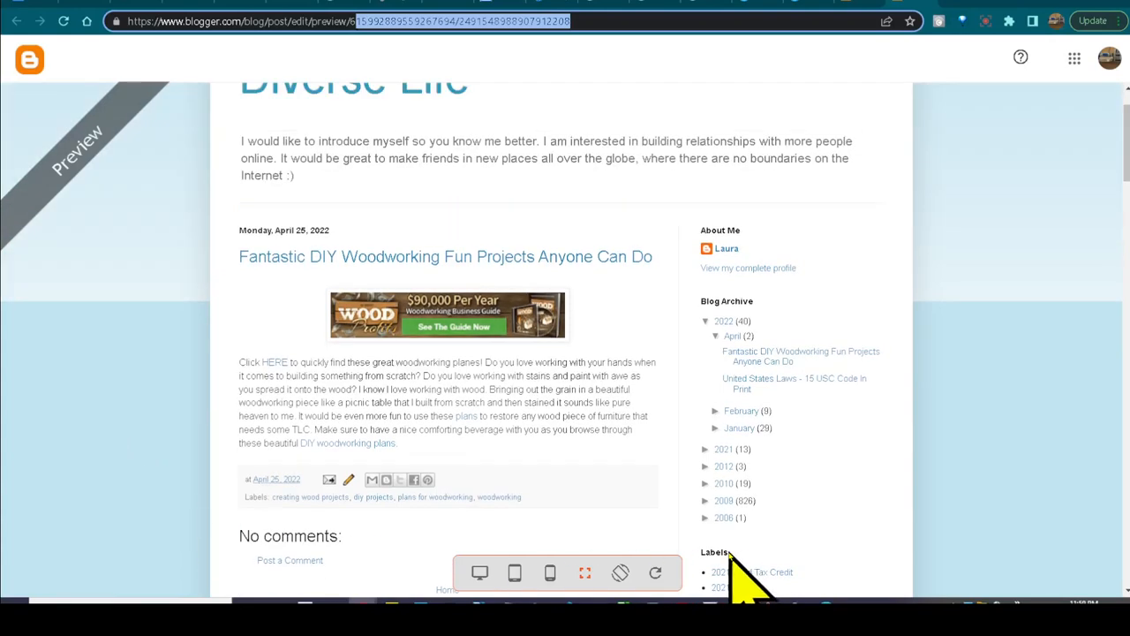
pyautogui.scroll(3)
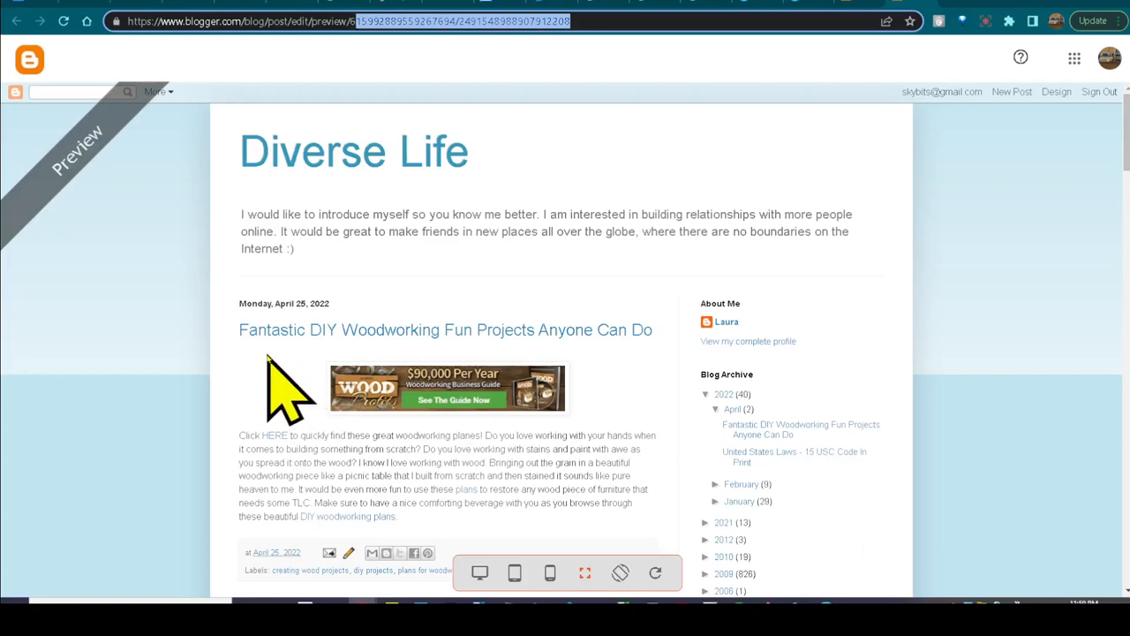
pyautogui.moveTo(883, 36)
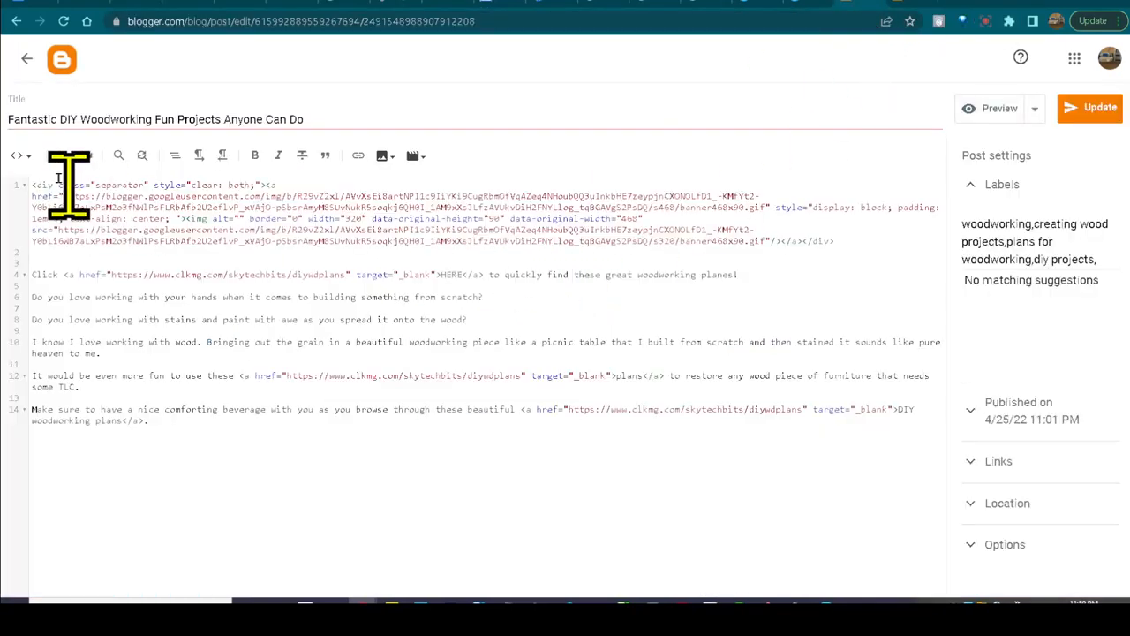
# - Preview the United States Laws - 15 USC Code In Print post and scroll past its embedded video
pyautogui.click(26, 58)
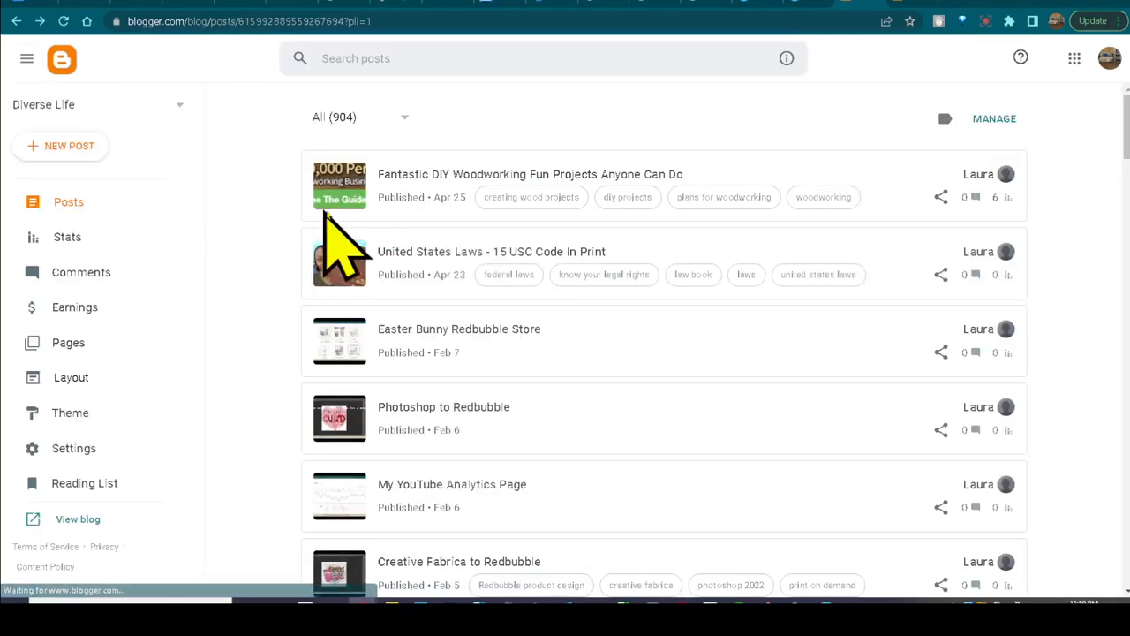
pyautogui.moveTo(428, 282)
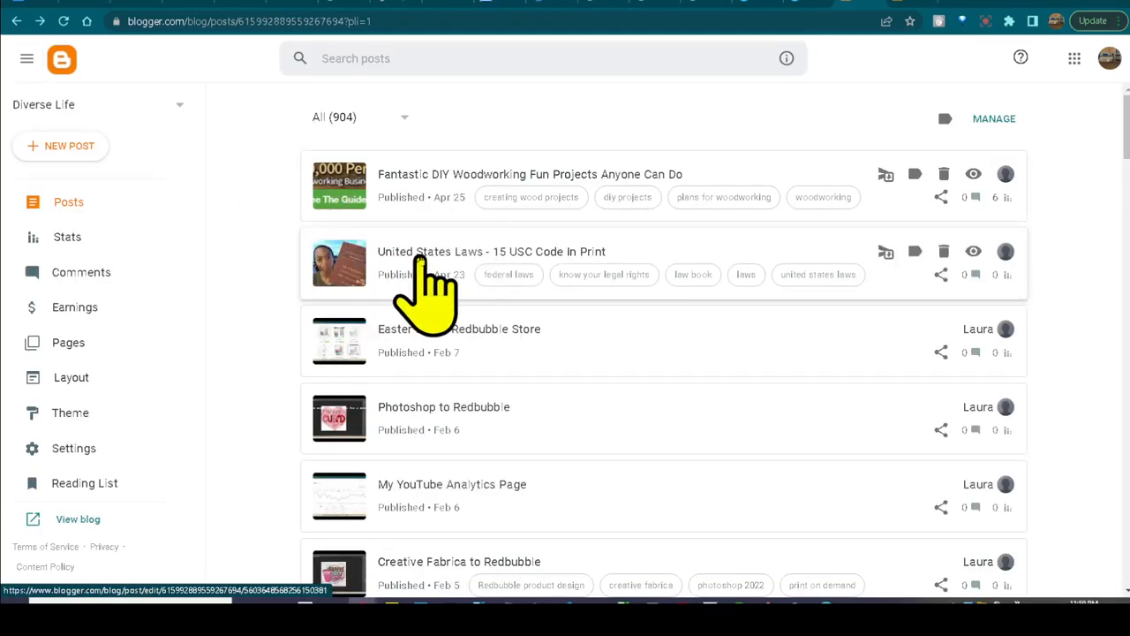
pyautogui.click(492, 251)
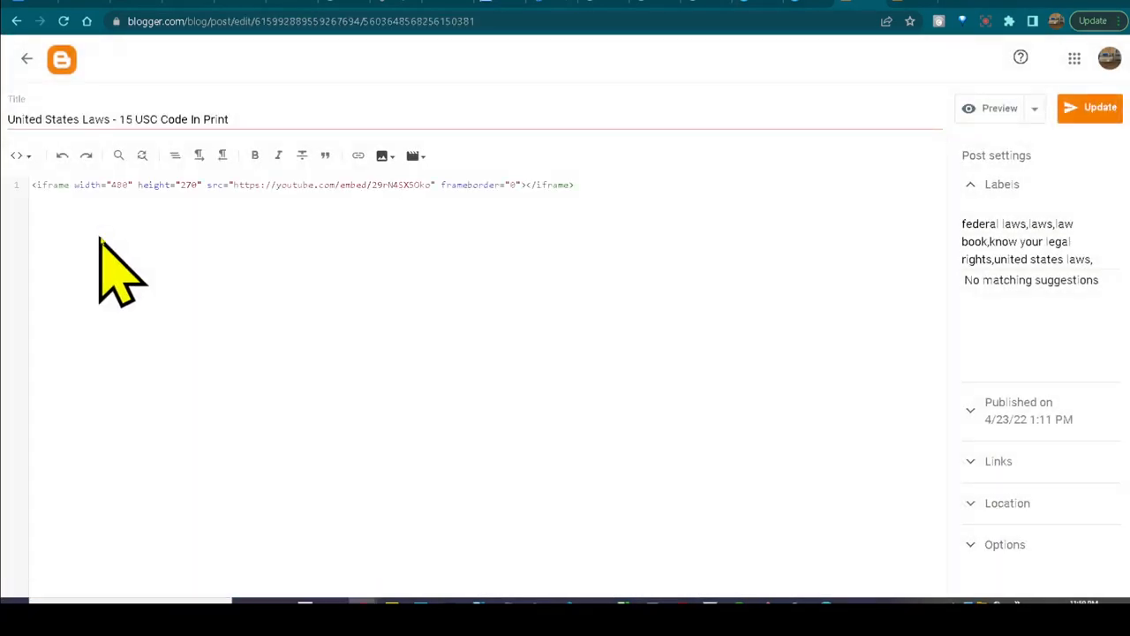
pyautogui.moveTo(1034, 154)
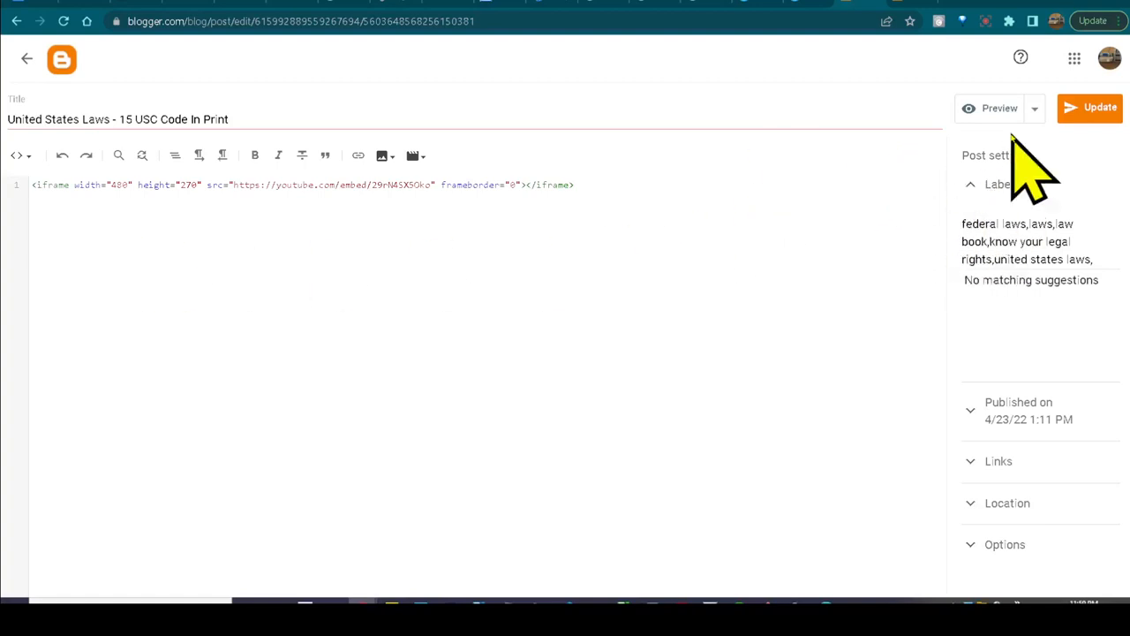
pyautogui.click(998, 107)
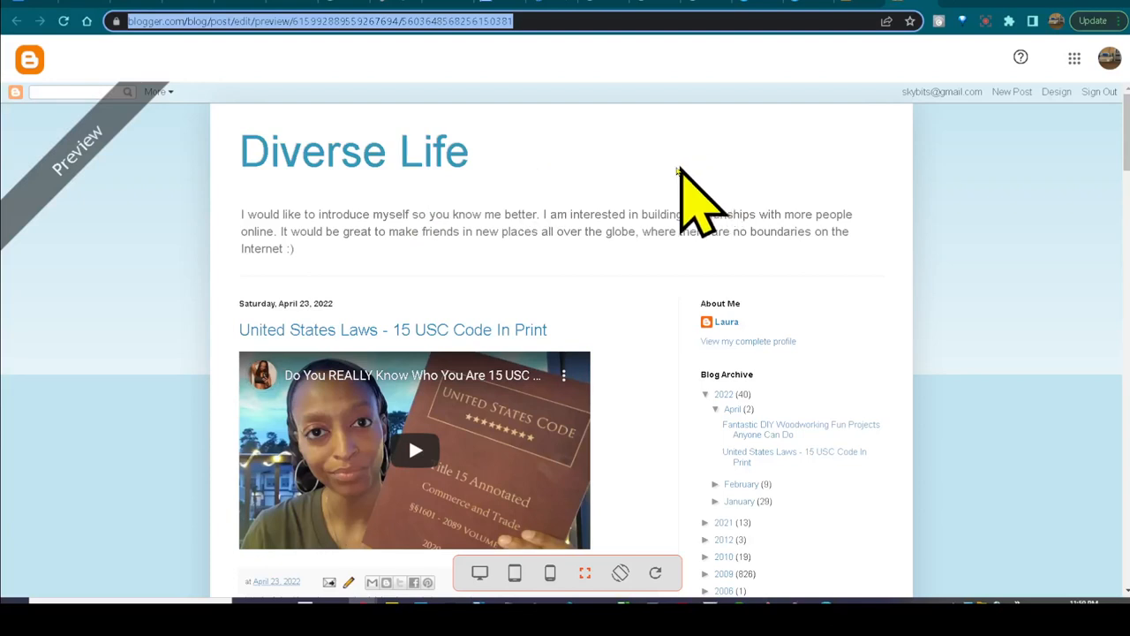
pyautogui.scroll(-3)
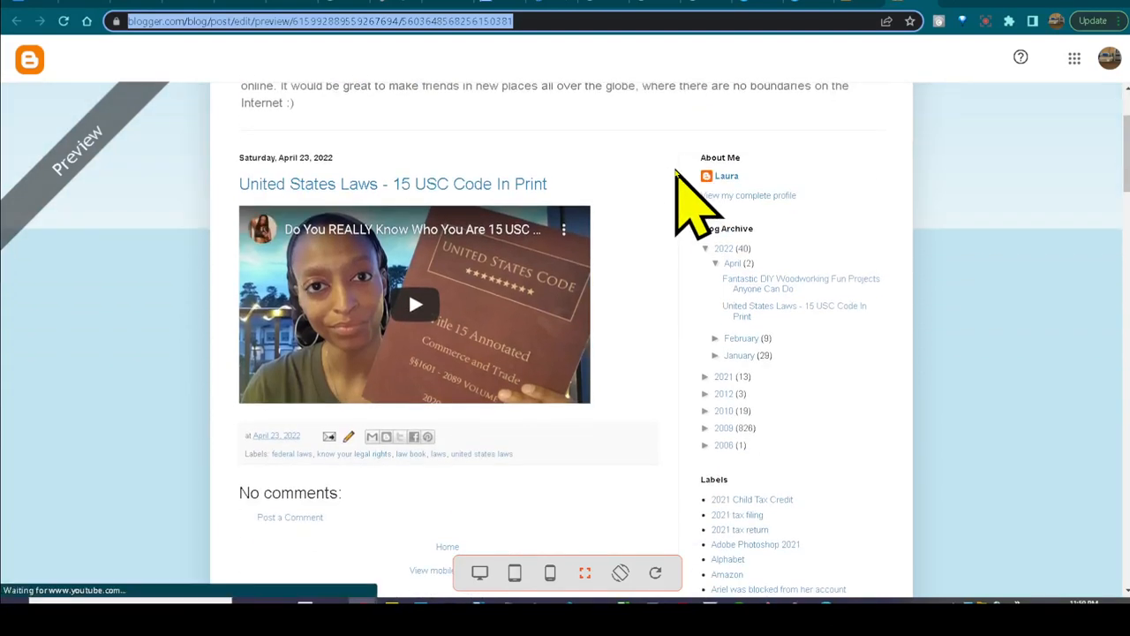
pyautogui.scroll(-3)
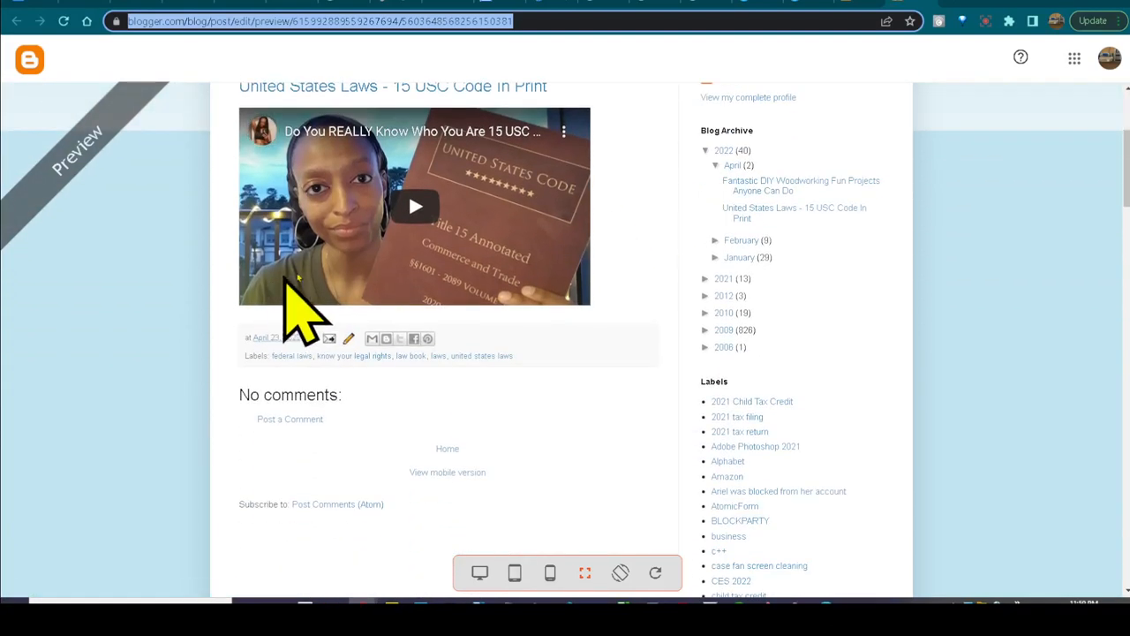
pyautogui.moveTo(689, 301)
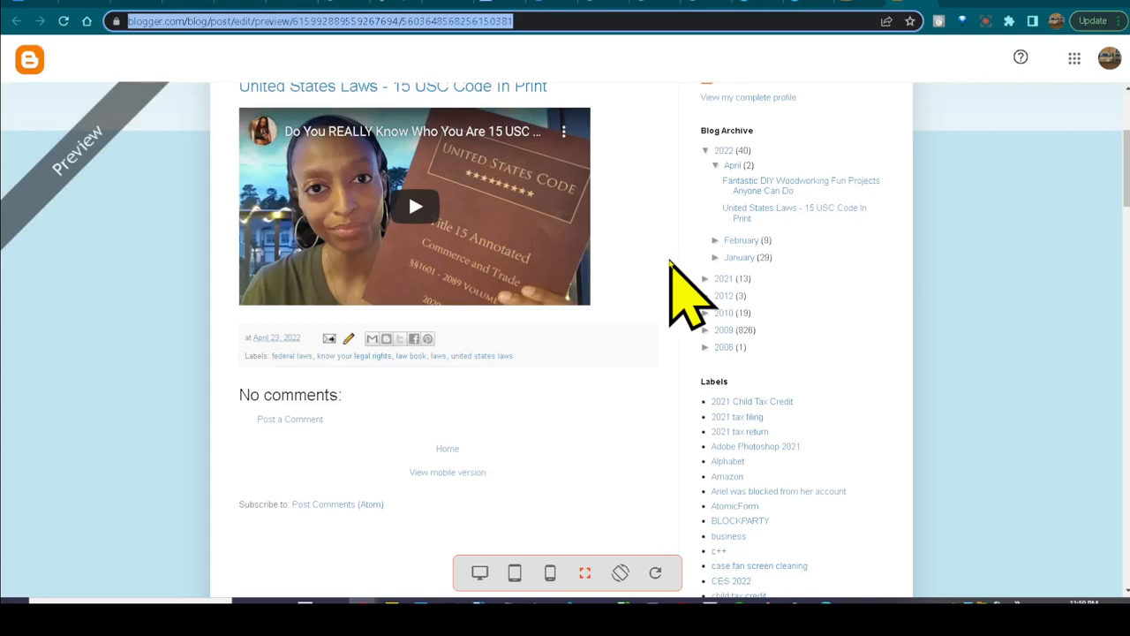
pyautogui.scroll(3)
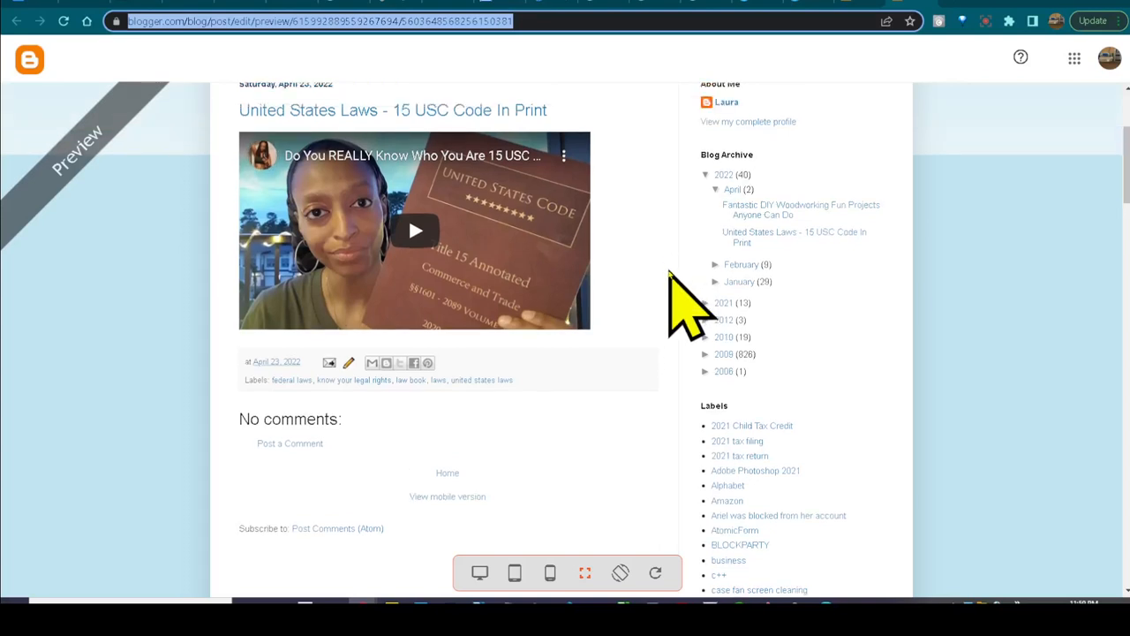
pyautogui.scroll(3)
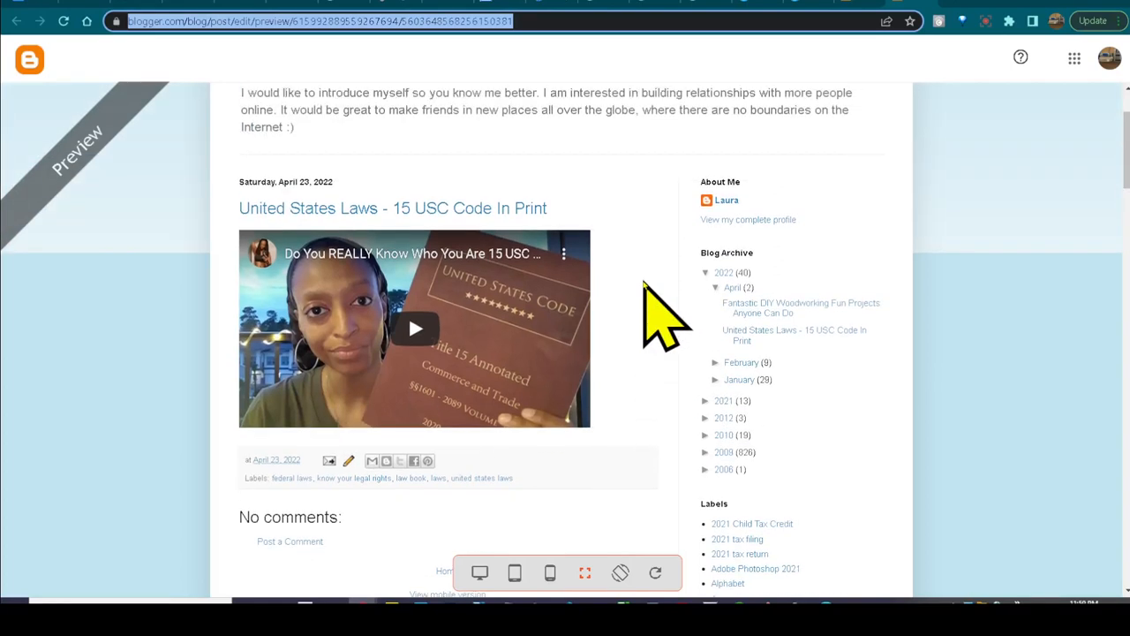
pyautogui.scroll(3)
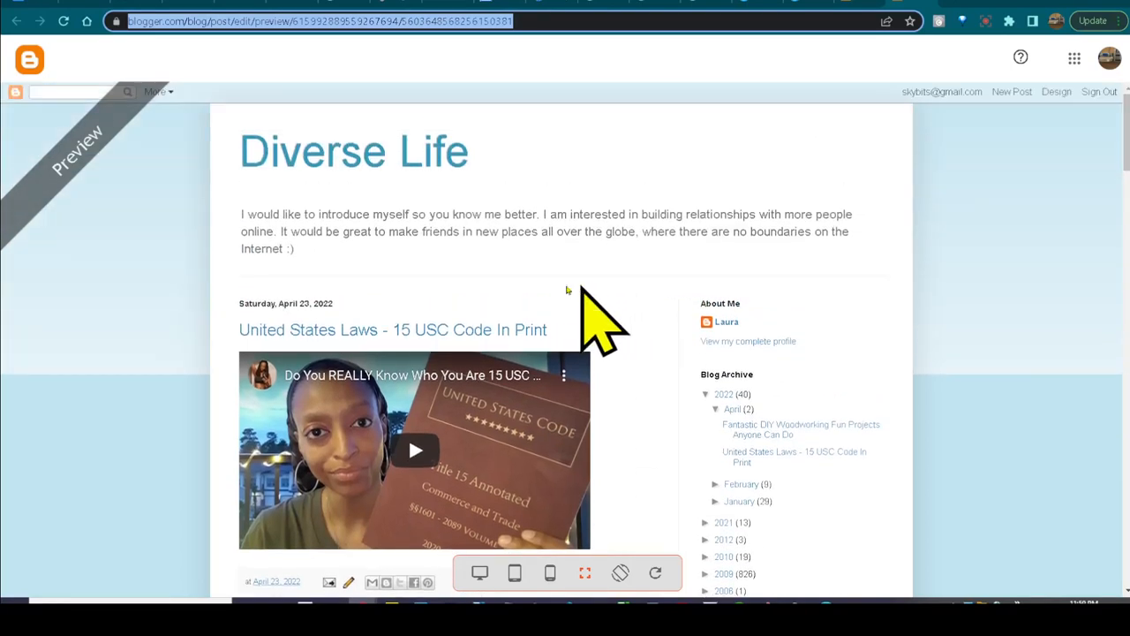
pyautogui.moveTo(376, 252)
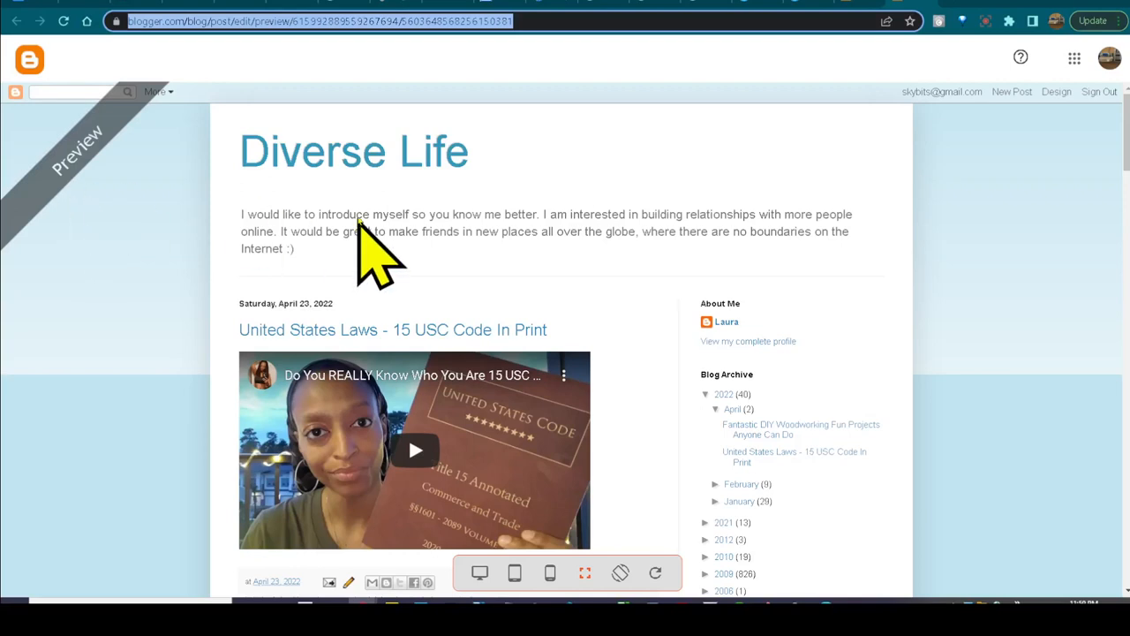
pyautogui.moveTo(66, 176)
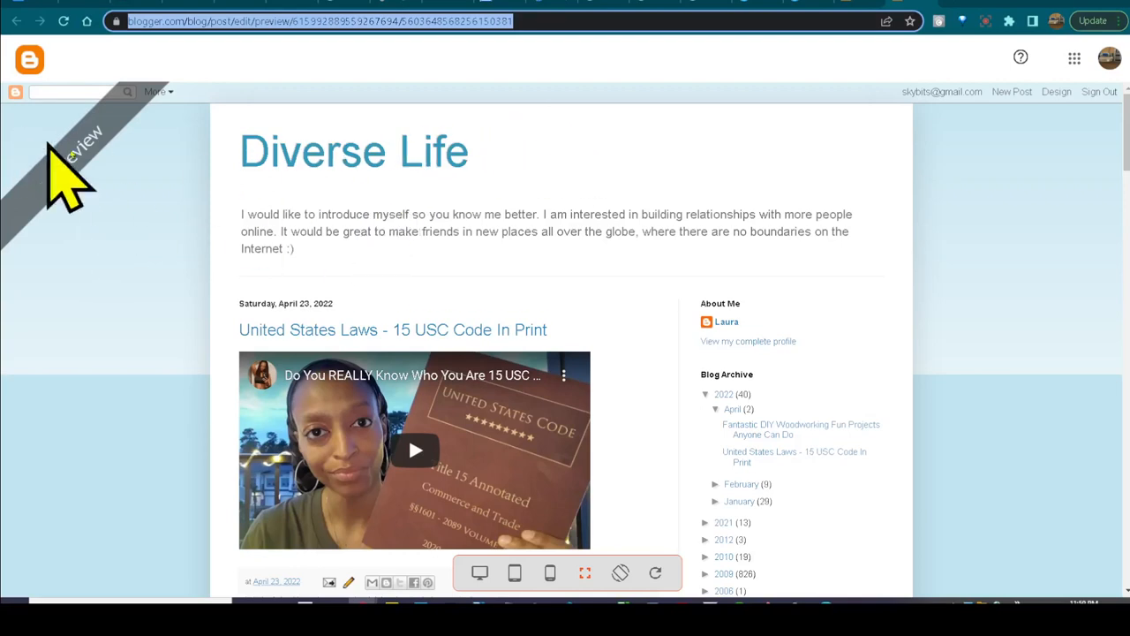
pyautogui.moveTo(870, 39)
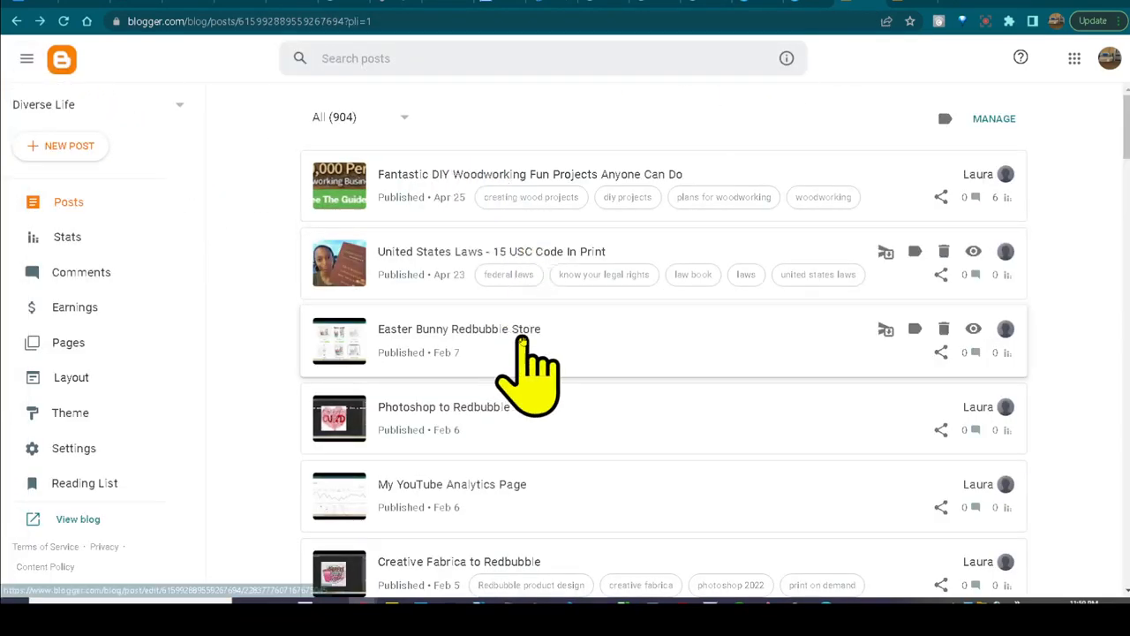
# - Open the Easter Bunny Redbubble Store post and expand Location, Links, Published on and the Preview menu
pyautogui.click(459, 329)
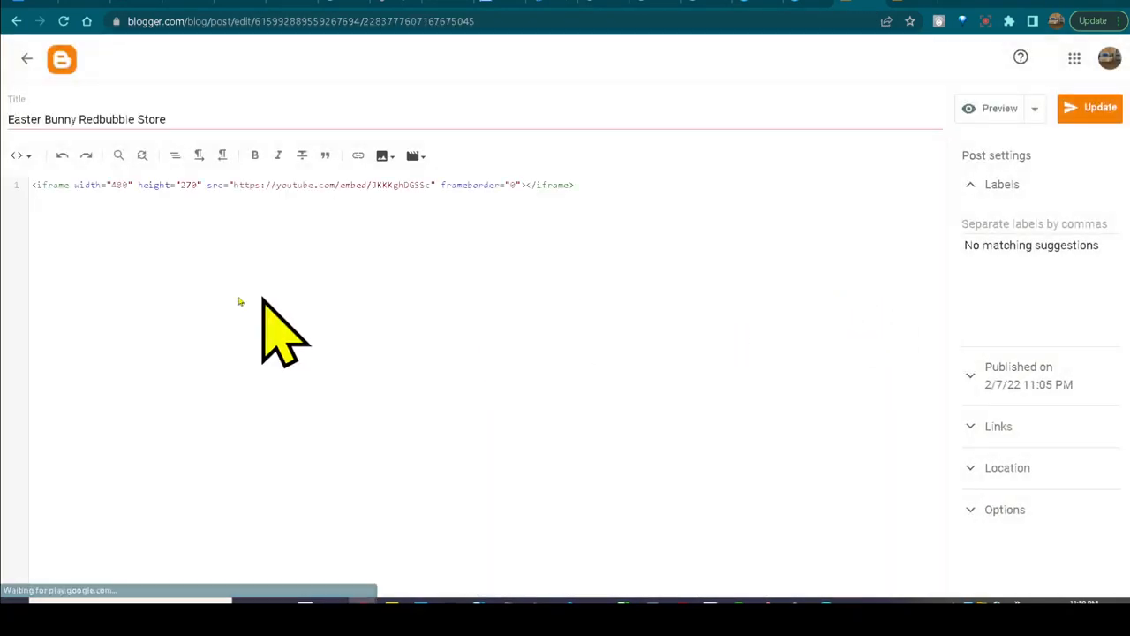
pyautogui.moveTo(26, 336)
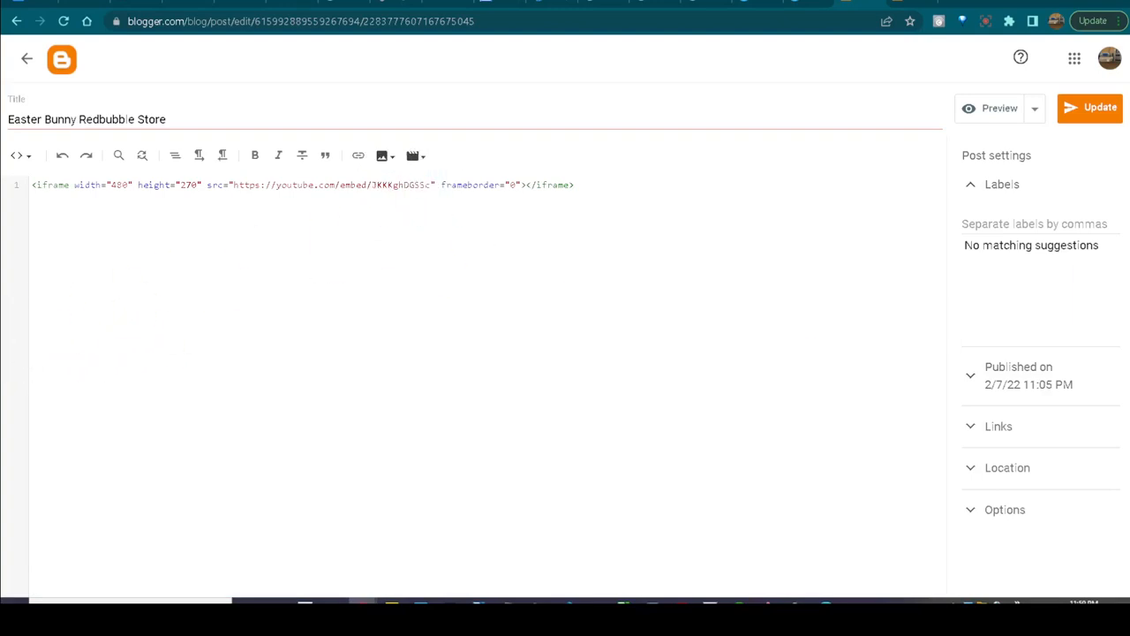
pyautogui.moveTo(905, 164)
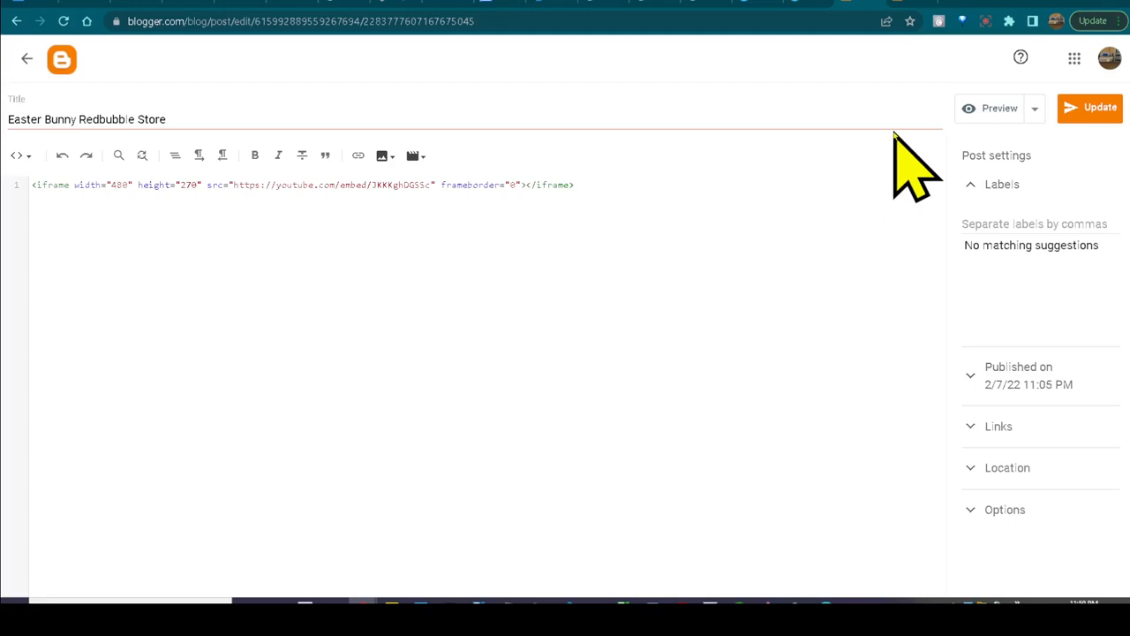
pyautogui.moveTo(1028, 159)
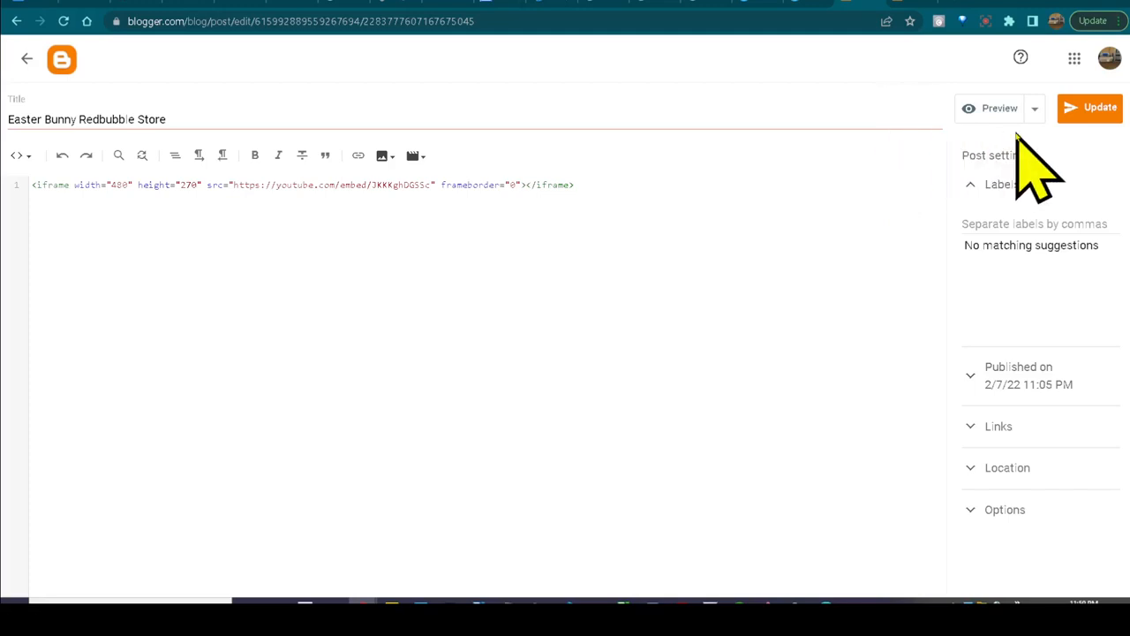
pyautogui.moveTo(1095, 314)
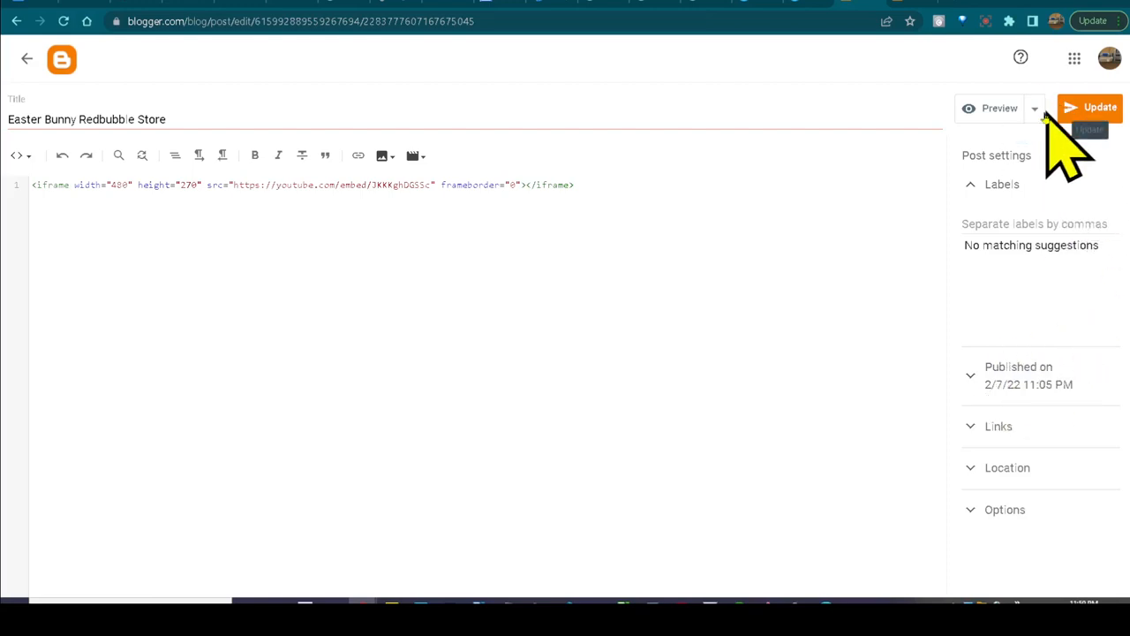
pyautogui.moveTo(1042, 309)
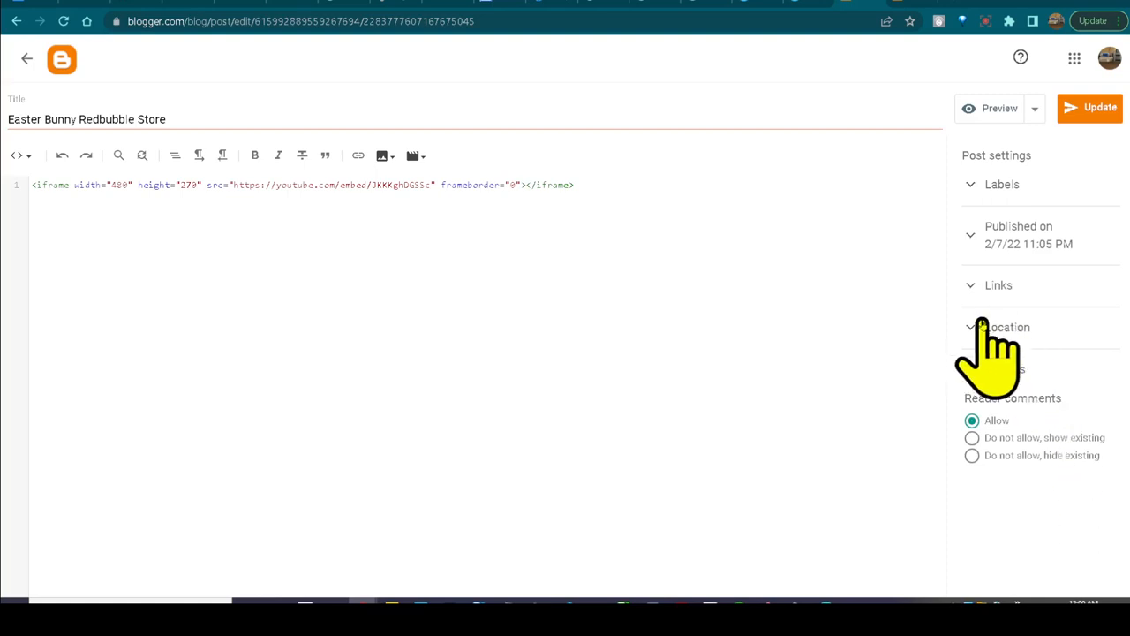
pyautogui.click(1007, 327)
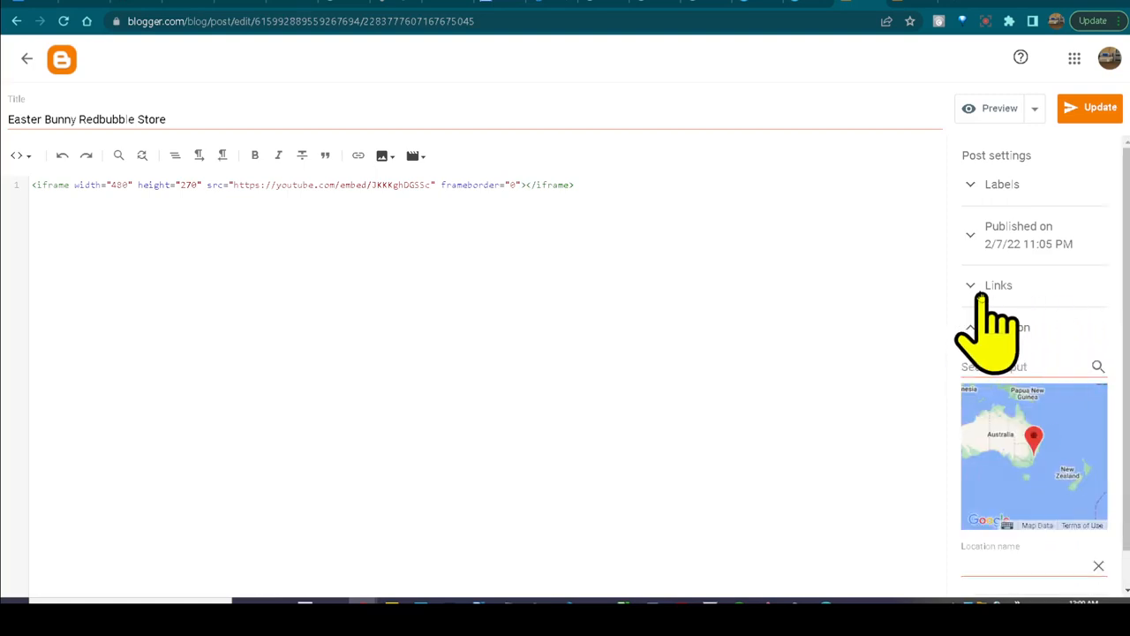
pyautogui.click(998, 284)
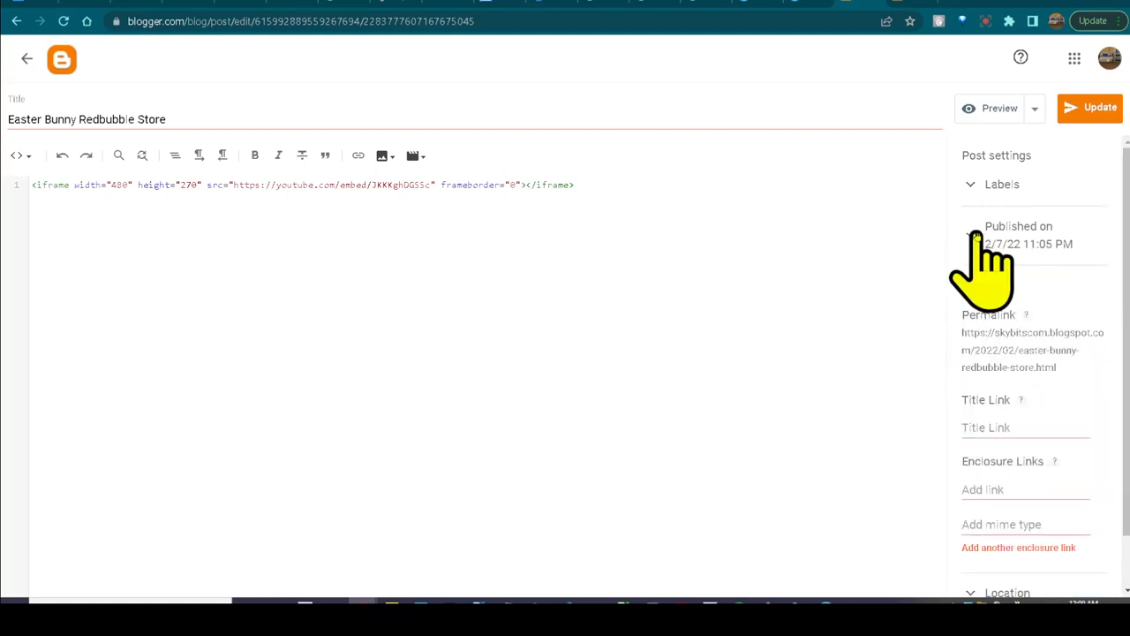
pyautogui.click(1018, 234)
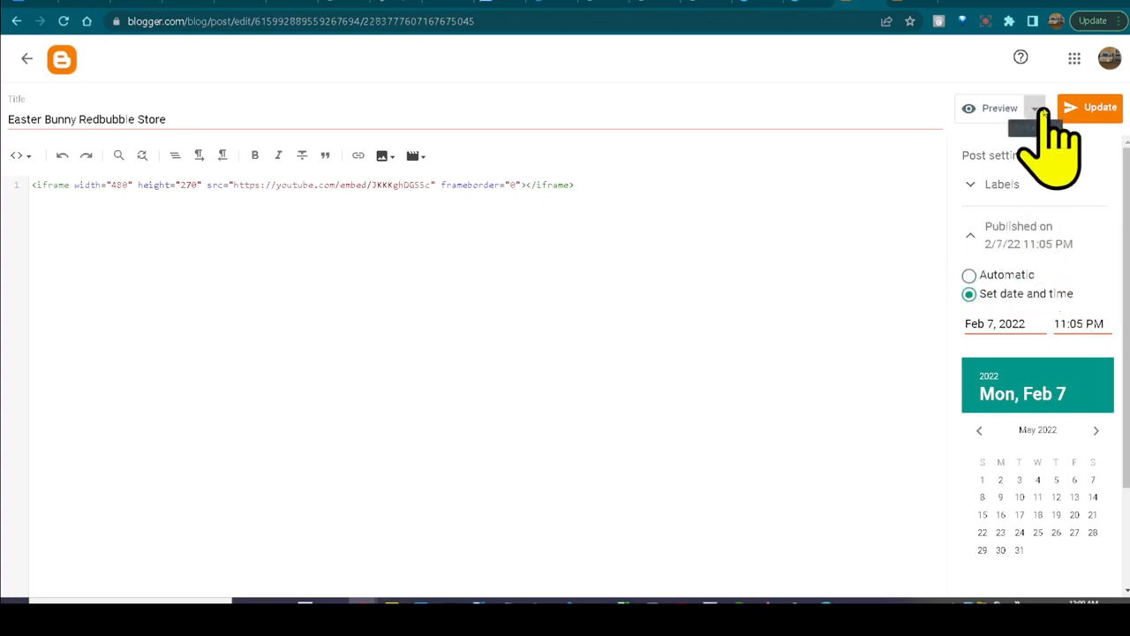
pyautogui.click(1035, 108)
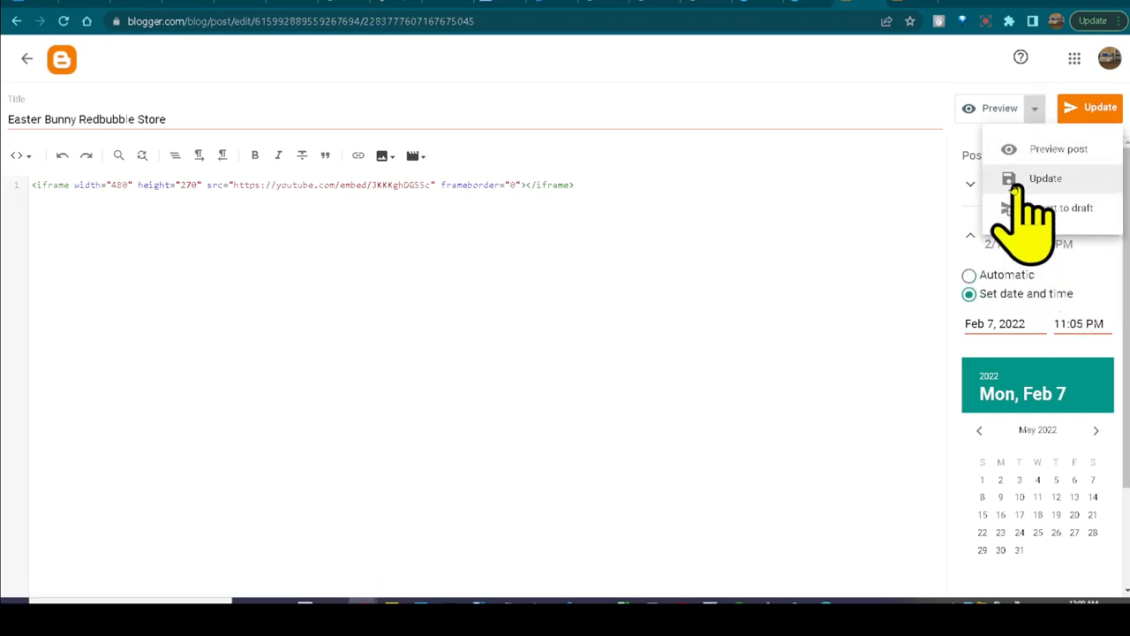
pyautogui.moveTo(1059, 225)
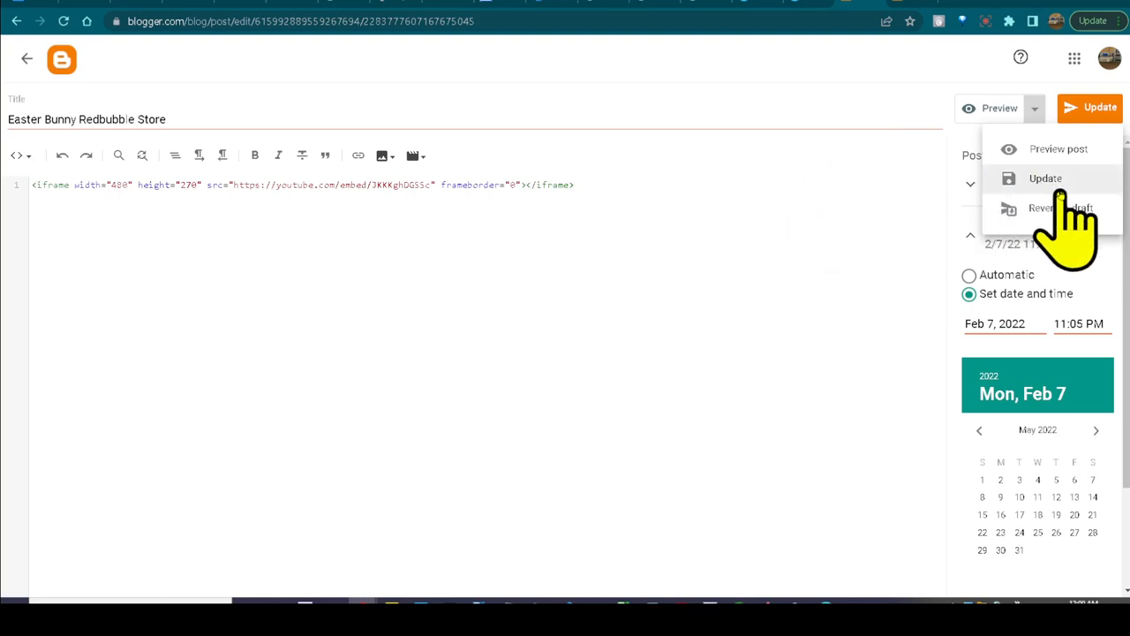
pyautogui.moveTo(848, 283)
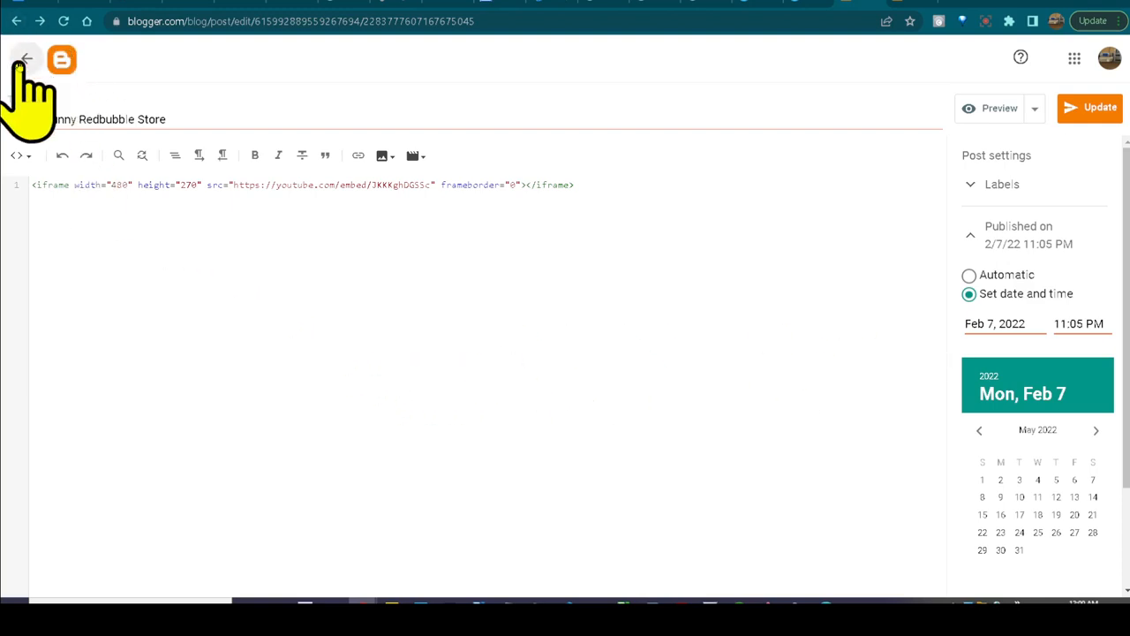
# - Go back to Posts and cancel the Delete post prompt, keeping the Easter Bunny post
pyautogui.click(25, 59)
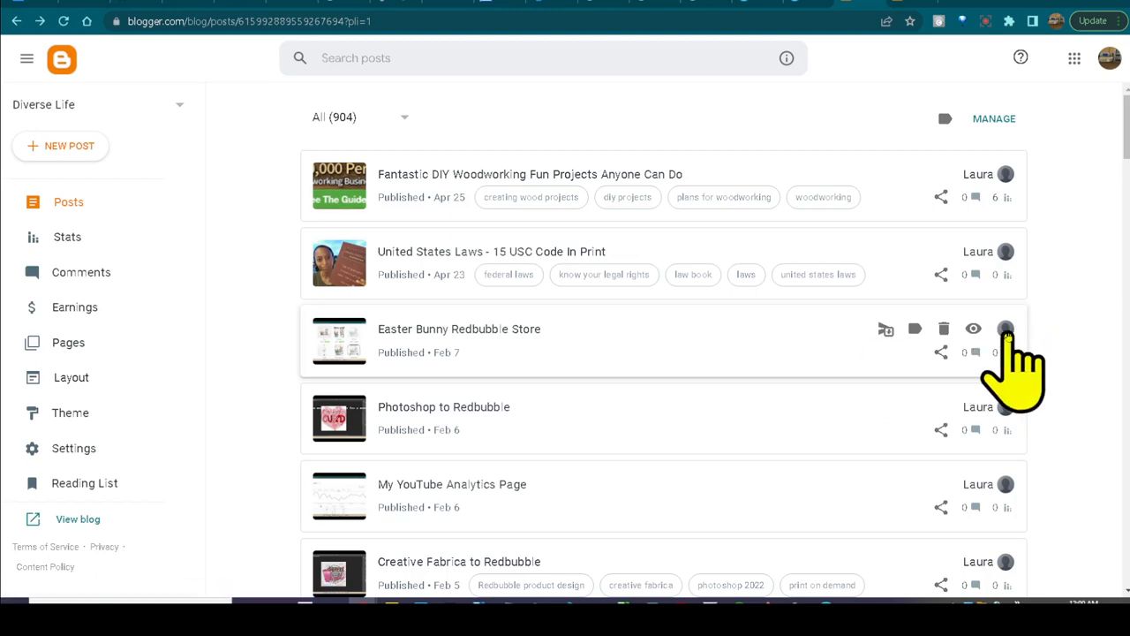
pyautogui.moveTo(944, 328)
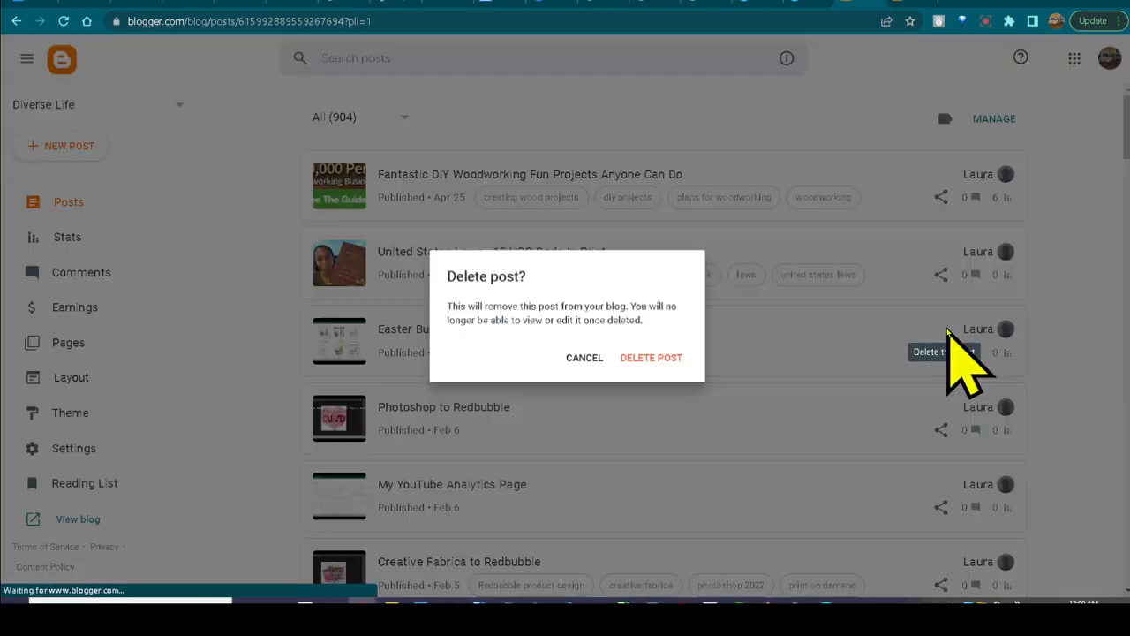
pyautogui.click(651, 358)
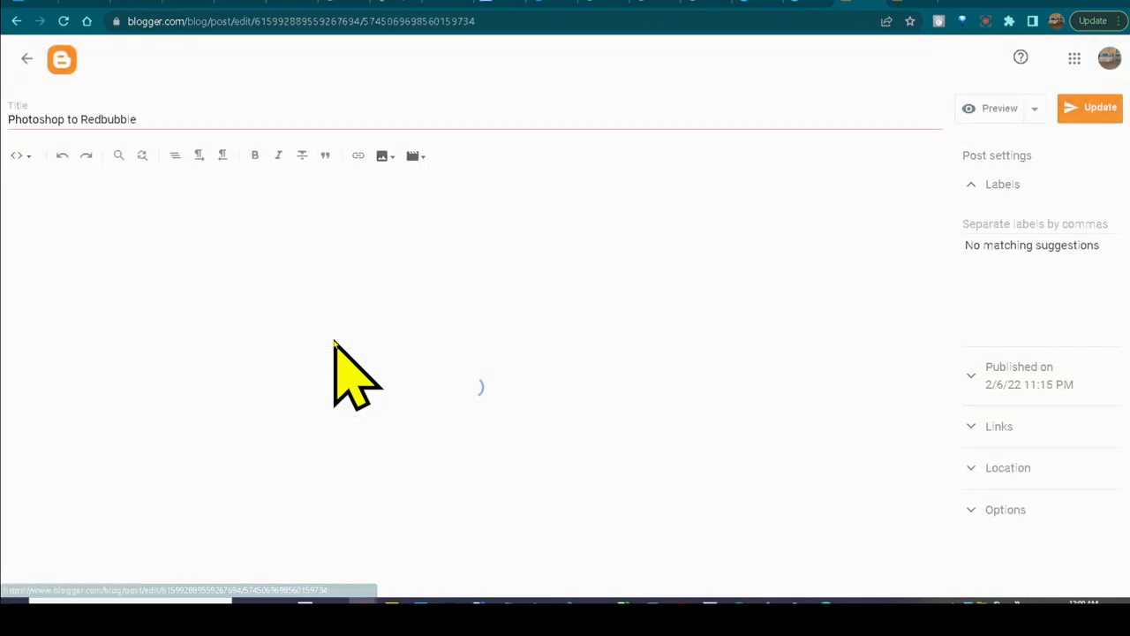
# - Preview the Photoshop to Redbubble post, scroll through it, and return to its editor
pyautogui.click(15, 156)
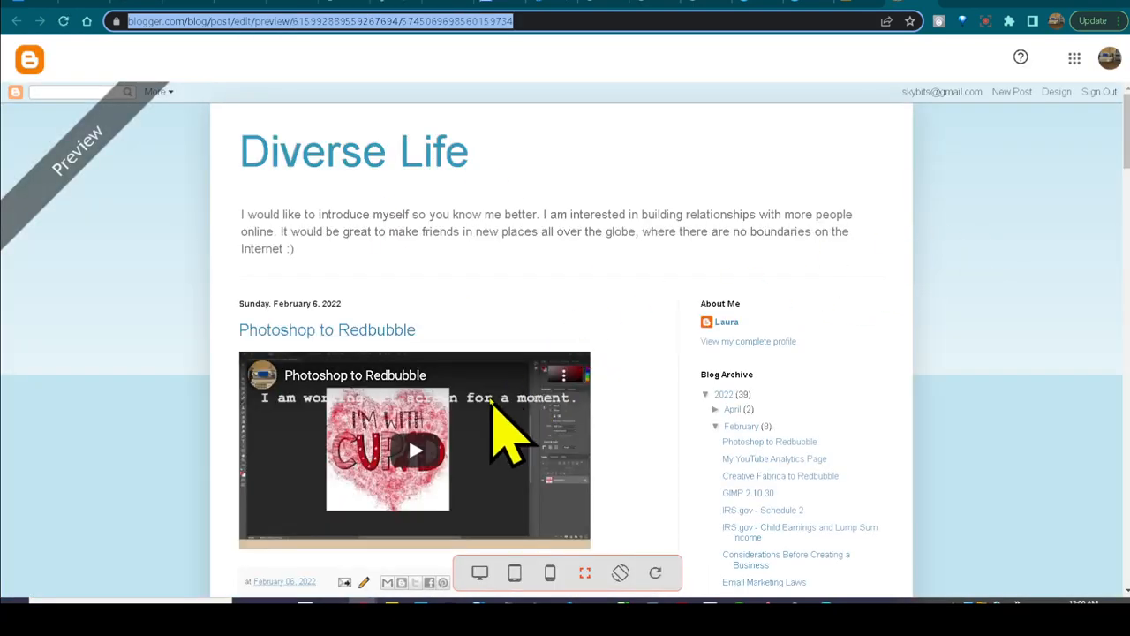
pyautogui.moveTo(433, 407)
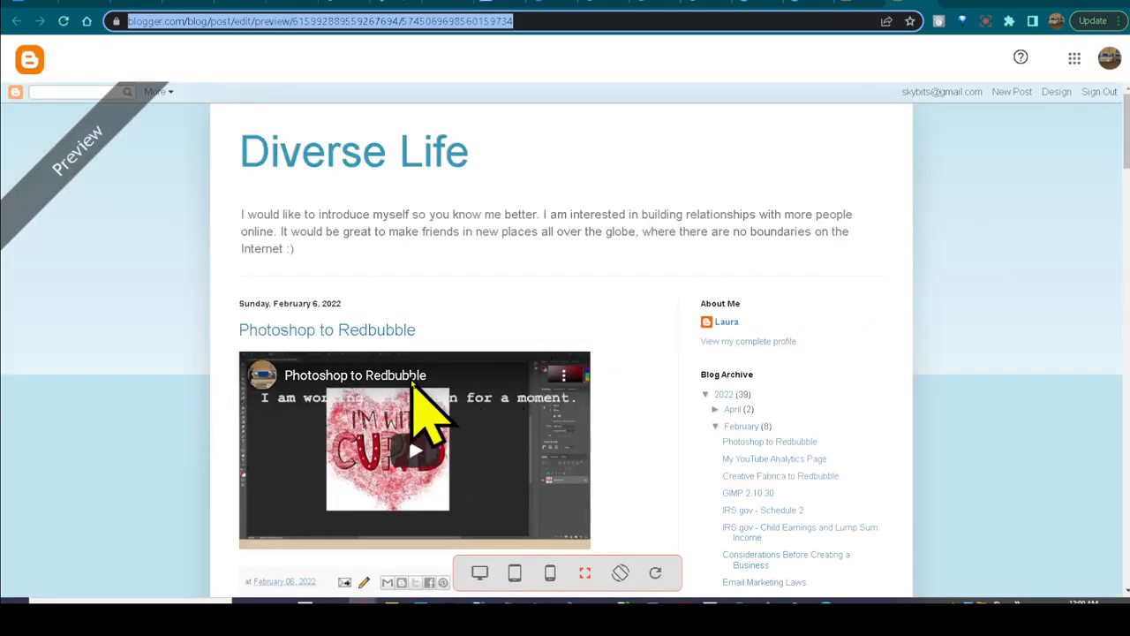
pyautogui.moveTo(525, 441)
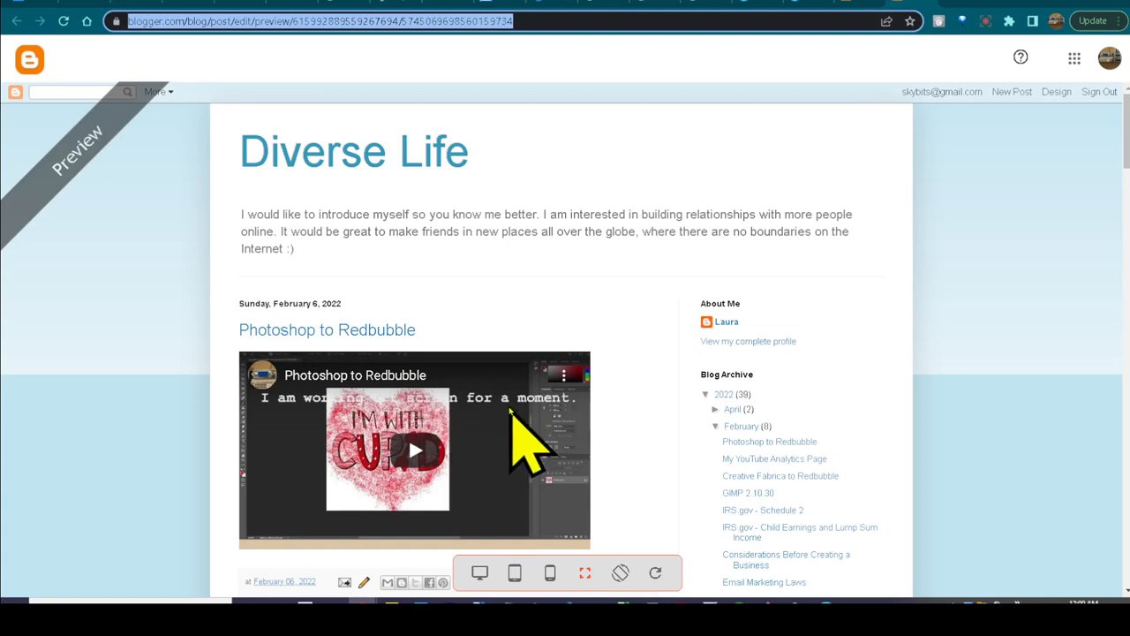
pyautogui.moveTo(331, 464)
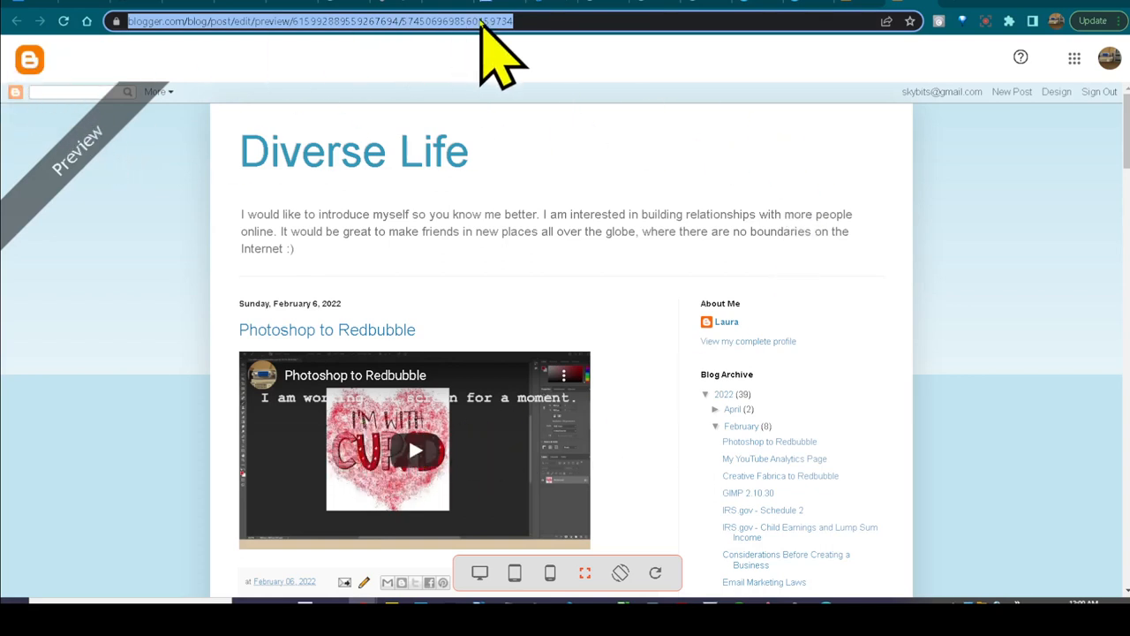
pyautogui.moveTo(989, 168)
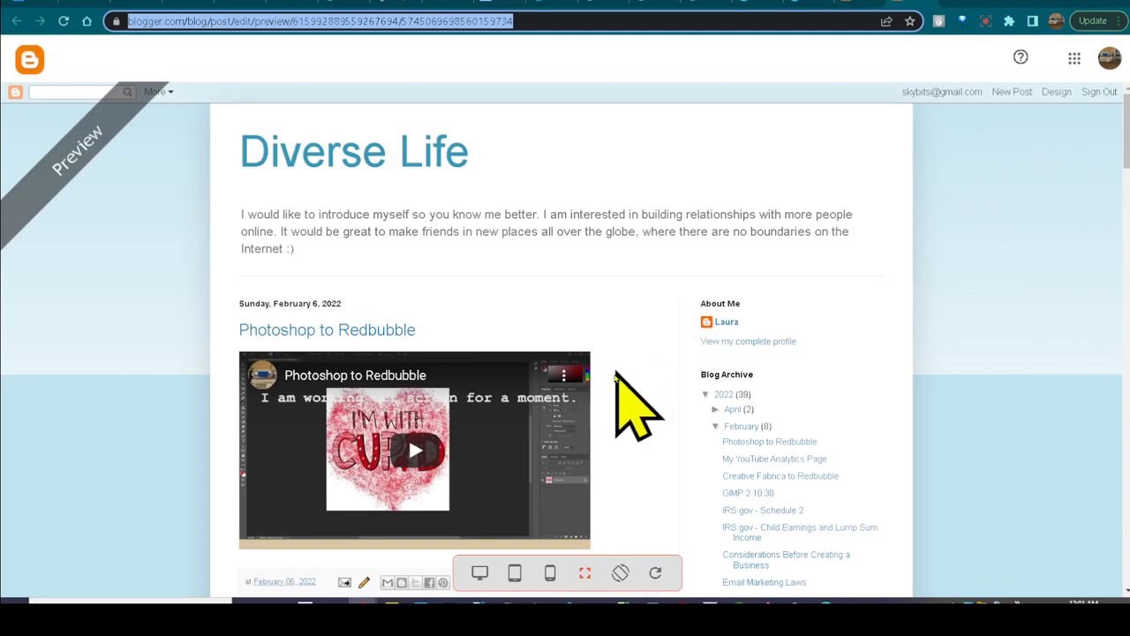
pyautogui.moveTo(318, 485)
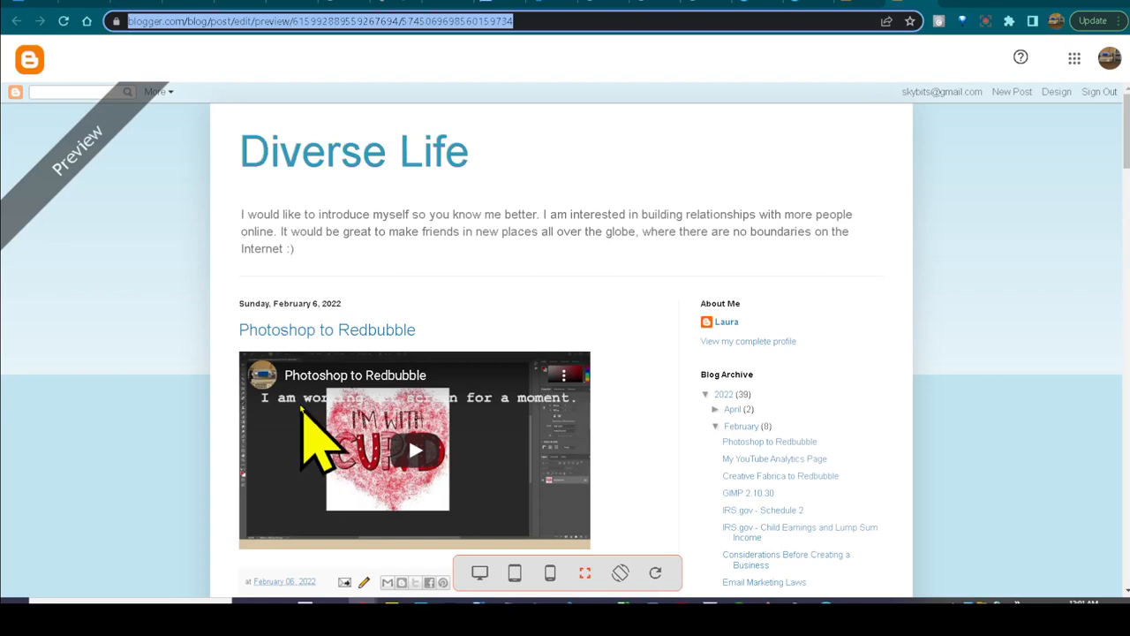
pyautogui.scroll(-3)
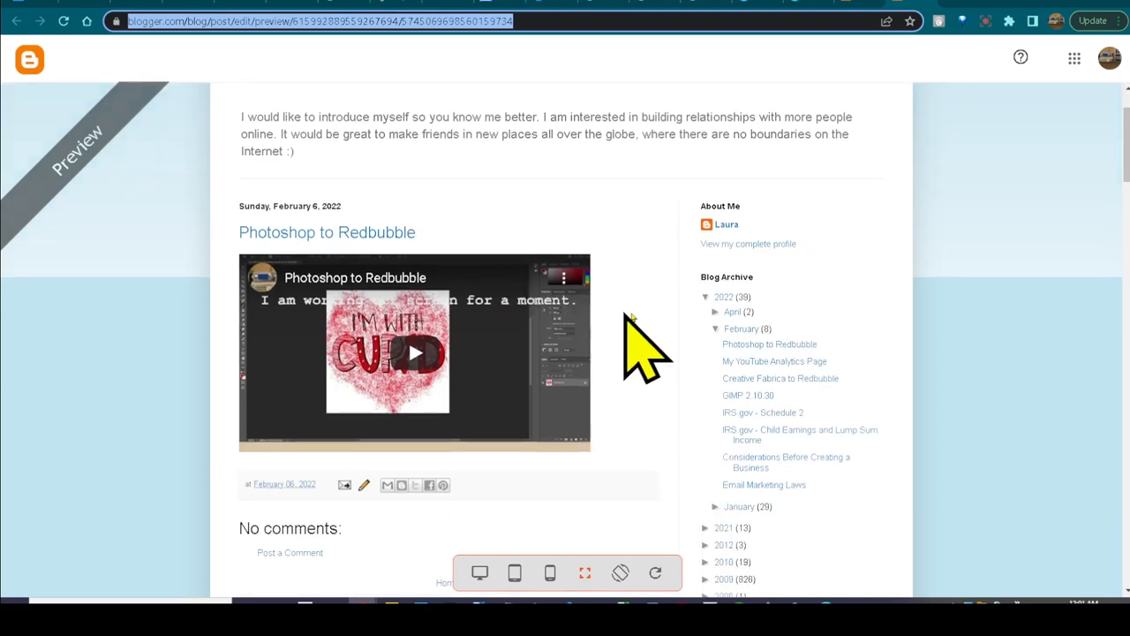
pyautogui.scroll(-3)
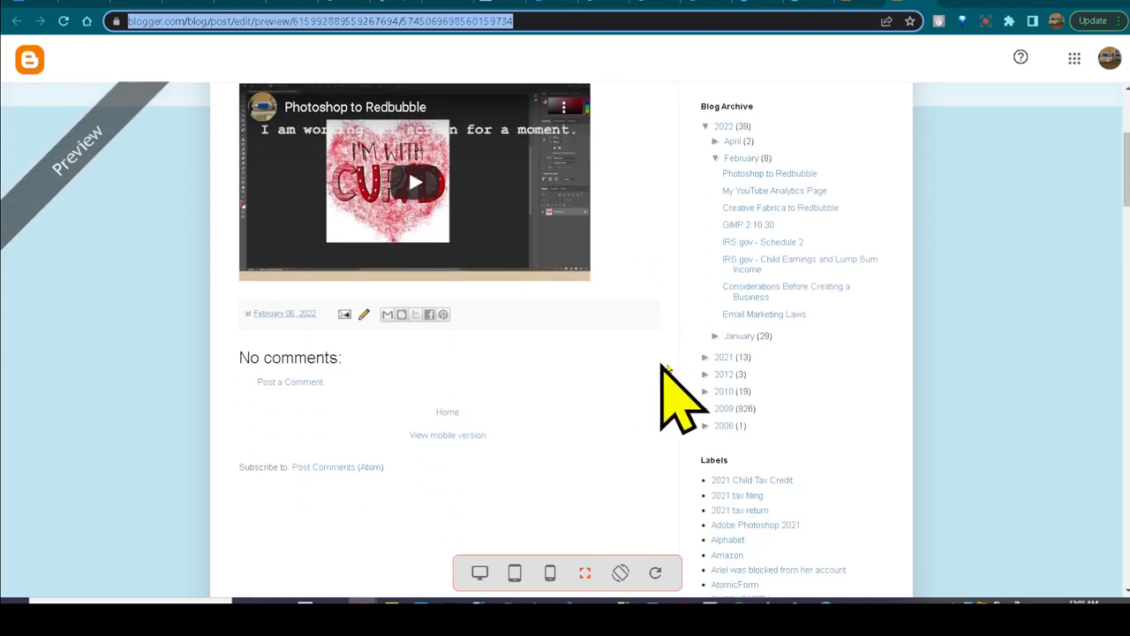
pyautogui.scroll(3)
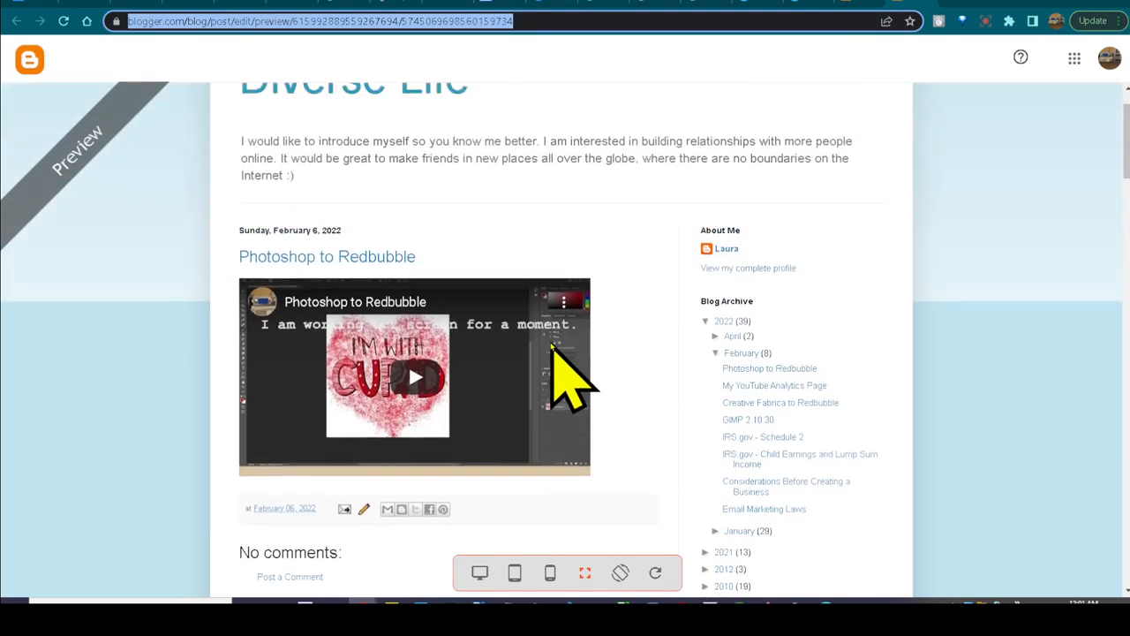
pyautogui.scroll(3)
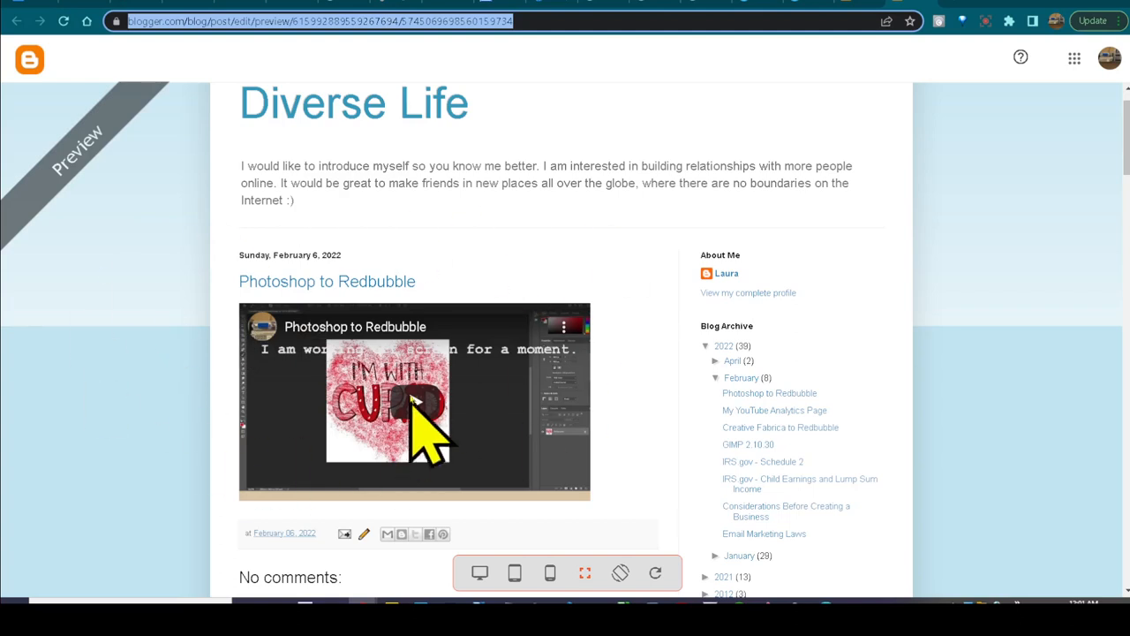
pyautogui.moveTo(892, 45)
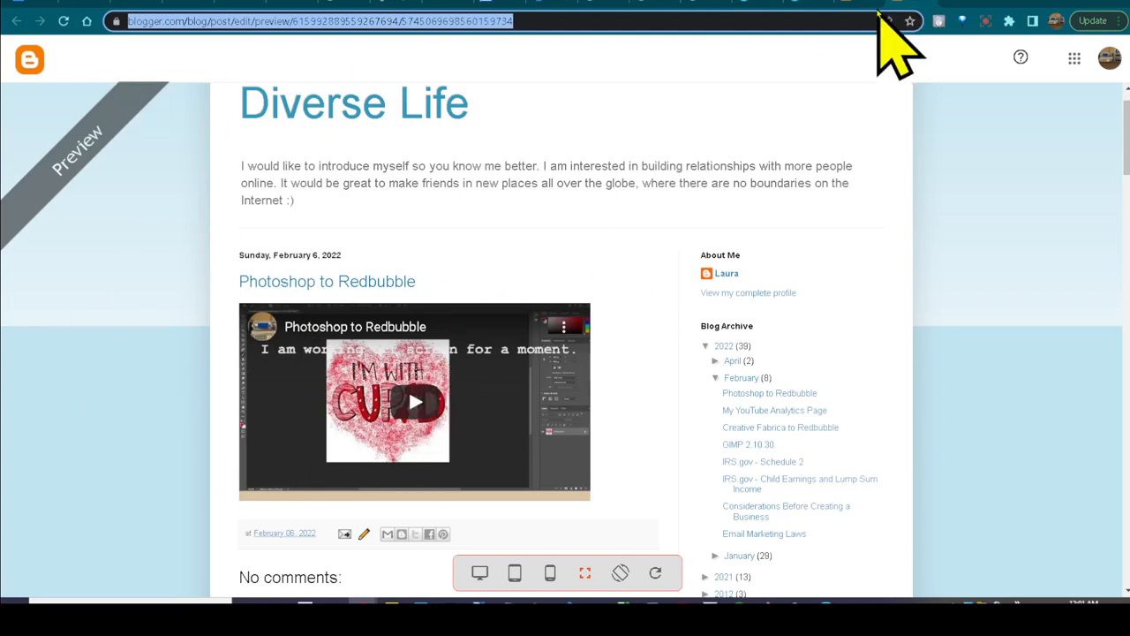
pyautogui.click(26, 58)
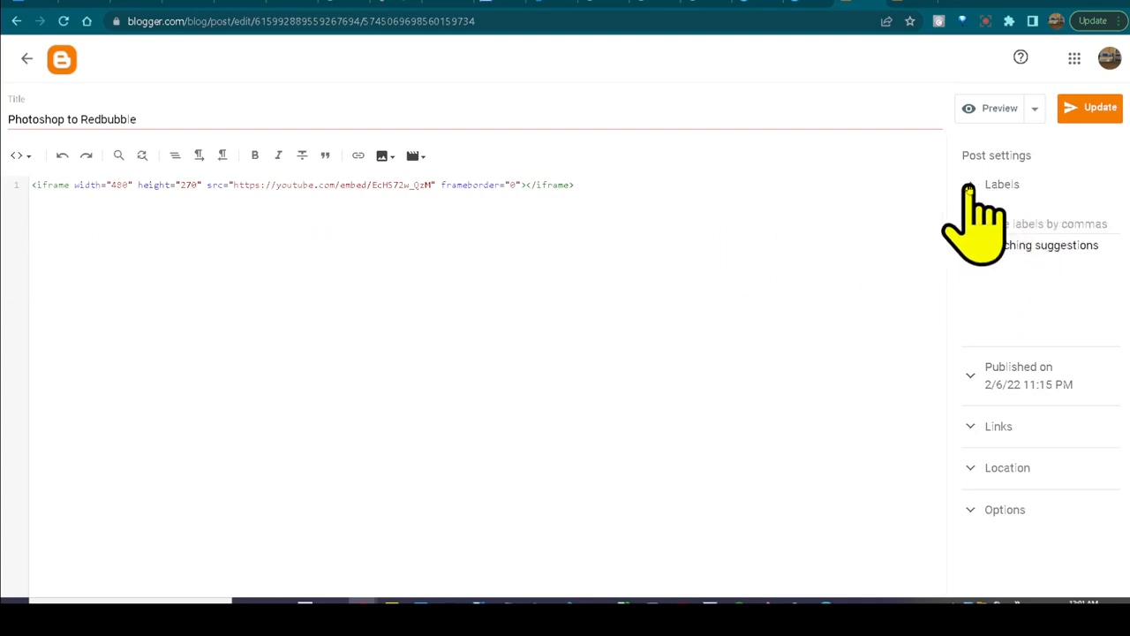
# - Expand the Labels section in Post settings and place the cursor in the empty labels field
pyautogui.click(1003, 184)
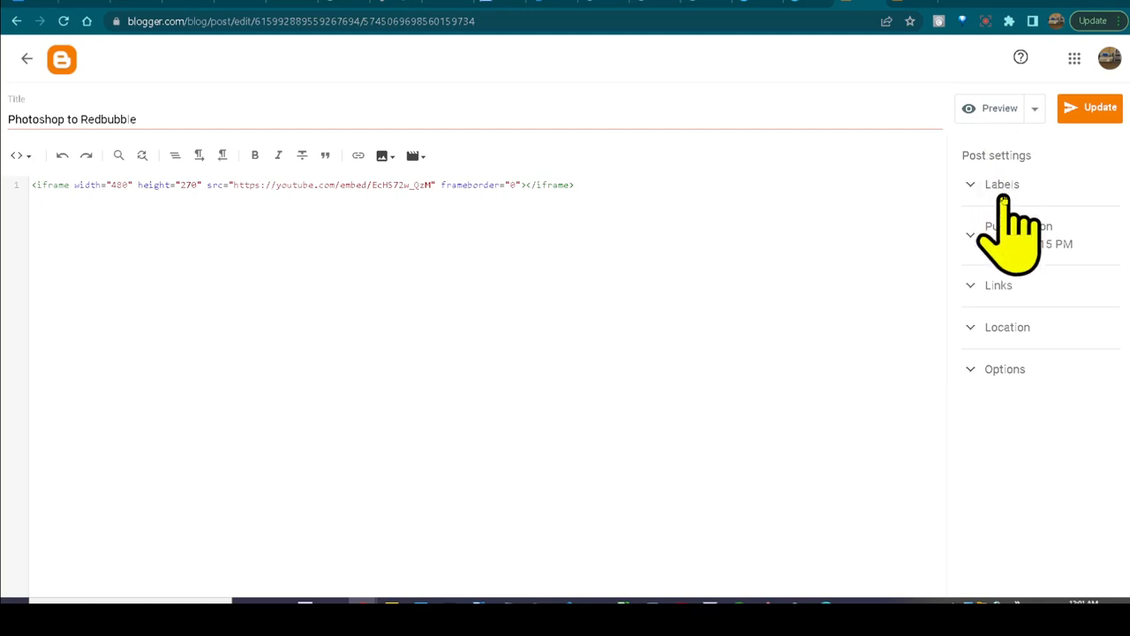
pyautogui.click(1003, 184)
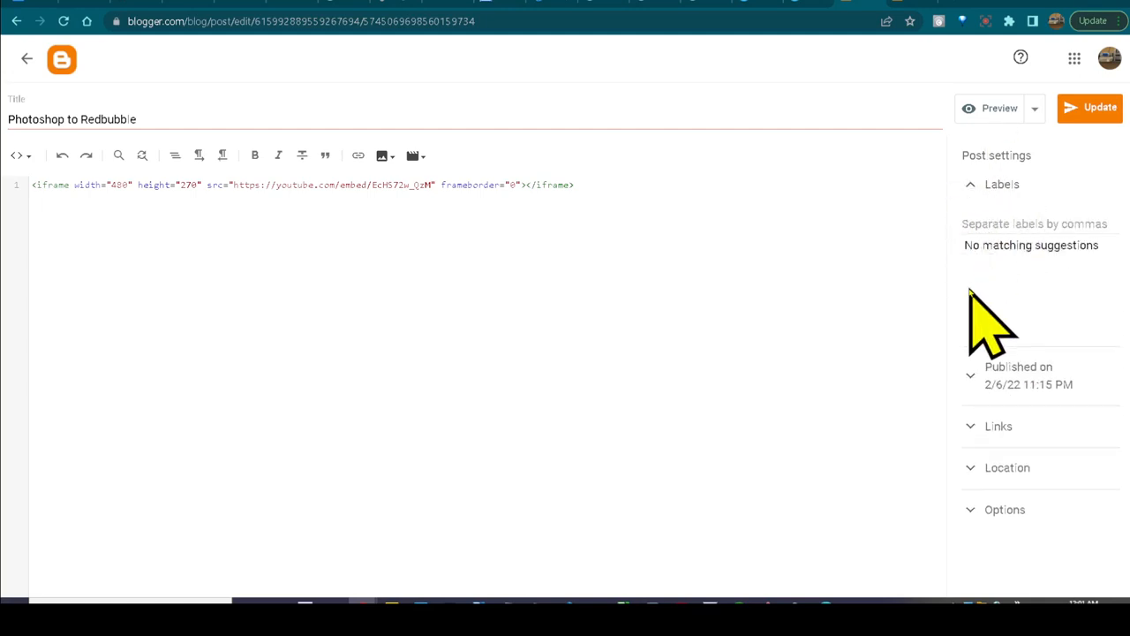
pyautogui.click(1034, 223)
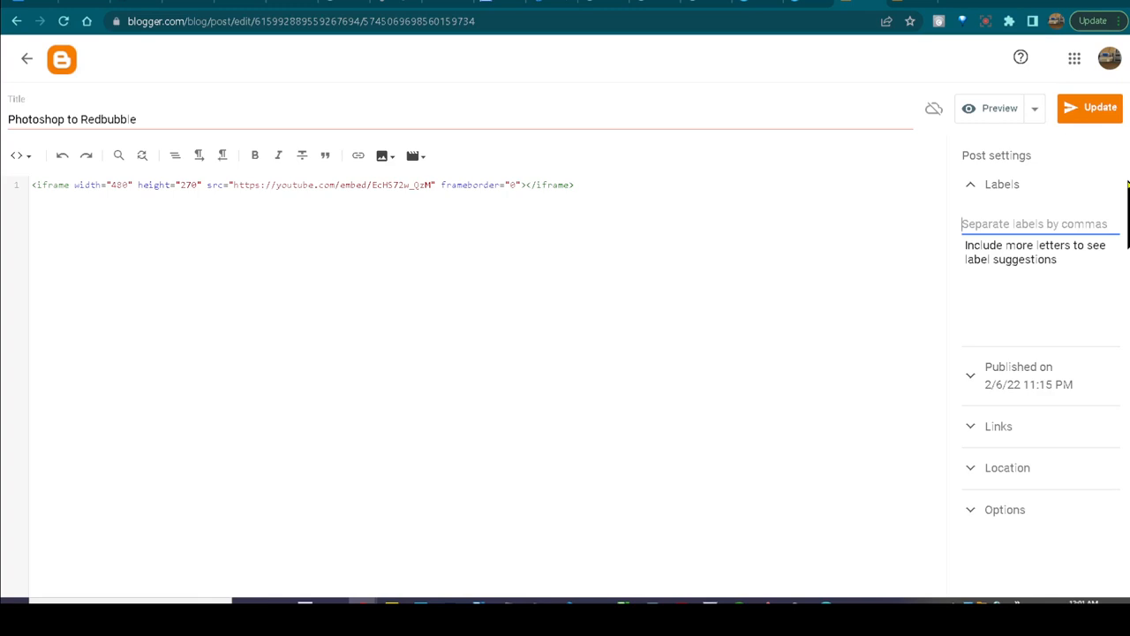
# - Enter six labels, Photoshop 2022 through print on demand product design, and click Update
pyautogui.write('Pro')
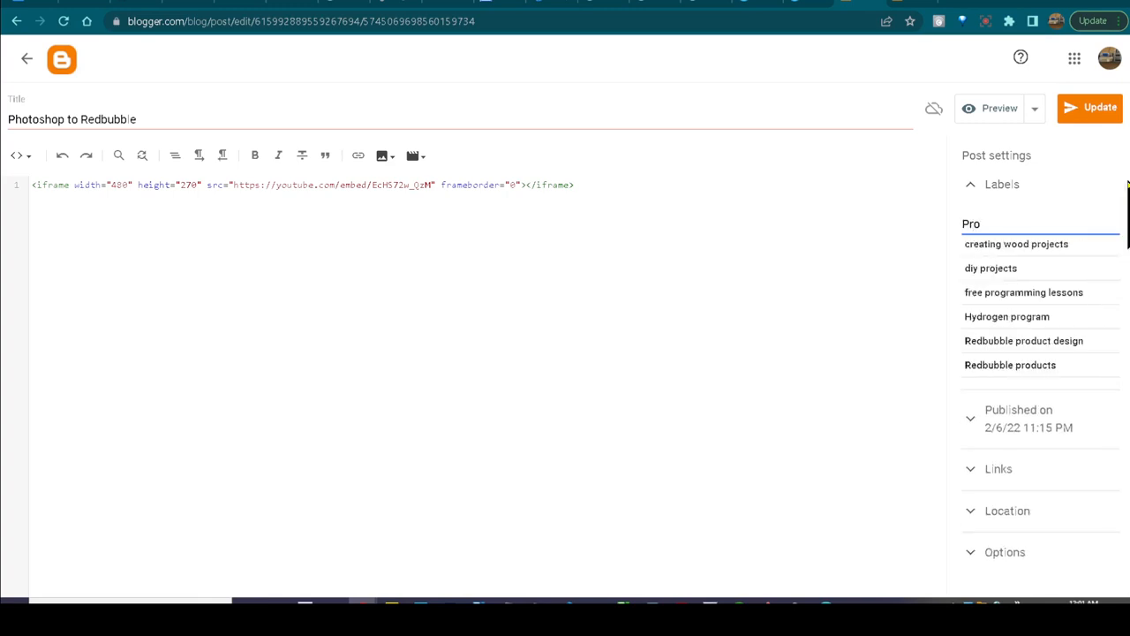
pyautogui.write('Photo')
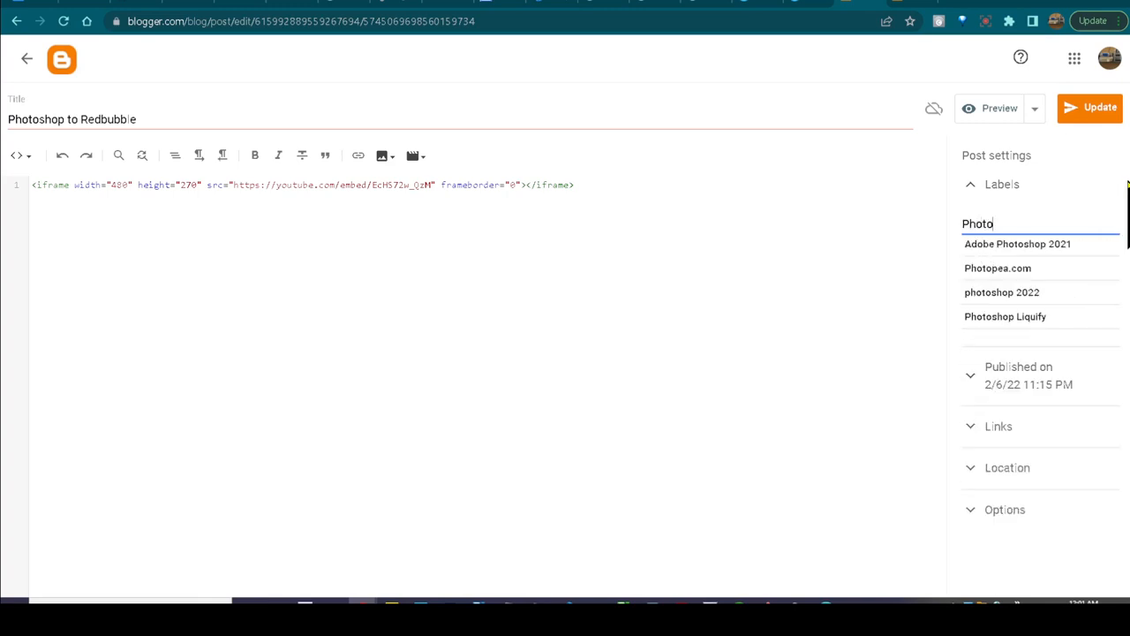
pyautogui.write('shop 2022, Rebubble,')
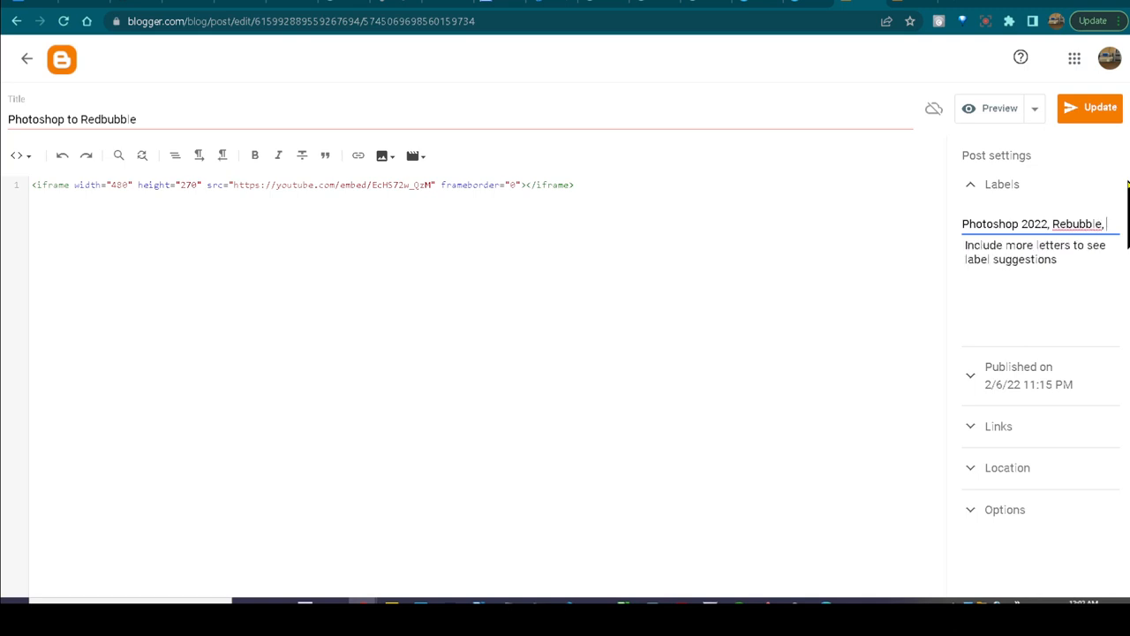
pyautogui.write('edit')
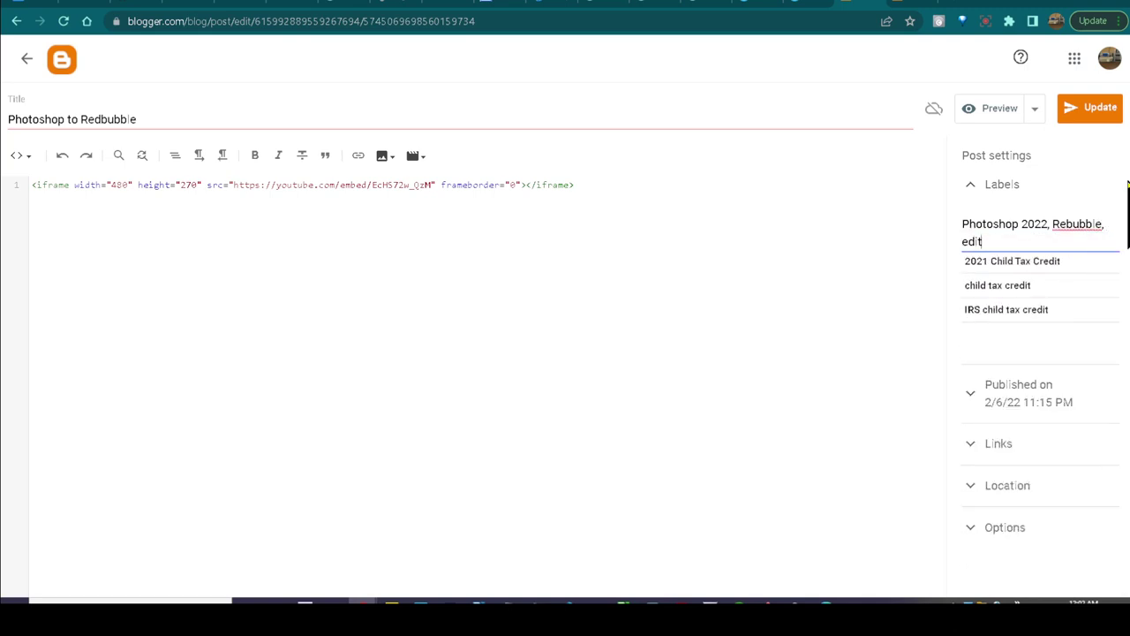
pyautogui.write('ing')
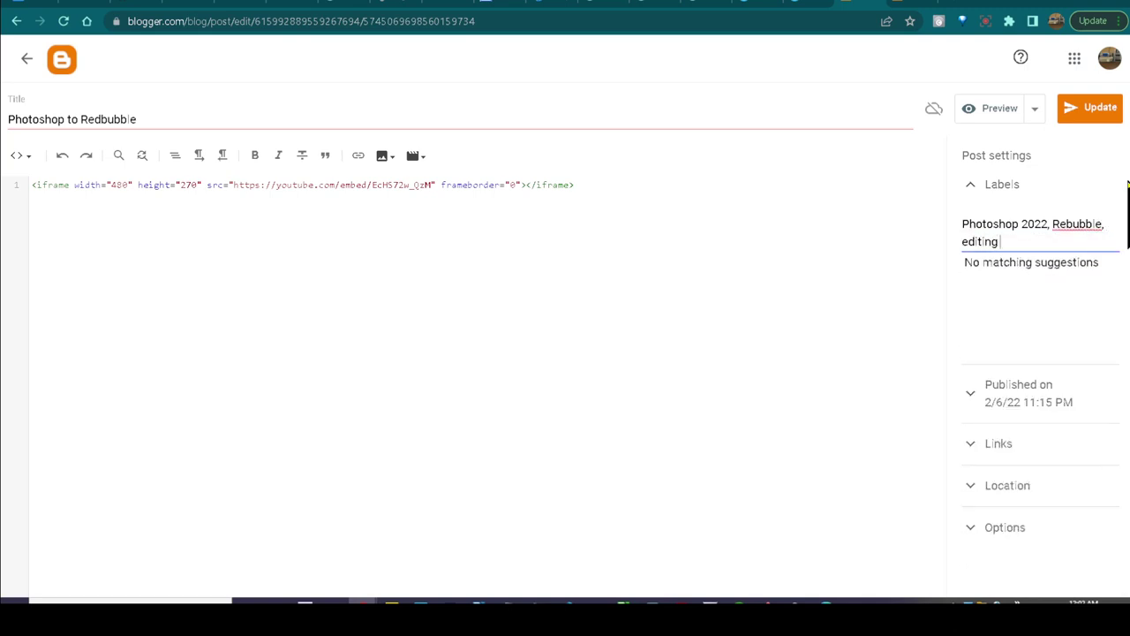
pyautogui.write('images,')
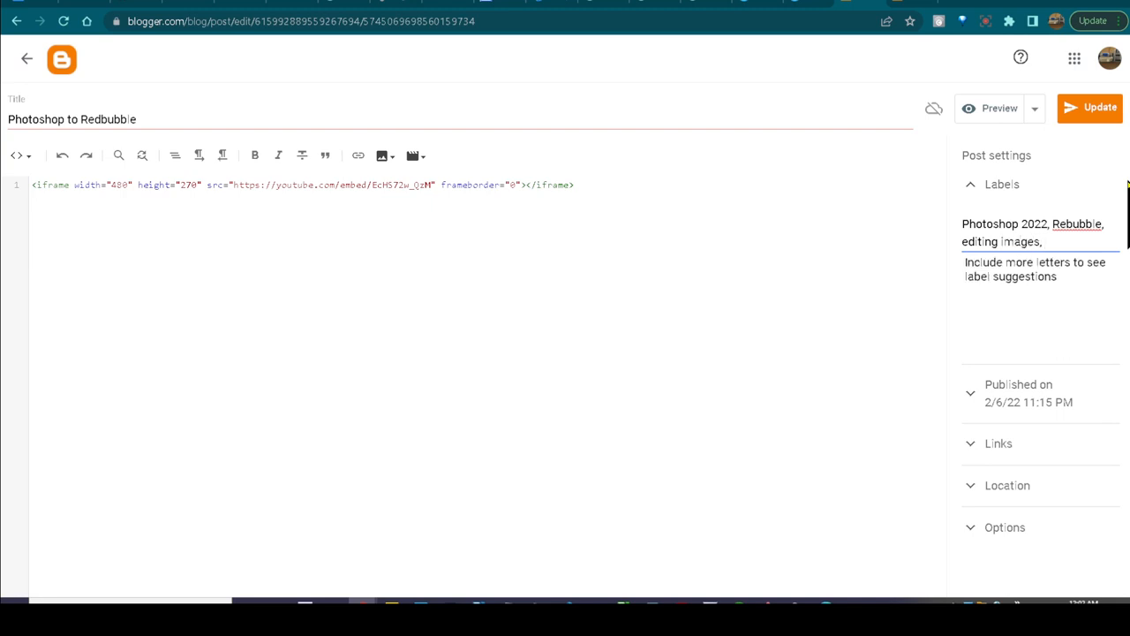
pyautogui.write('photo editing, uploading to')
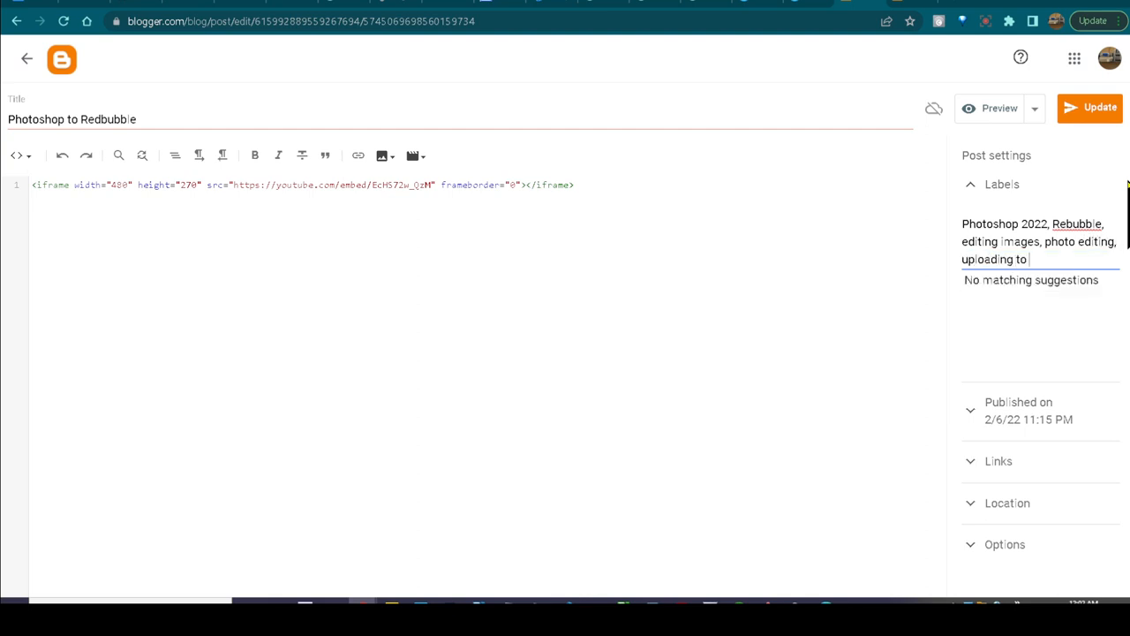
pyautogui.write('Redbubble')
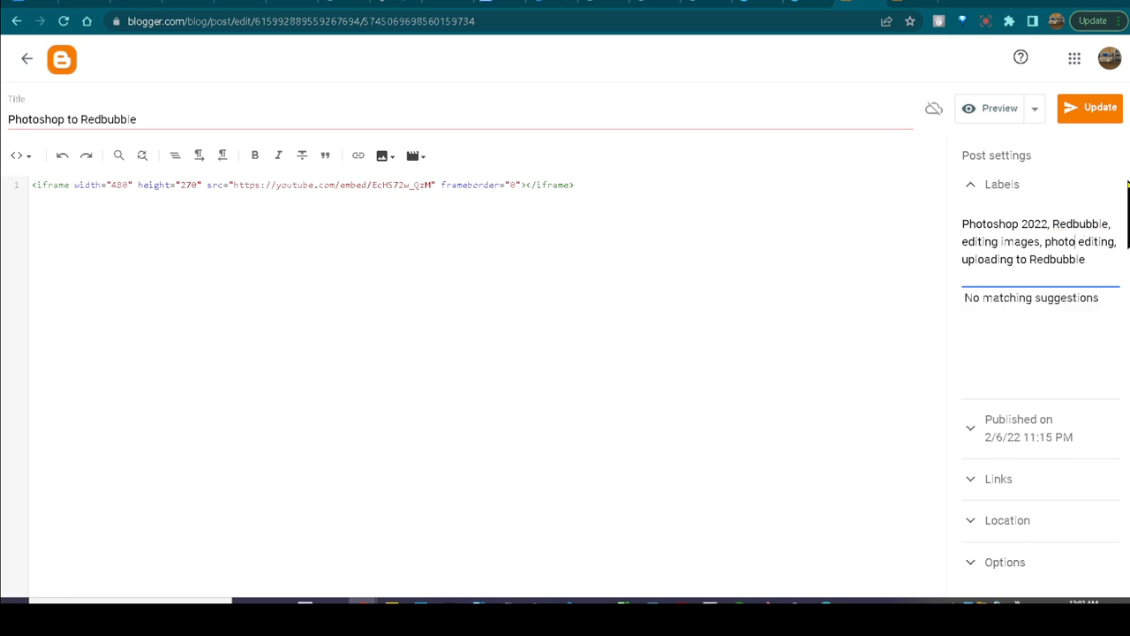
pyautogui.write('m')
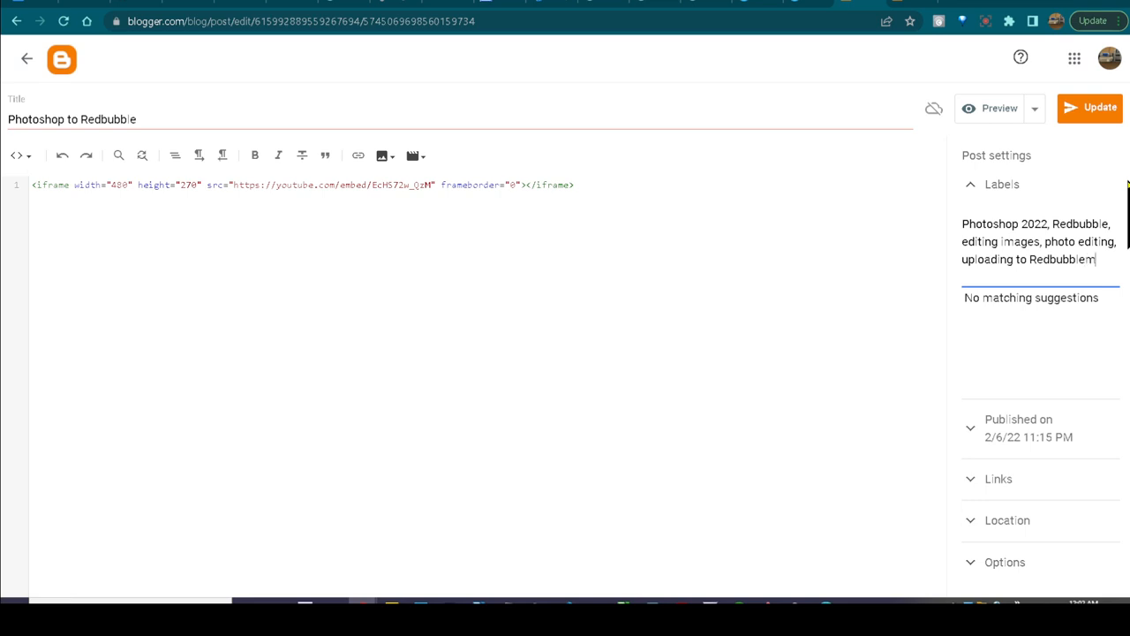
pyautogui.write('on demand produc')
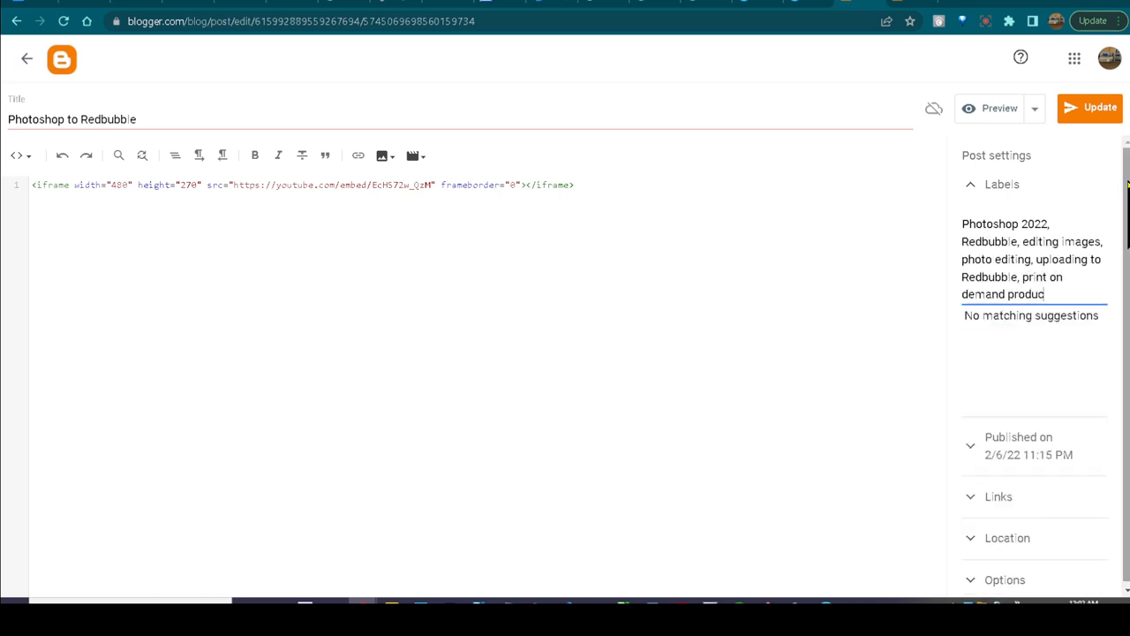
pyautogui.write('t')
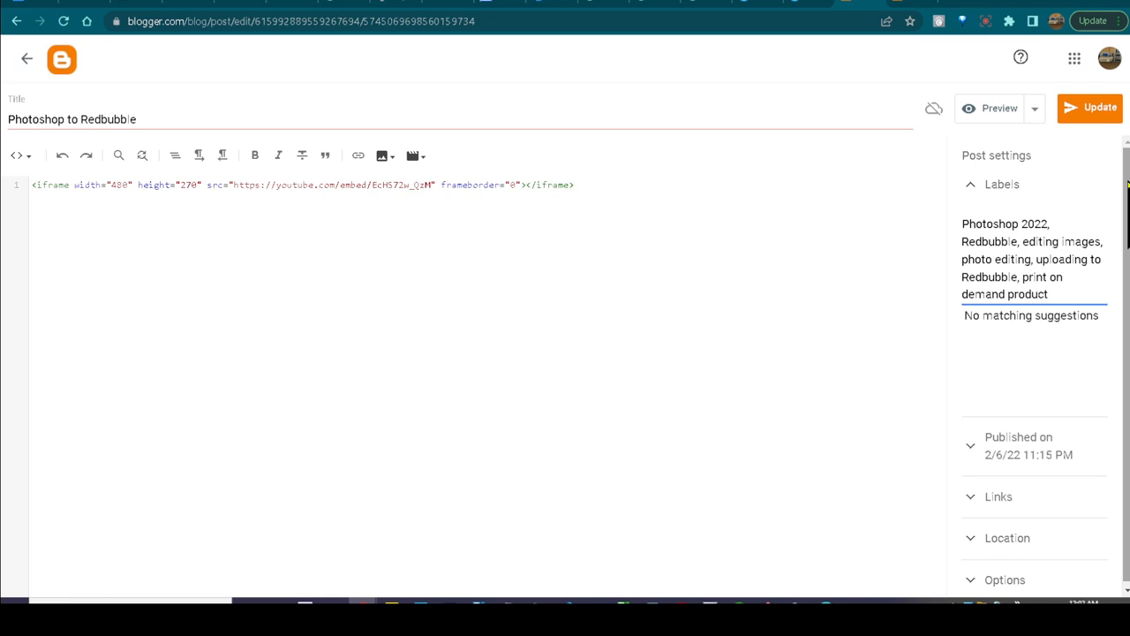
pyautogui.write('design')
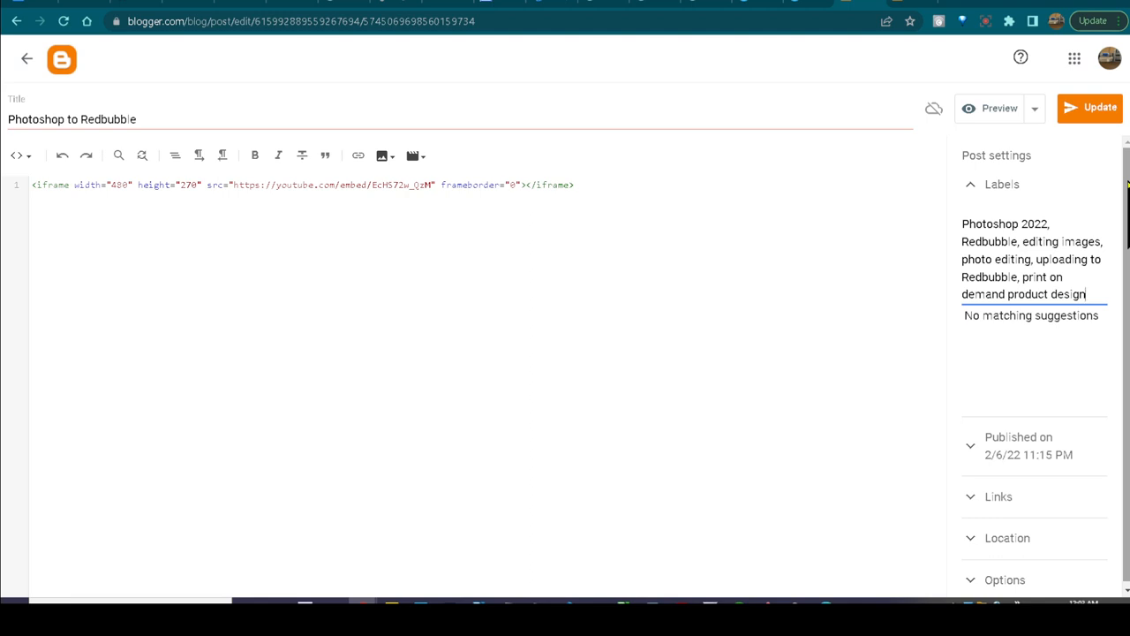
pyautogui.click(1091, 106)
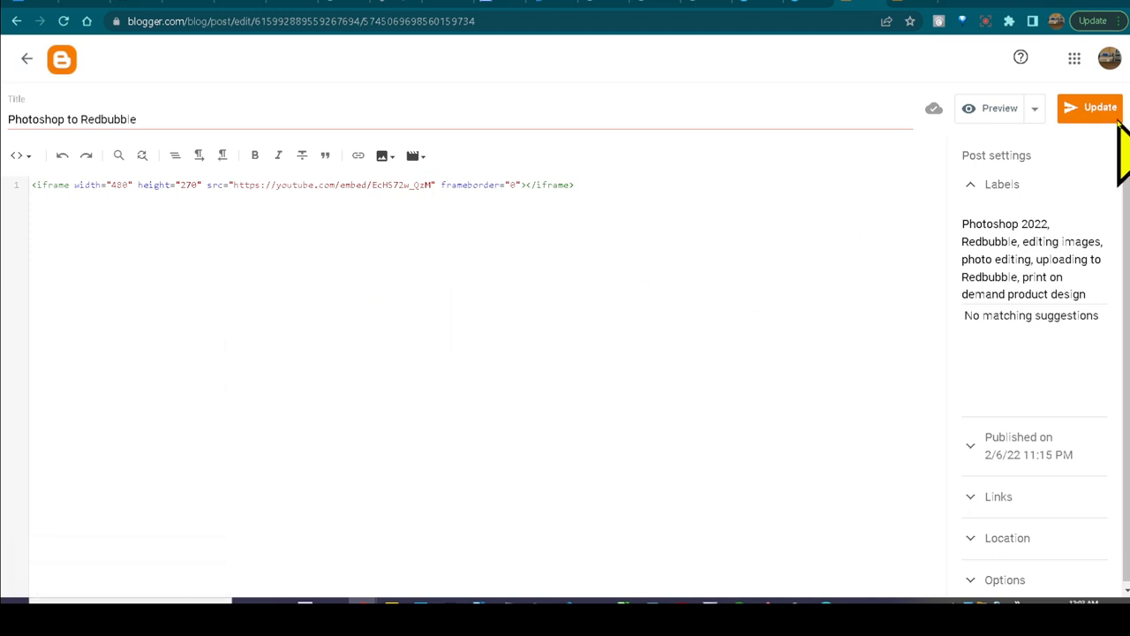
# - Preview the saved post and scroll down to check the six labels under the video
pyautogui.click(1092, 107)
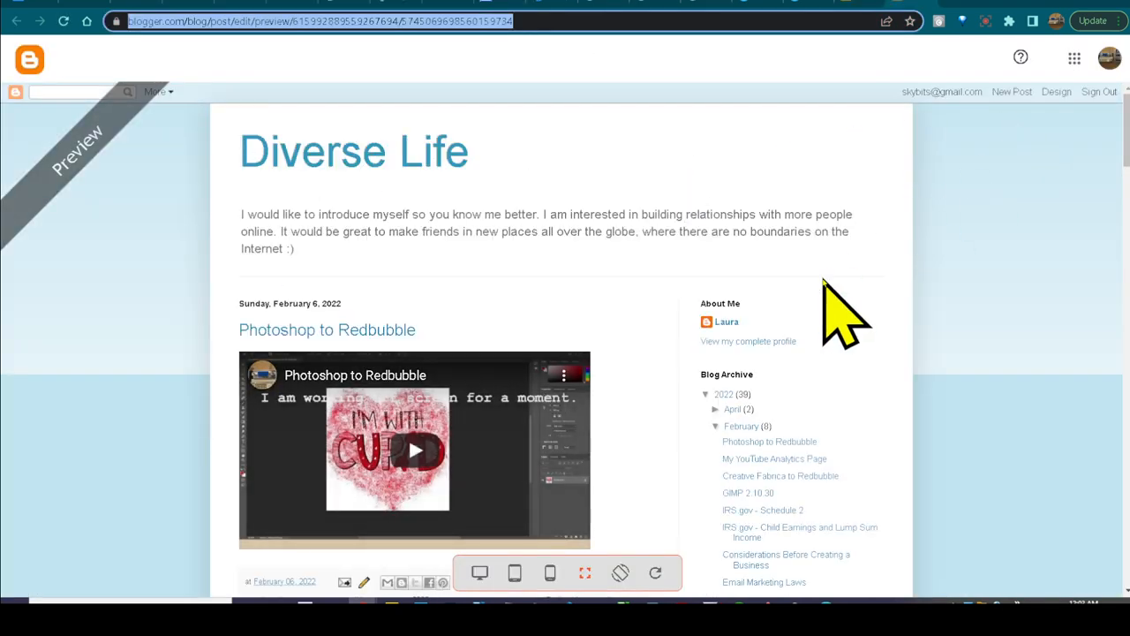
pyautogui.scroll(-3)
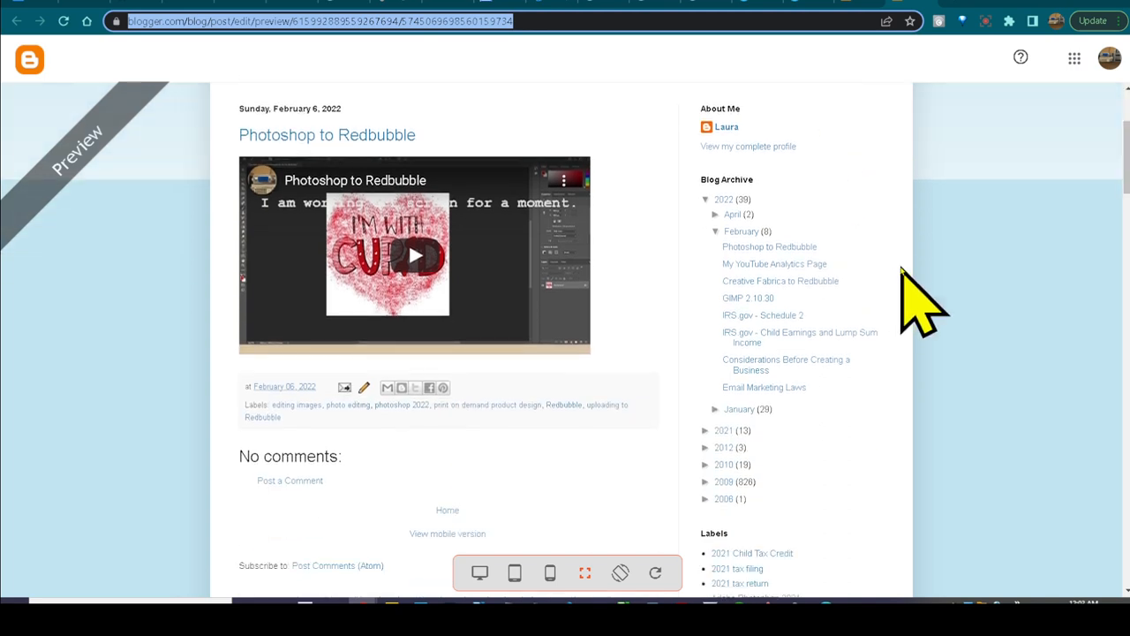
pyautogui.moveTo(278, 433)
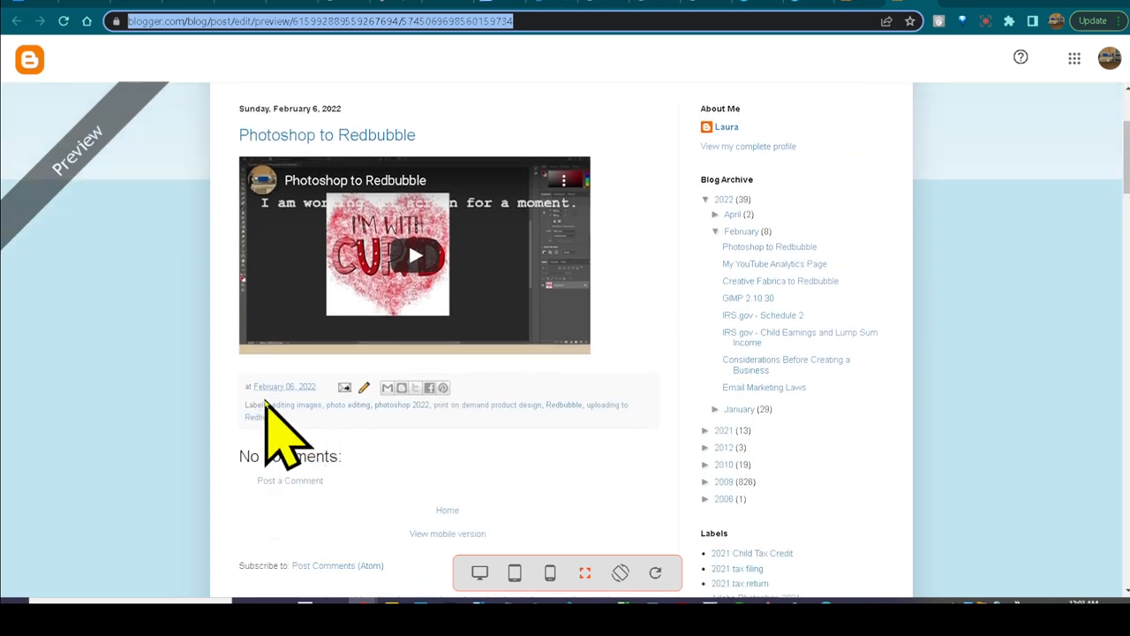
pyautogui.moveTo(623, 459)
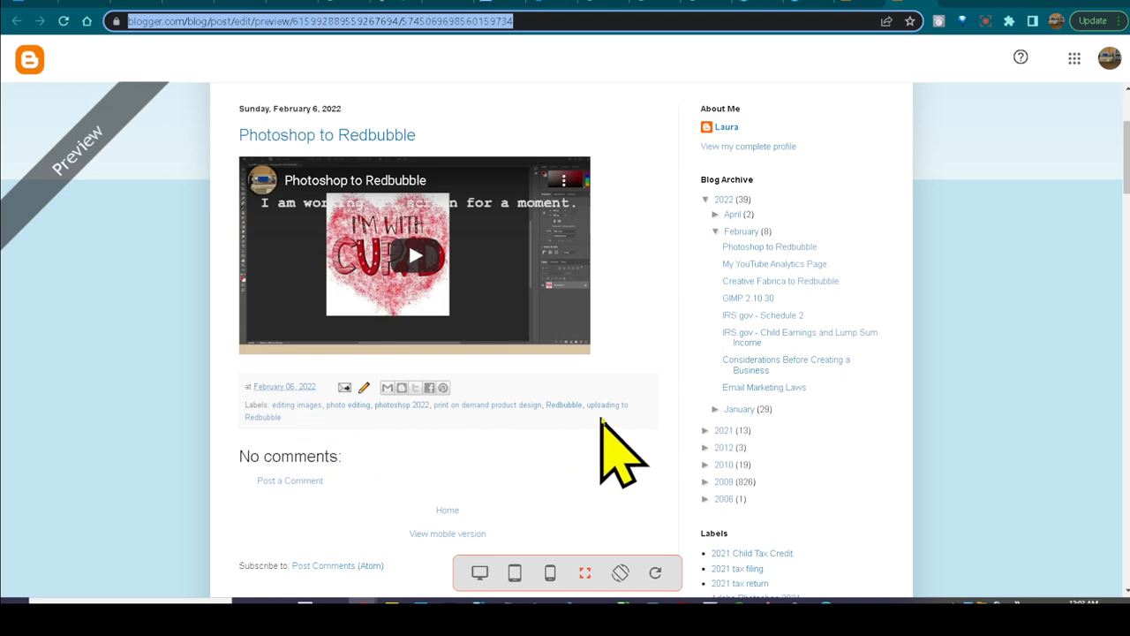
pyautogui.moveTo(898, 415)
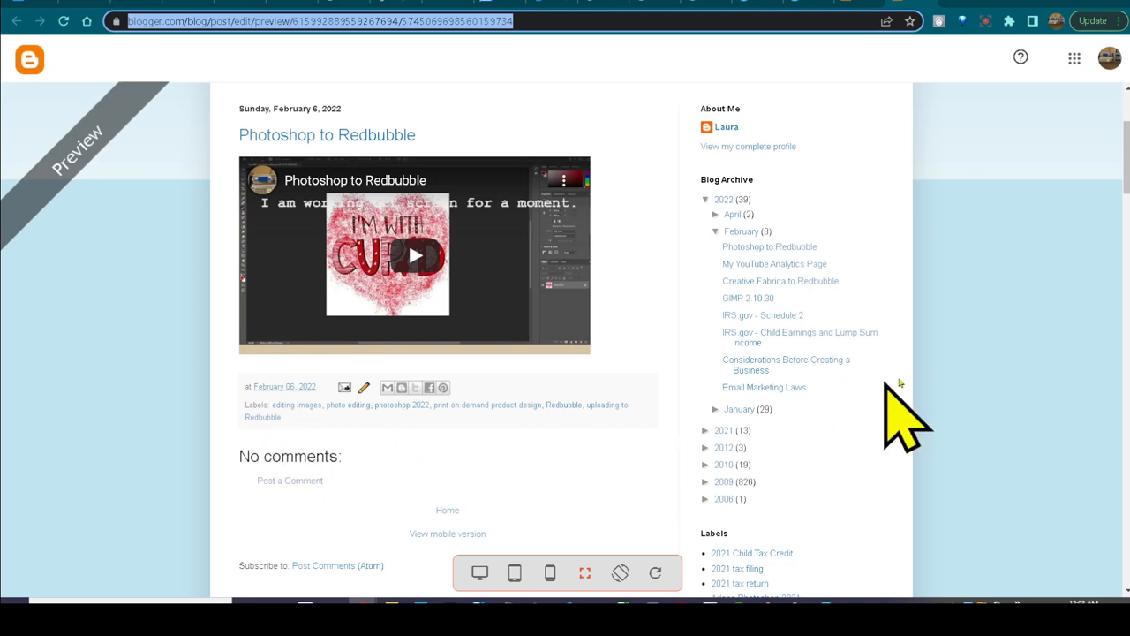
pyautogui.scroll(3)
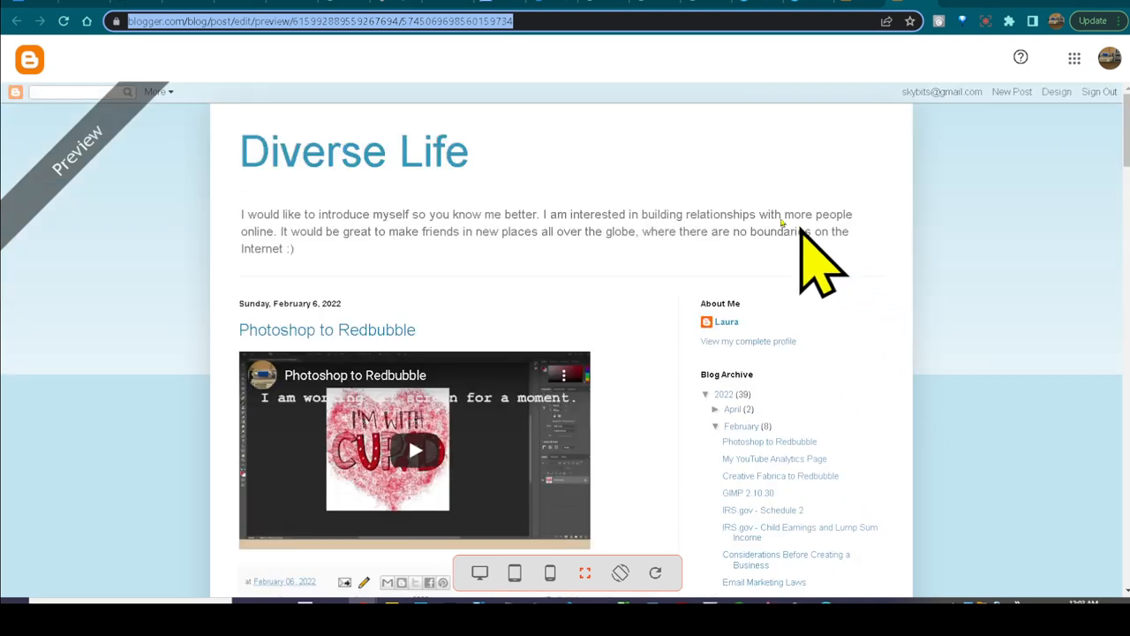
pyautogui.moveTo(433, 159)
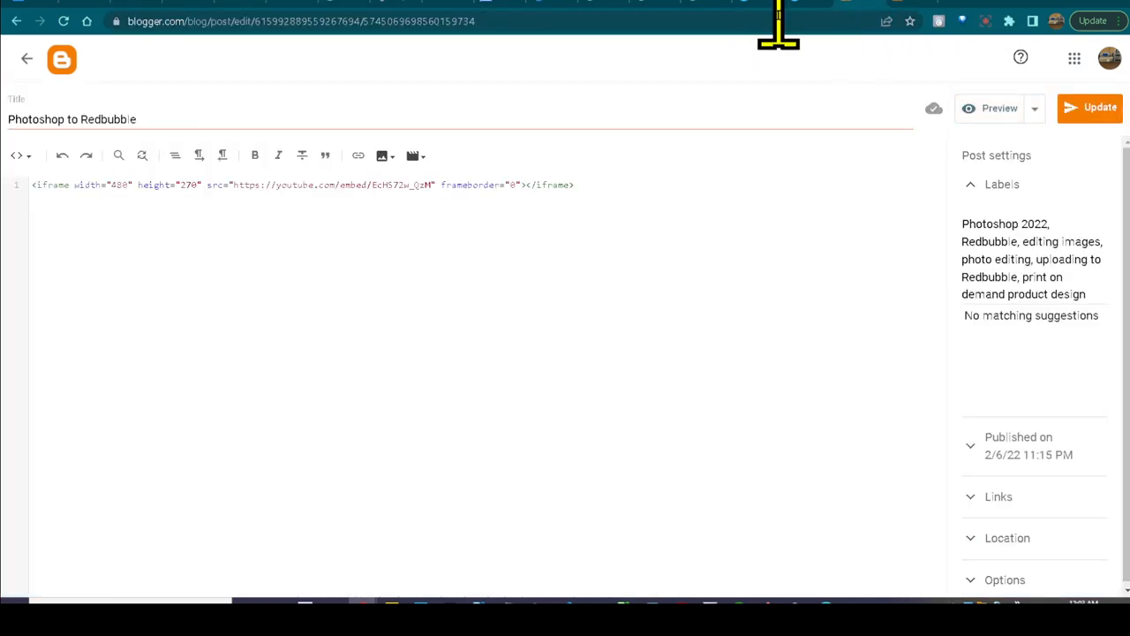
# - Return to the posts list and scroll to see the Redbubble and photoshop 2022 label chips
pyautogui.click(26, 59)
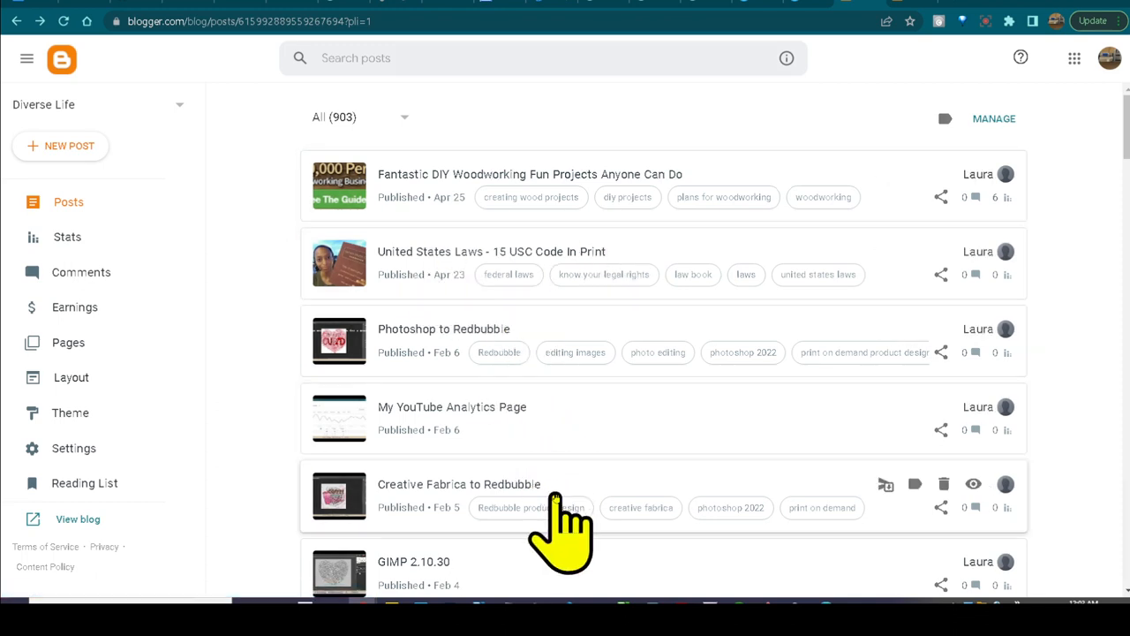
pyautogui.scroll(-3)
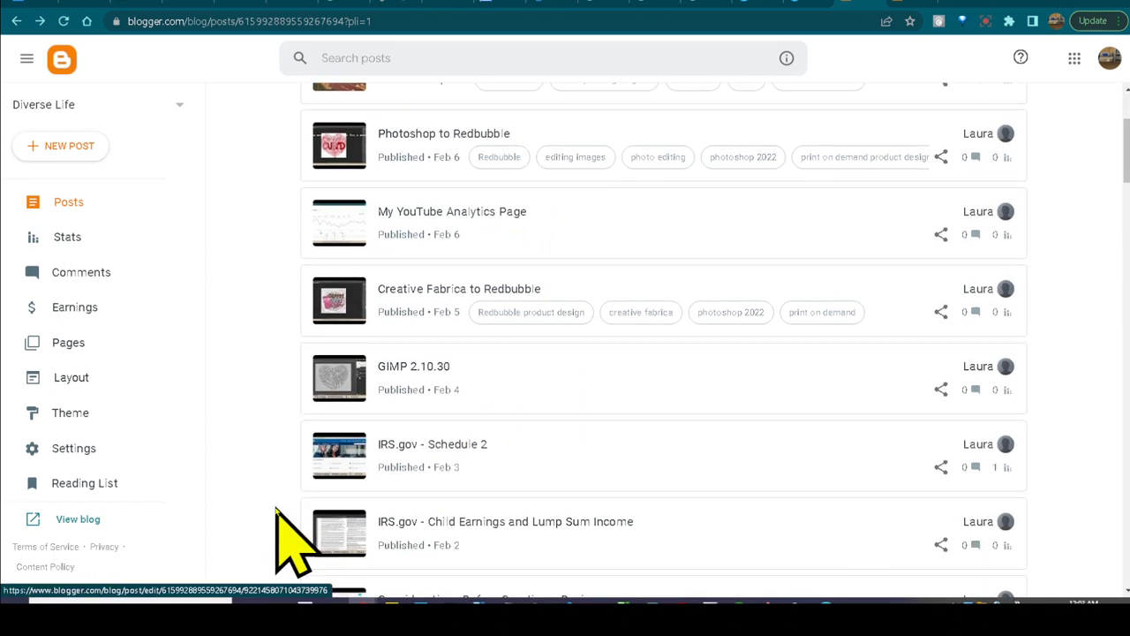
pyautogui.scroll(3)
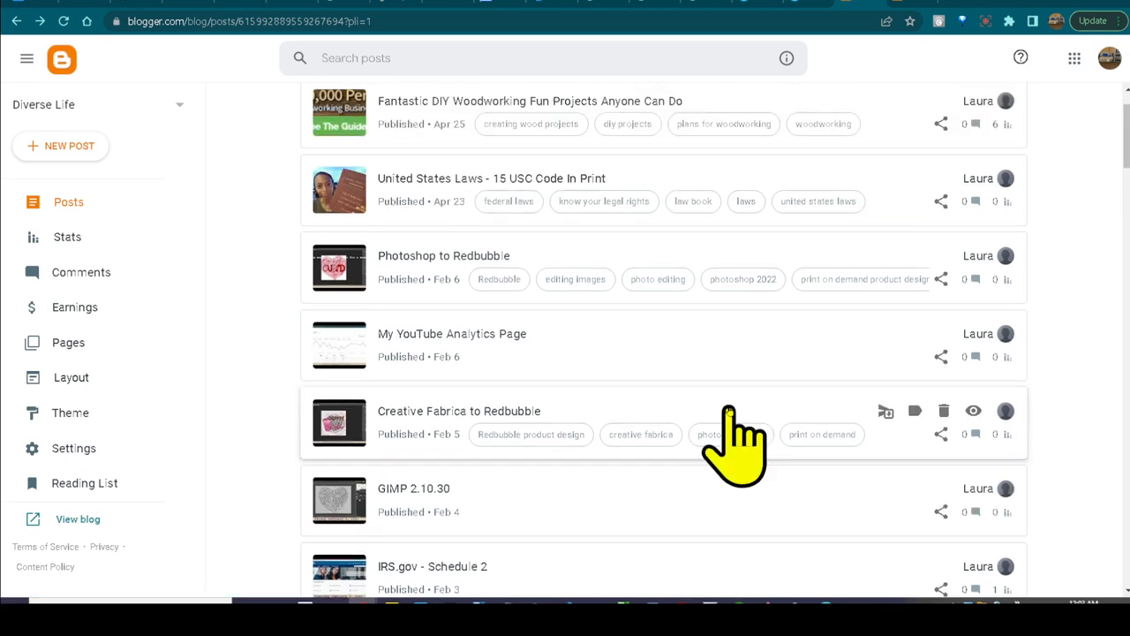
pyautogui.scroll(3)
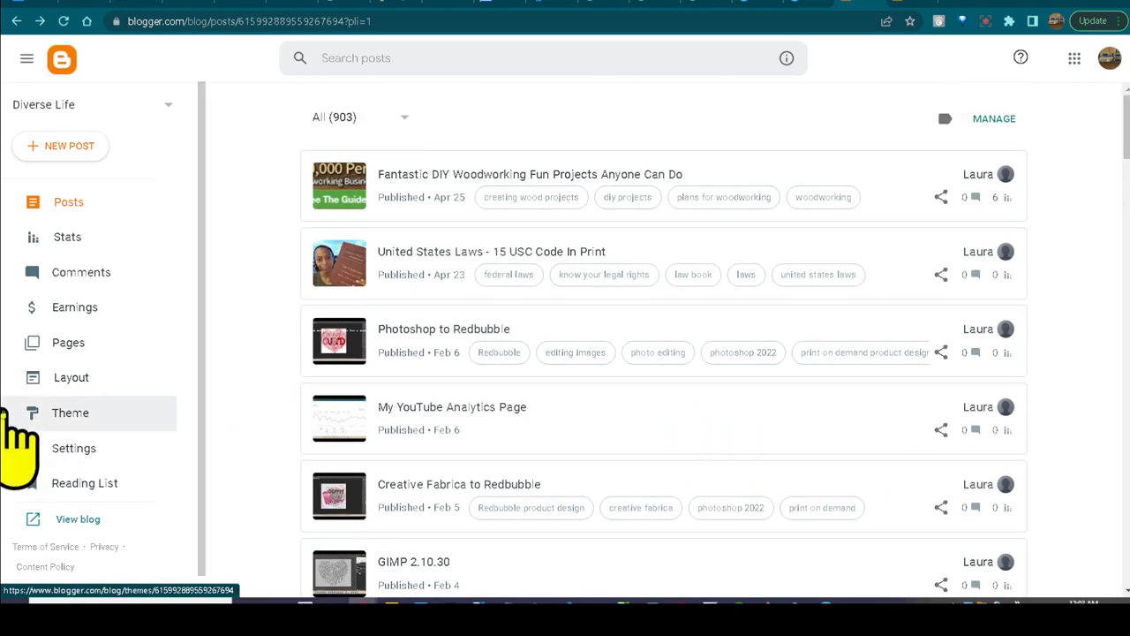